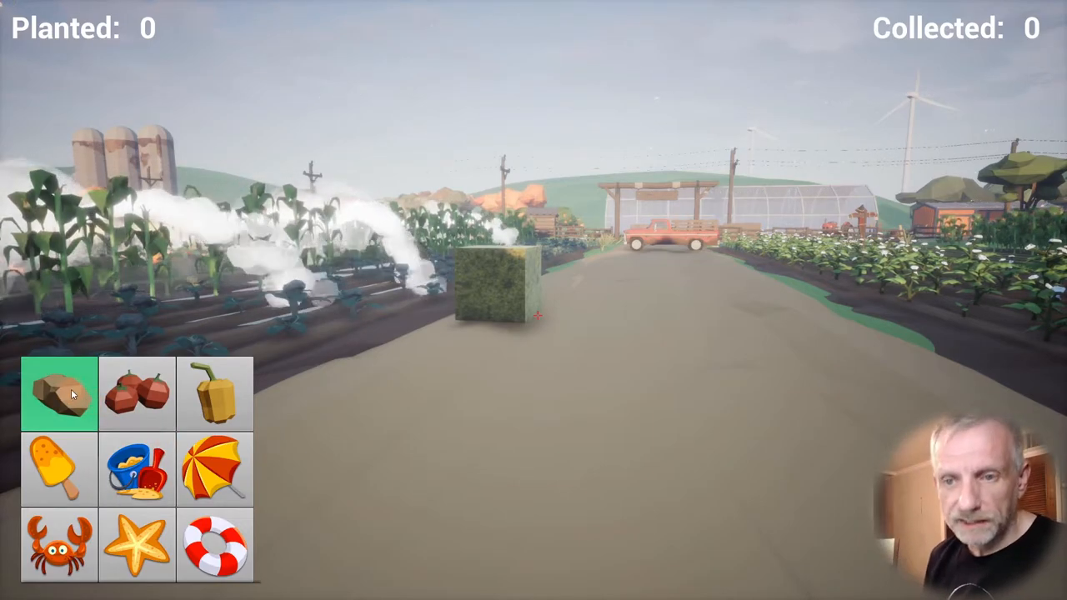
mouse_move(152, 414)
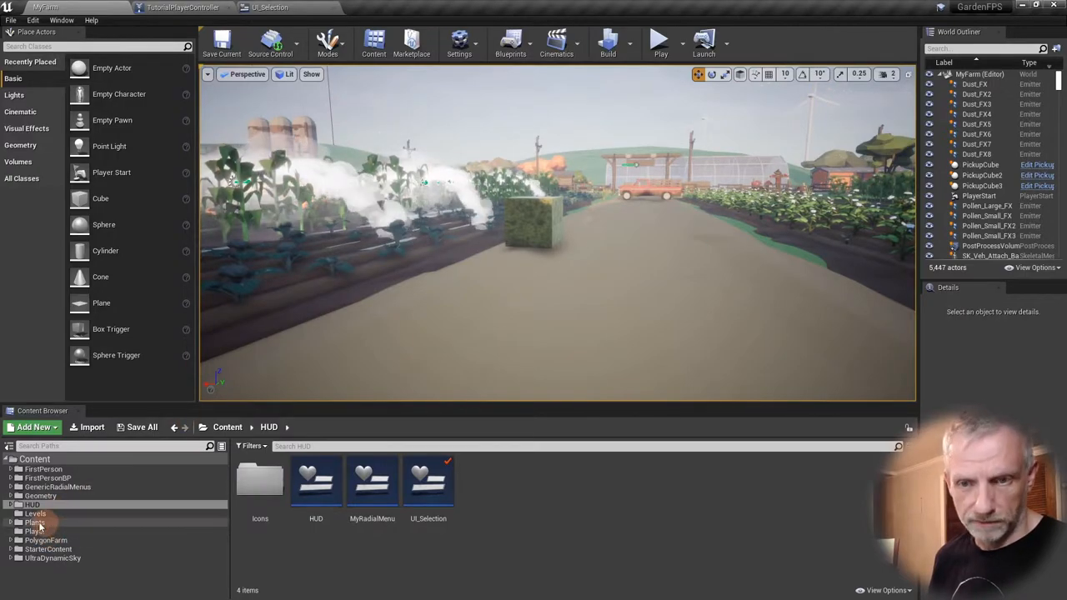
- Open the HUD Icons folder and review the tomato, potato and pepper icon textures
double_click(260, 481)
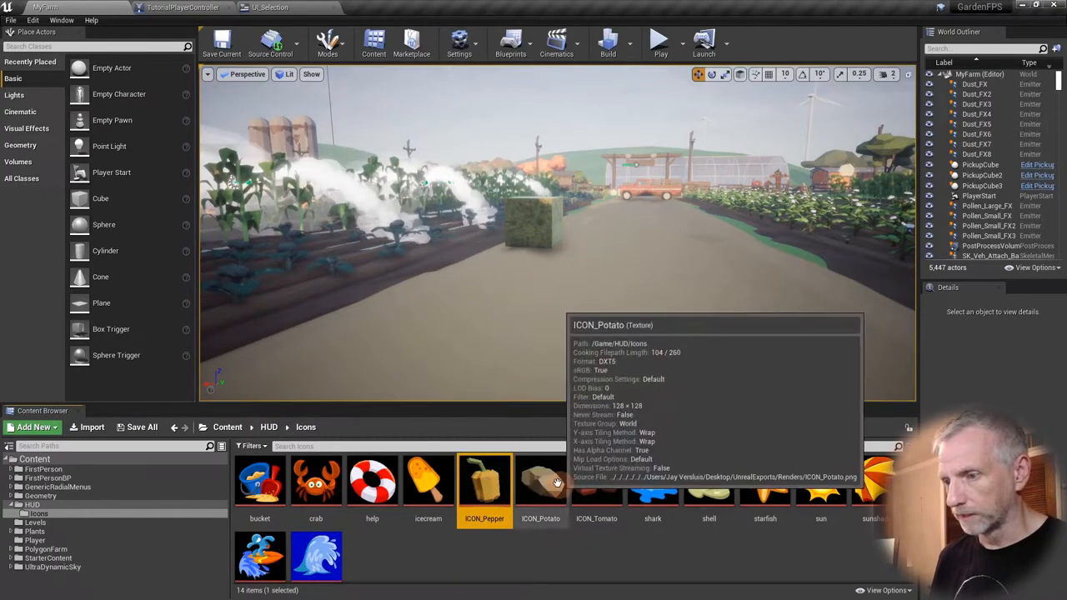
left_click(597, 483)
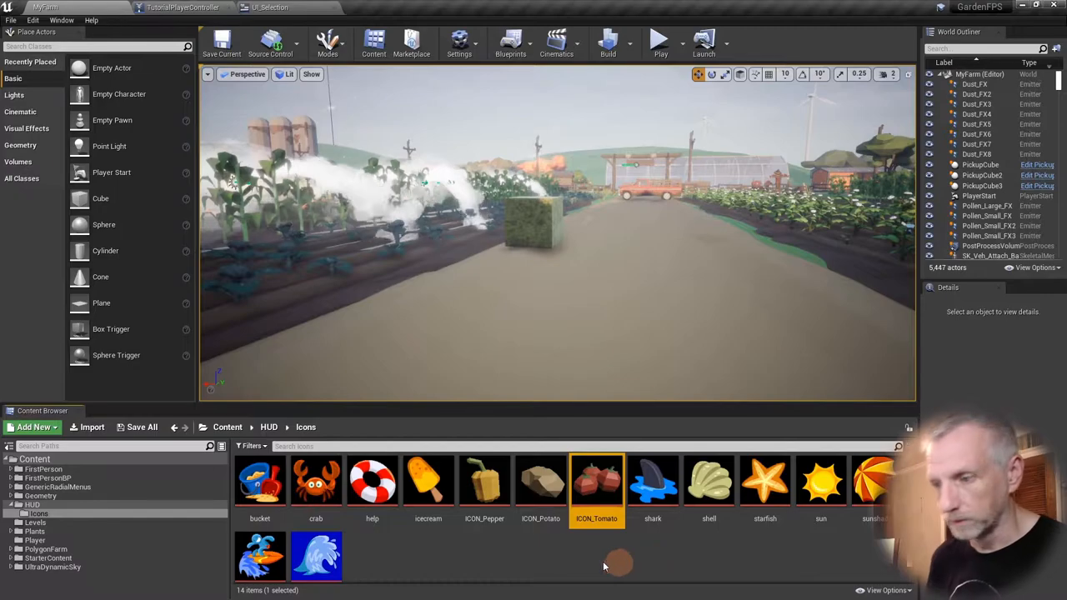
left_click(540, 481)
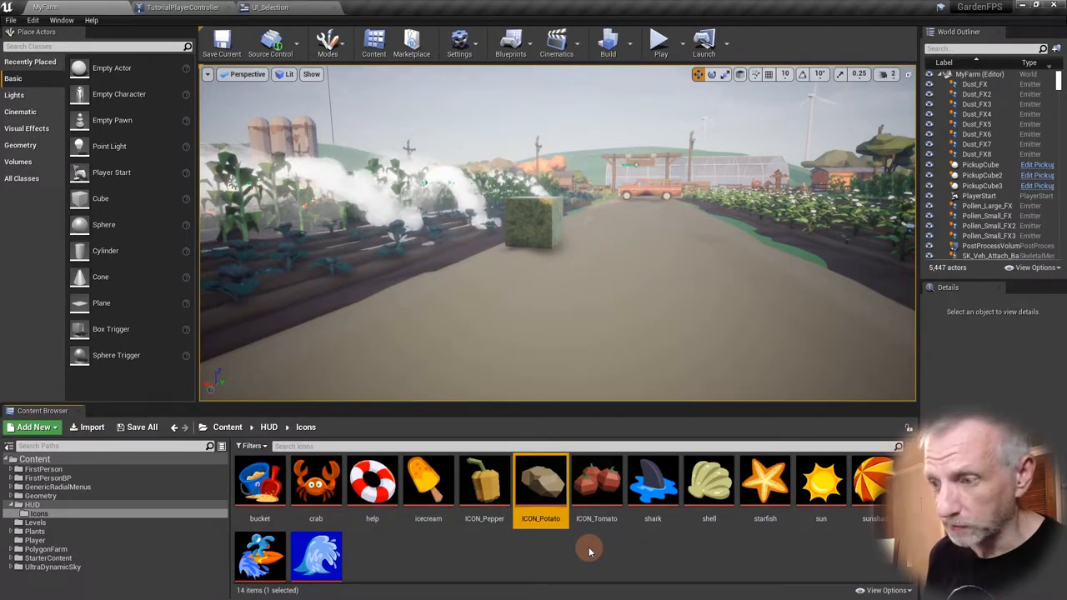
left_click(484, 480)
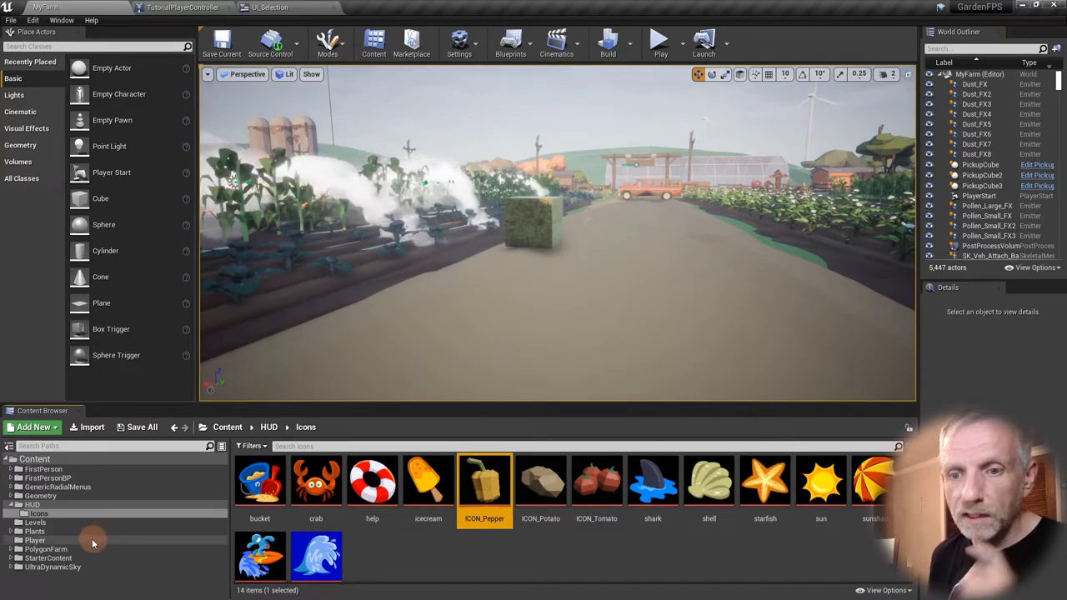
- Filter the PolygonFarm content by 'carrot' to show the carrot meshes
left_click(47, 550)
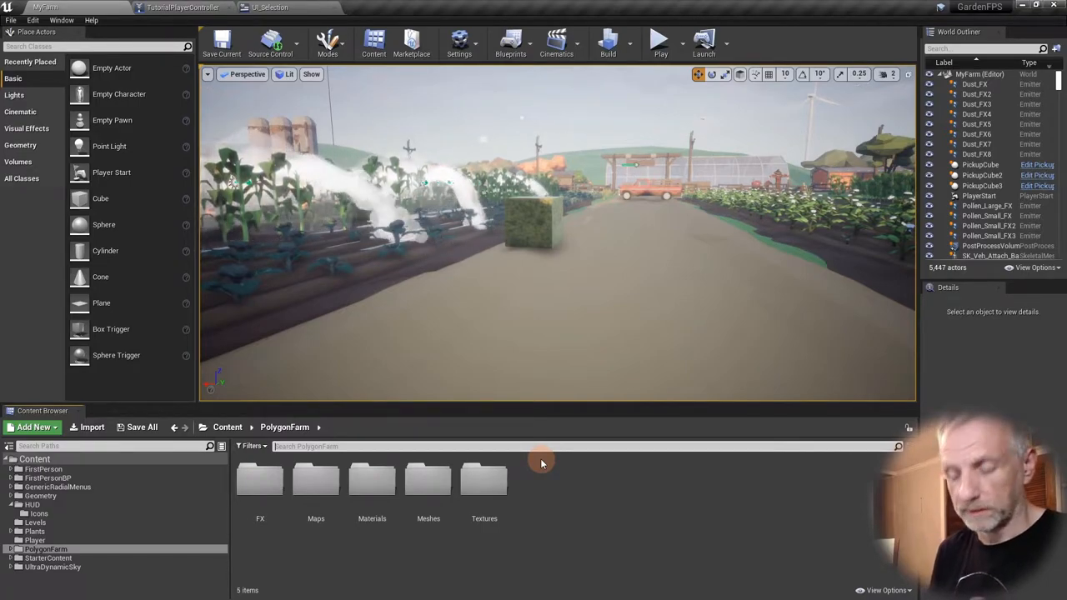
type("carrot")
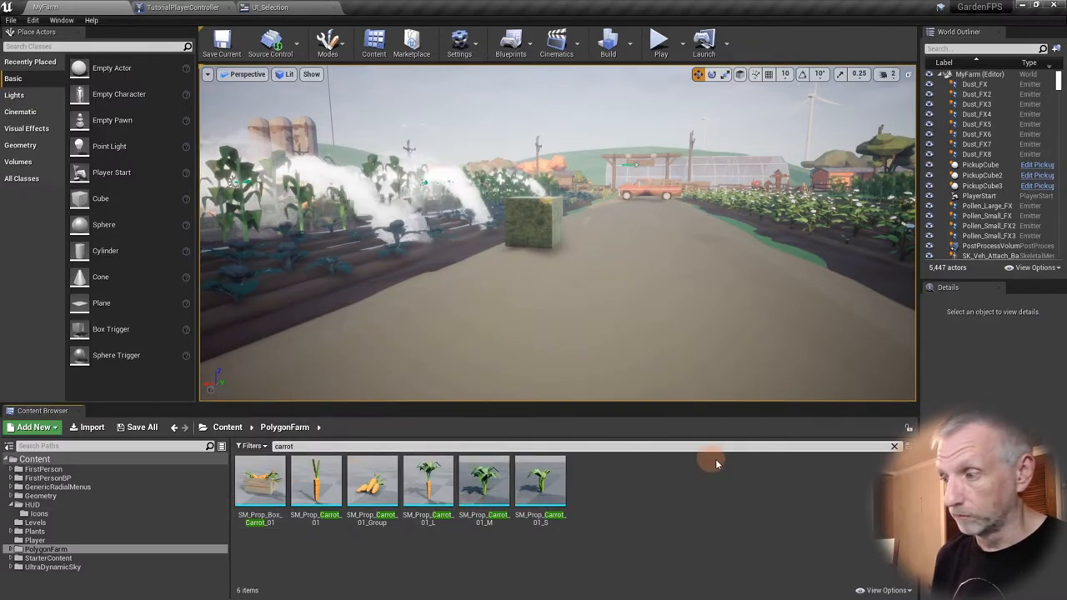
left_click(886, 590)
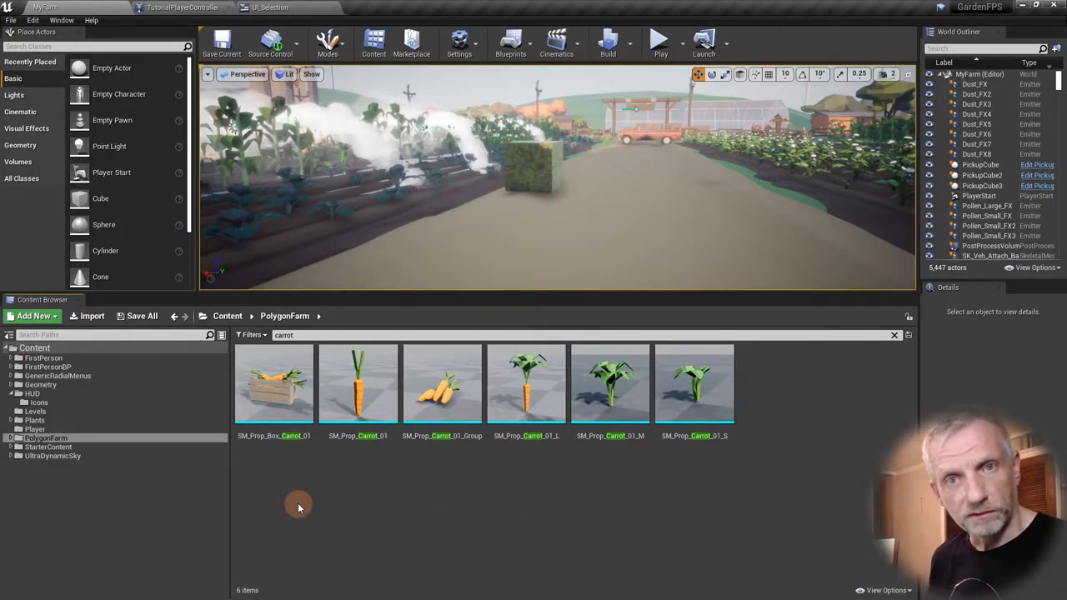
- Look through the carrot box, single, large and small plant meshes, settling on the carrot bunch group
left_click(273, 383)
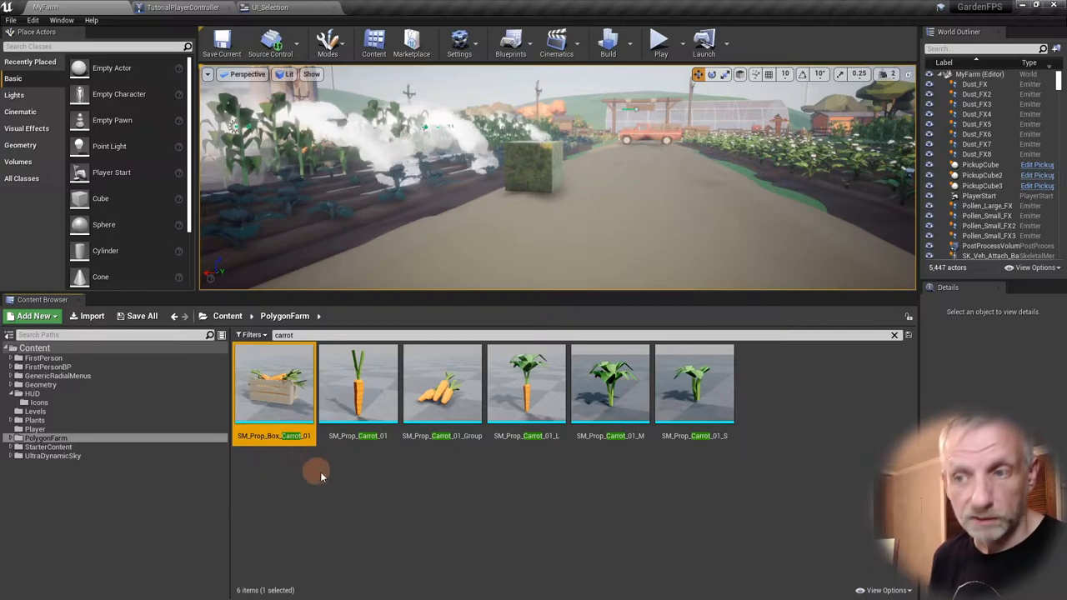
left_click(357, 384)
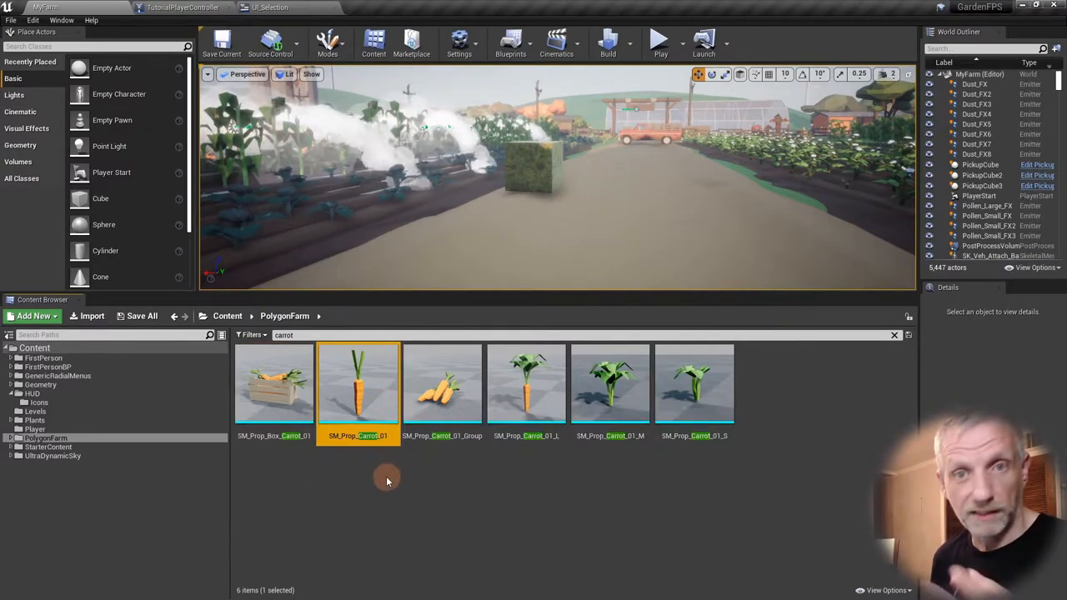
mouse_move(527, 383)
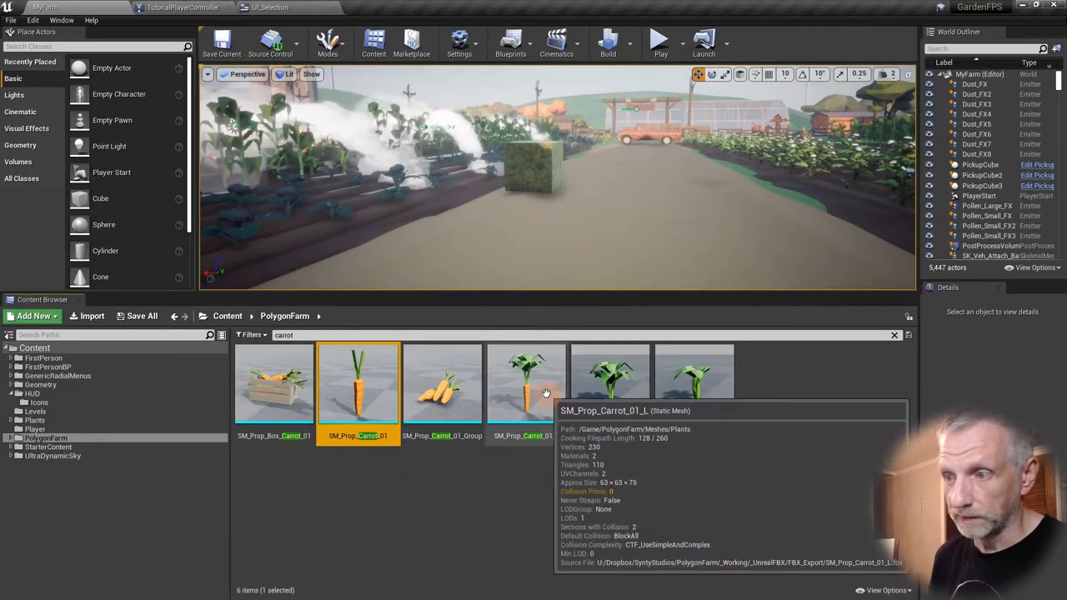
left_click(527, 383)
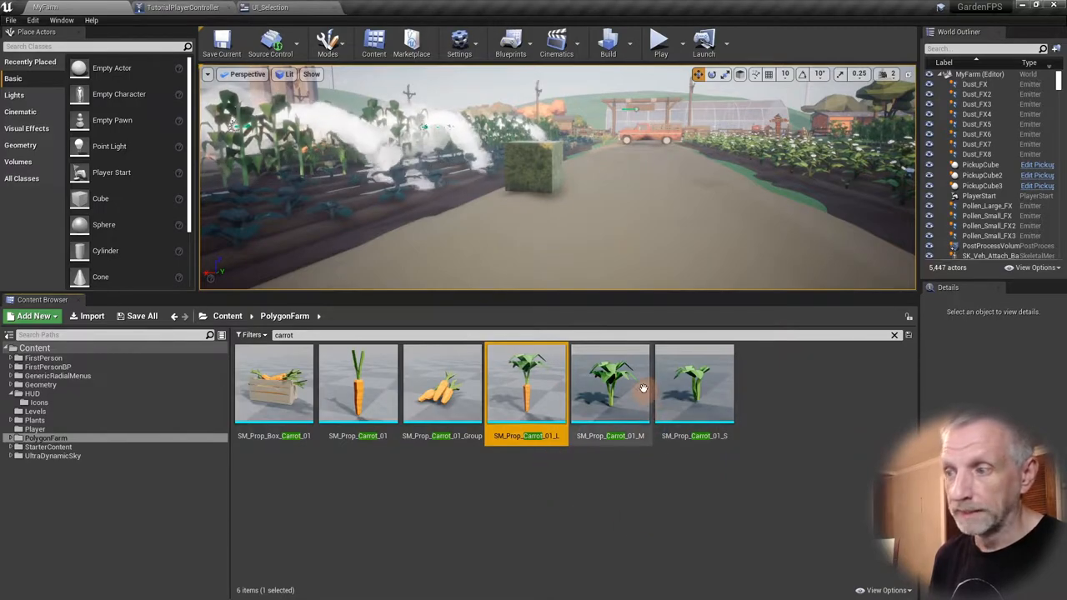
left_click(694, 384)
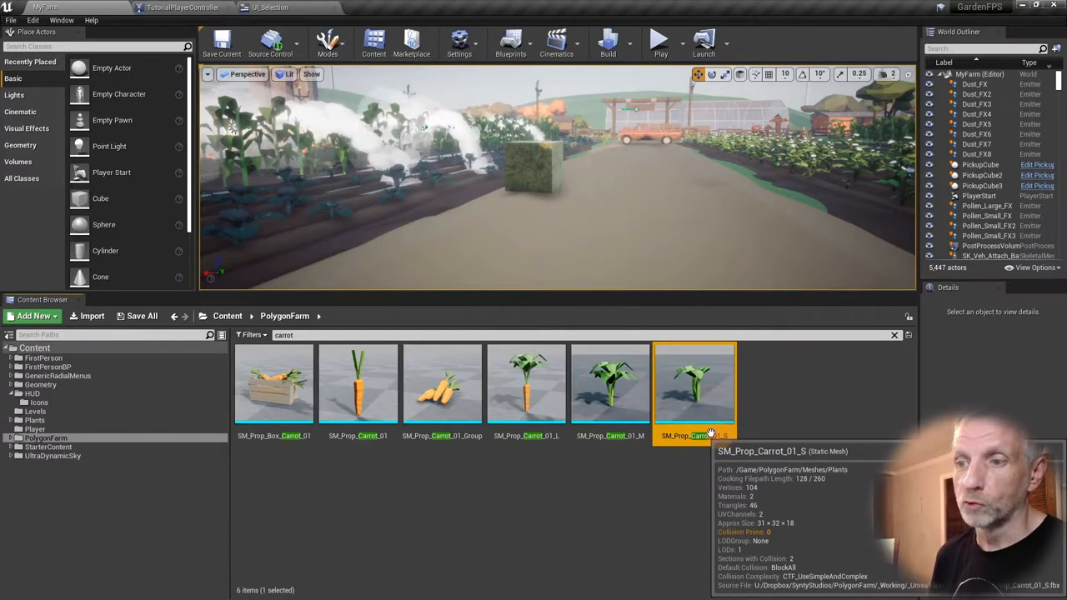
mouse_move(484, 477)
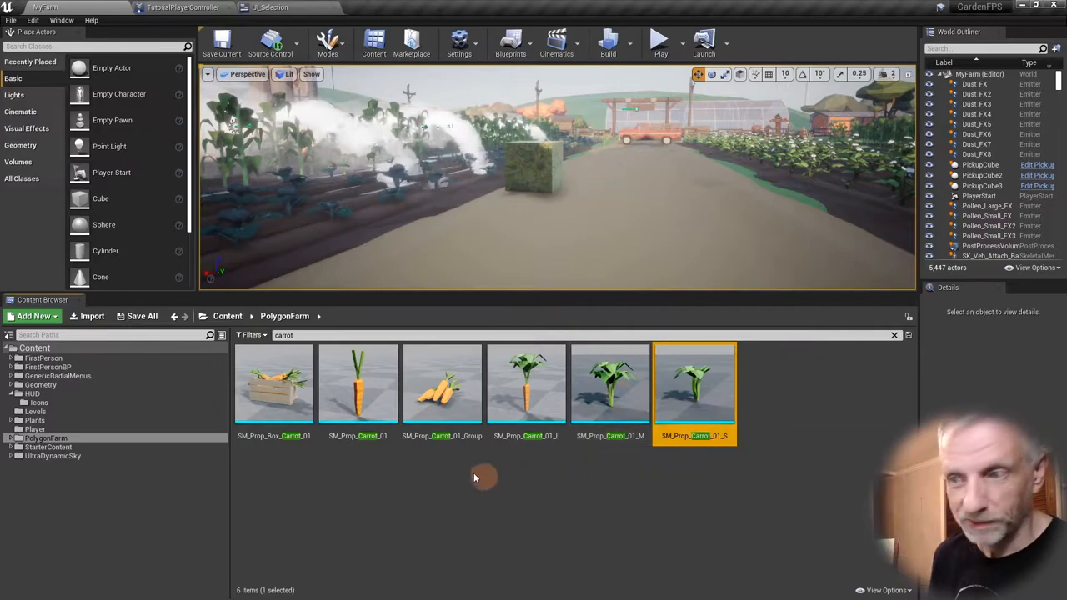
left_click(441, 383)
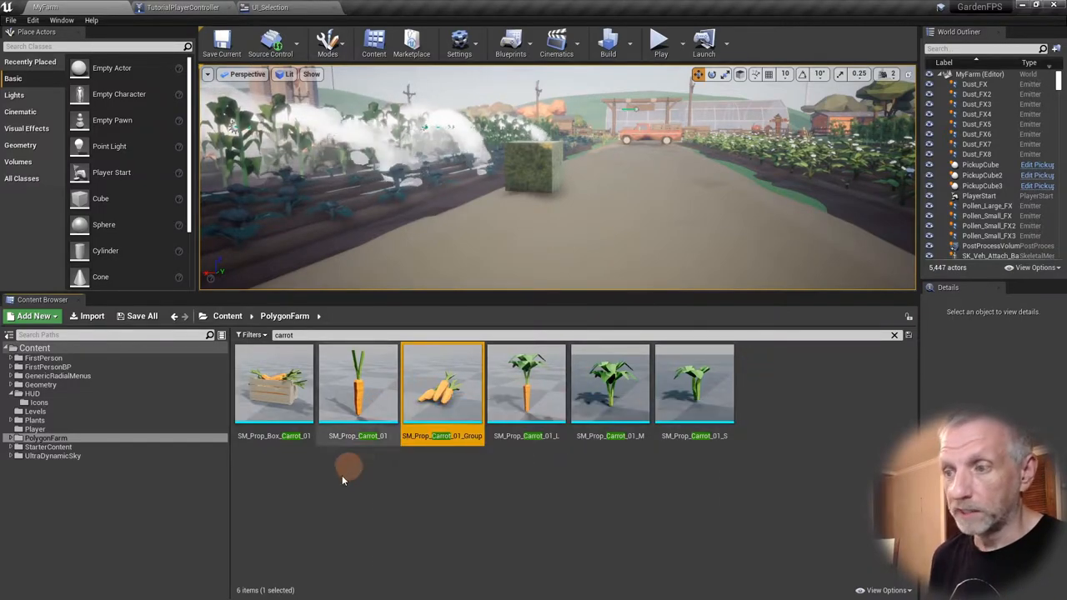
mouse_move(443, 391)
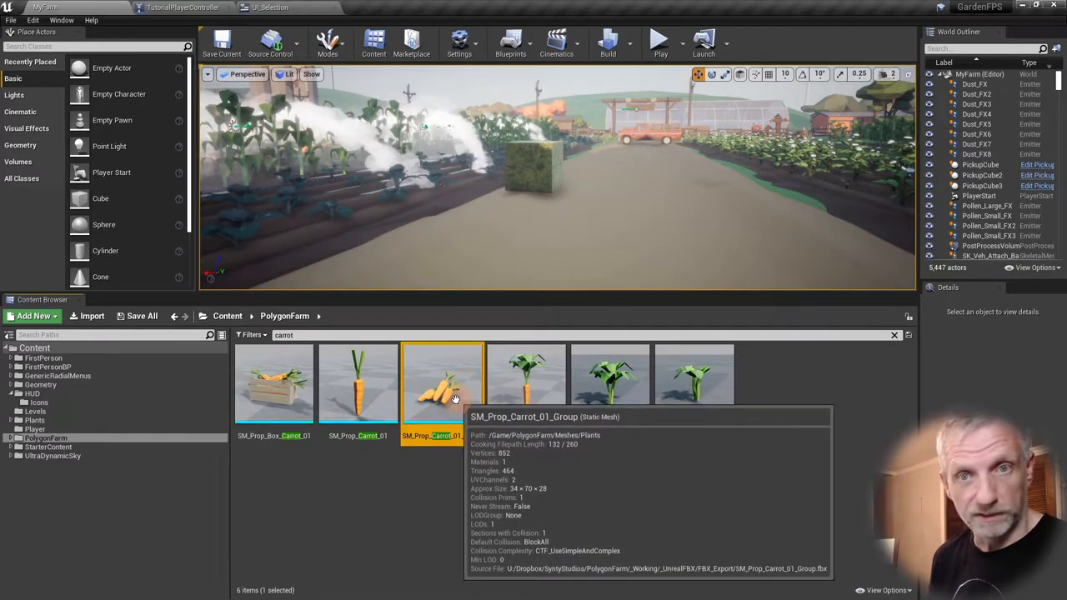
- Start exporting SM_Prop_Carrot_01_Group via Asset Actions > Export
right_click(442, 384)
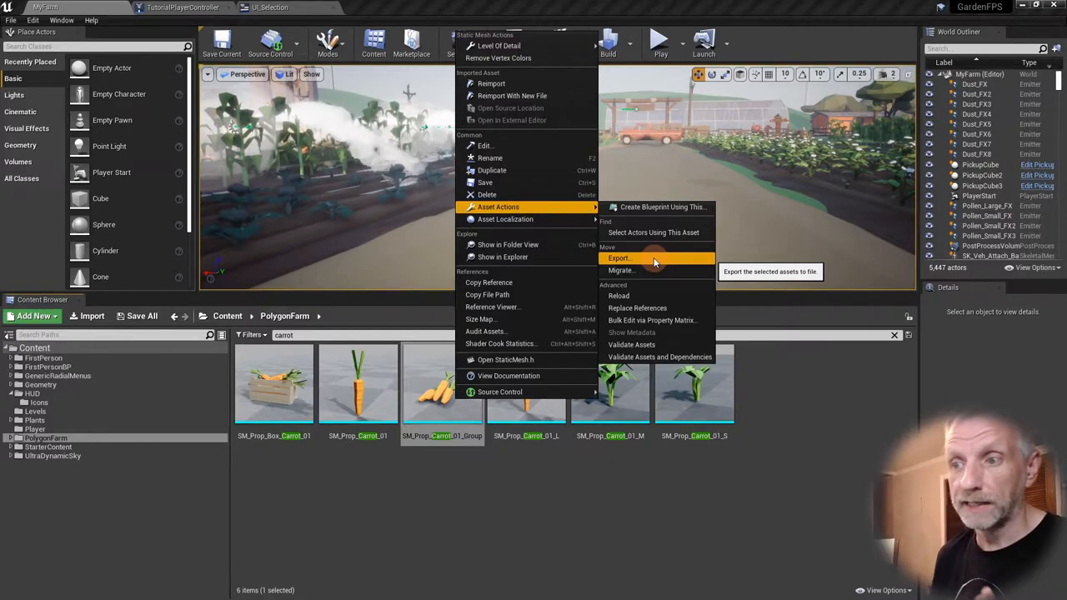
mouse_move(498, 206)
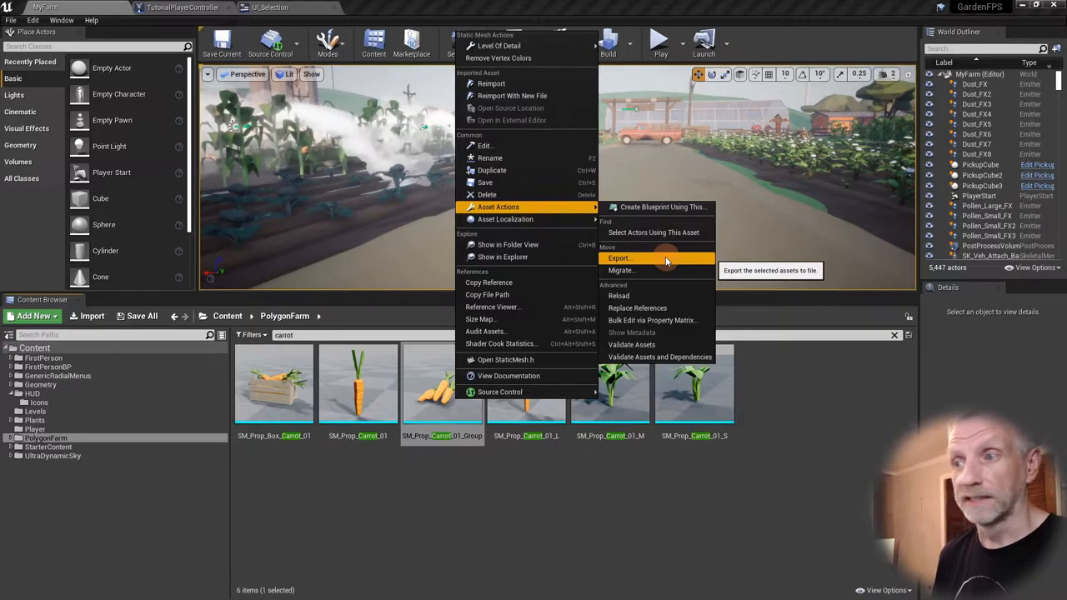
left_click(620, 257)
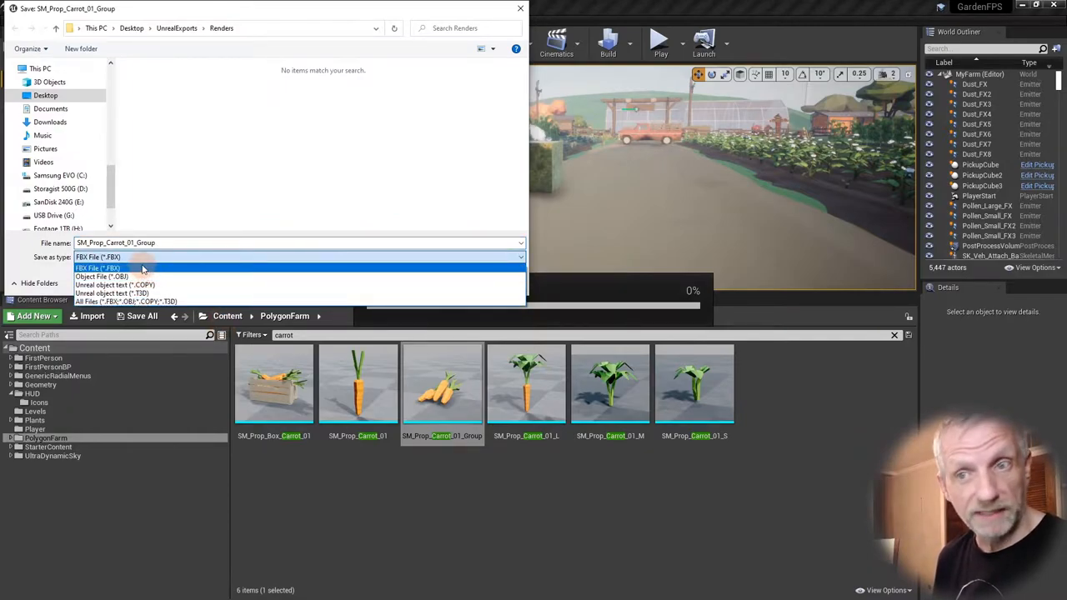
mouse_move(148, 269)
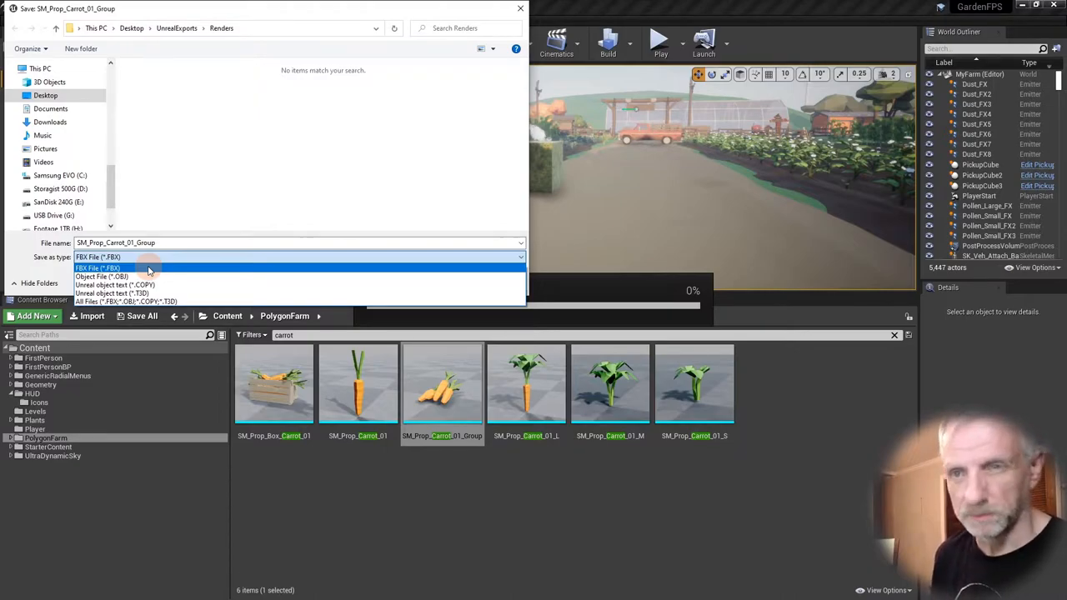
mouse_move(187, 285)
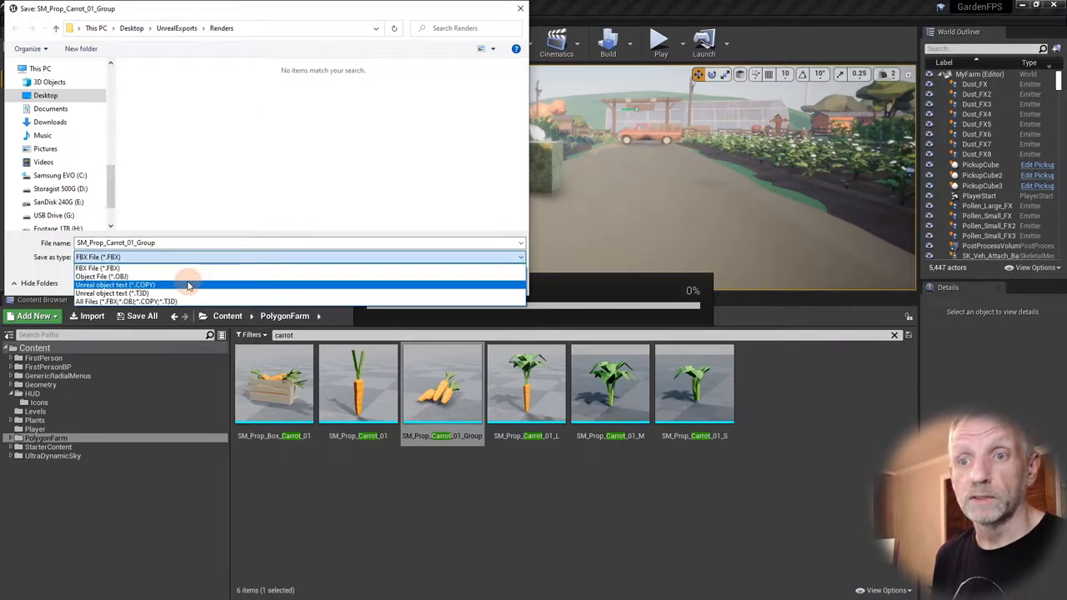
mouse_move(191, 293)
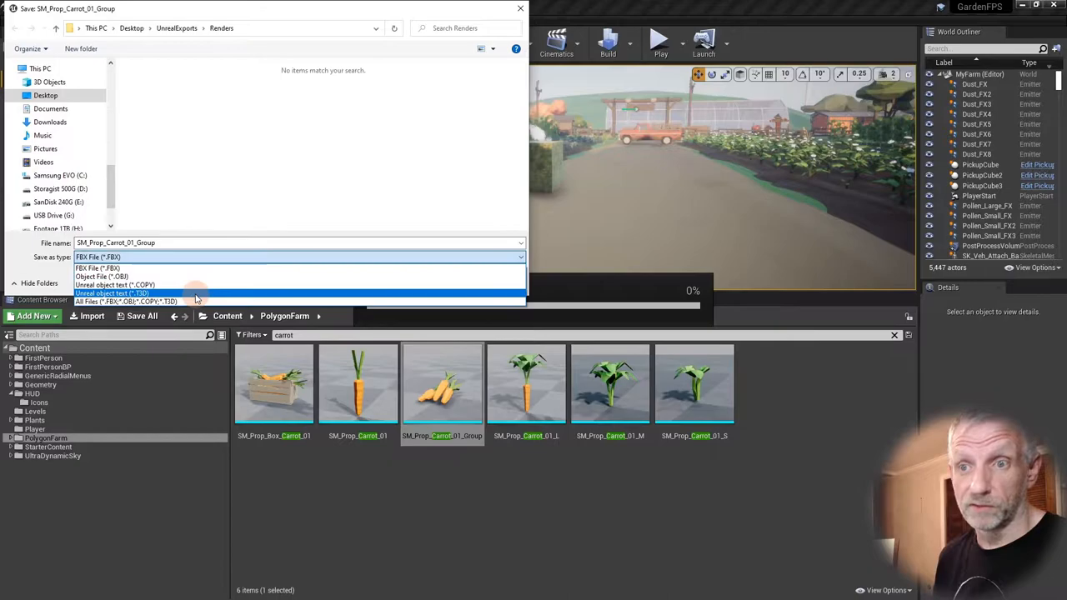
mouse_move(200, 277)
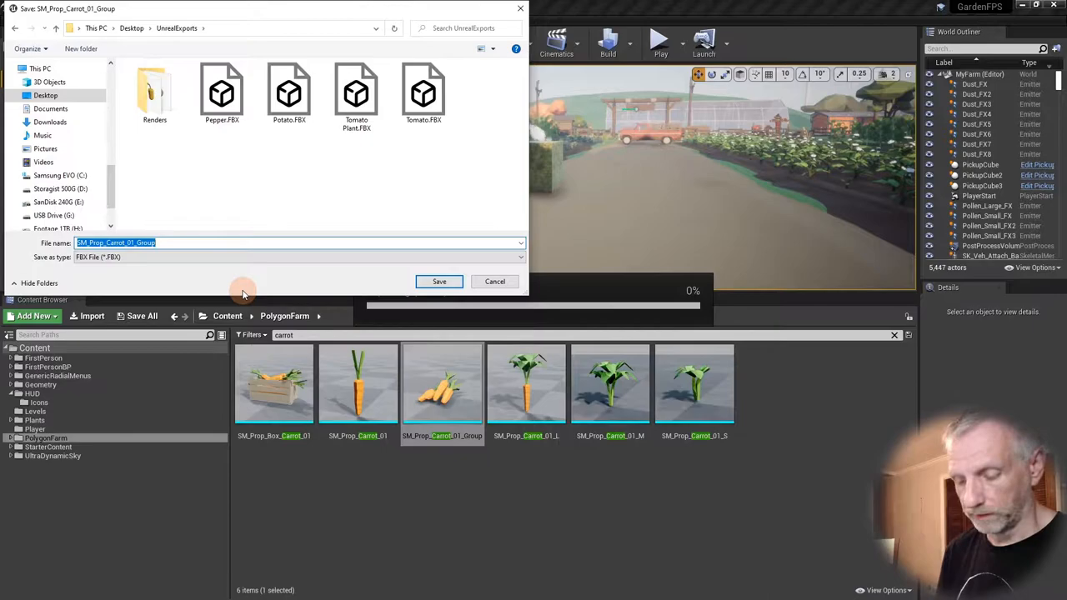
- Save the export as Carrot.FBX in the UnrealExports folder
type("Carrot")
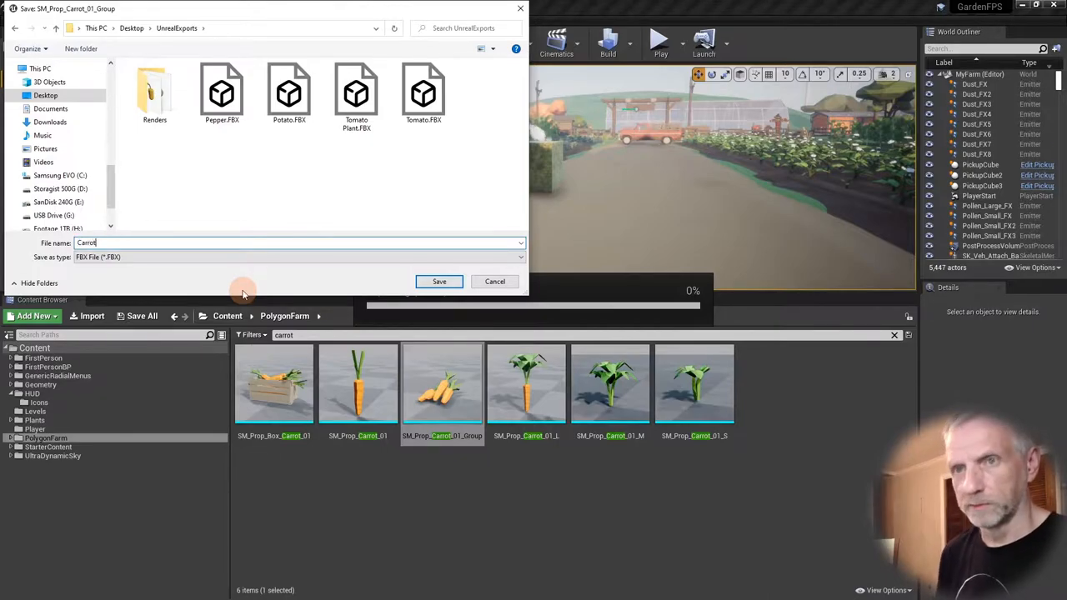
left_click(438, 280)
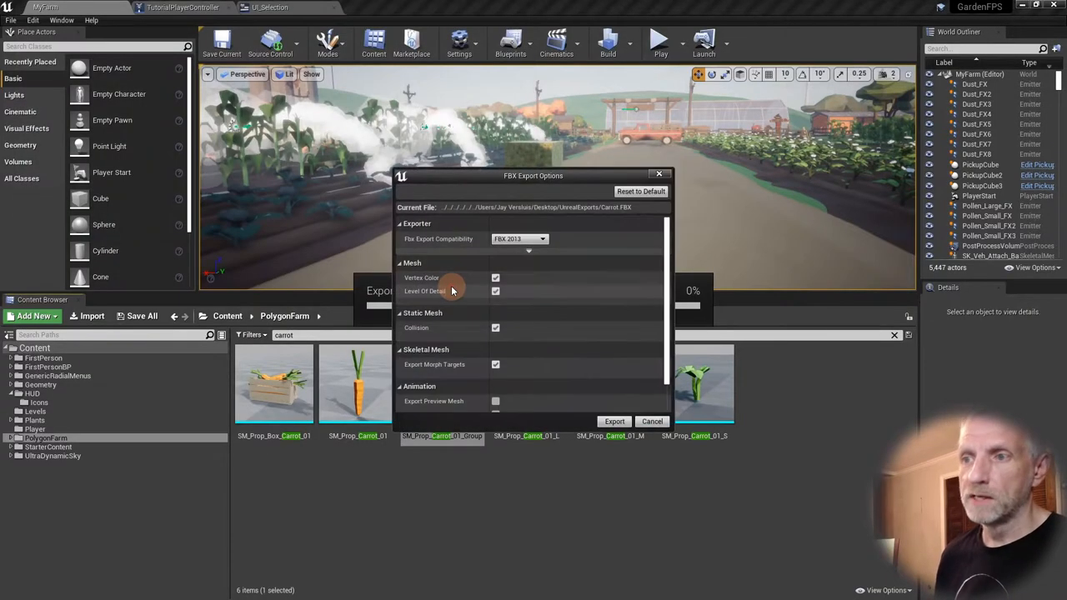
mouse_move(540, 265)
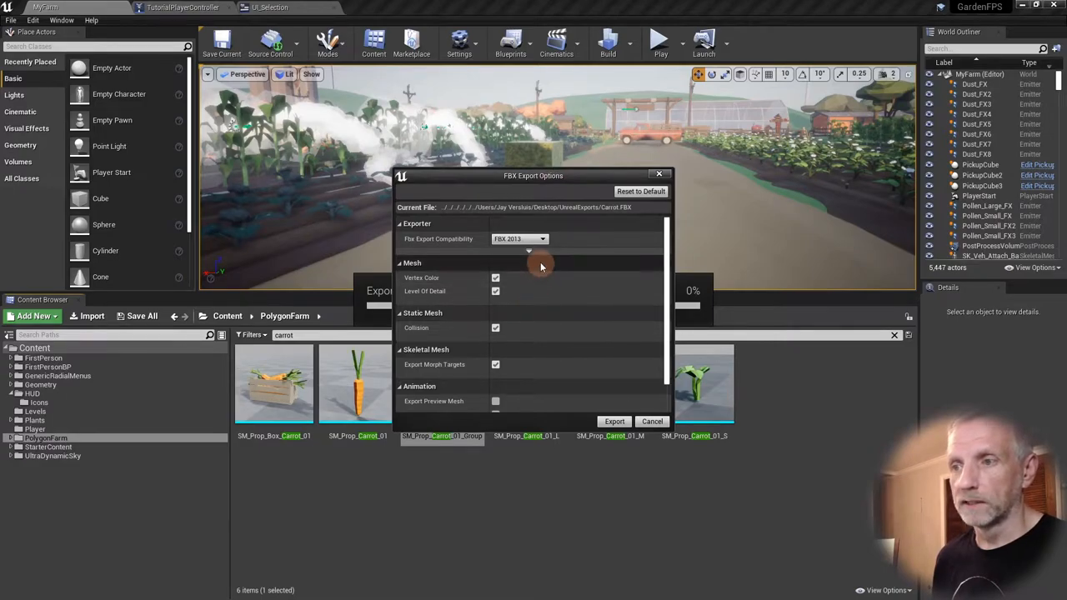
mouse_move(553, 337)
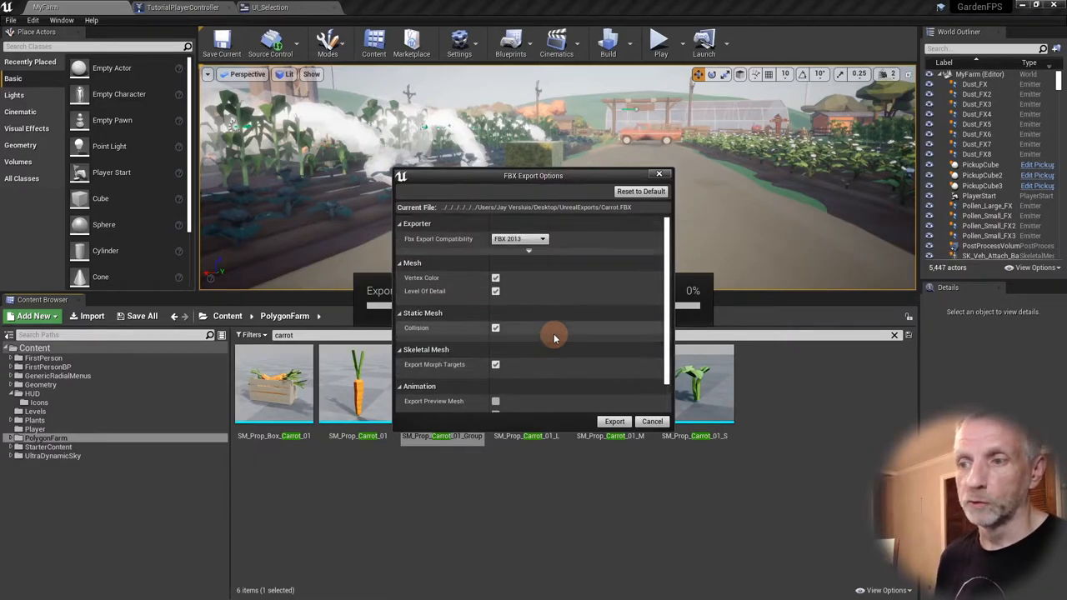
mouse_move(534, 240)
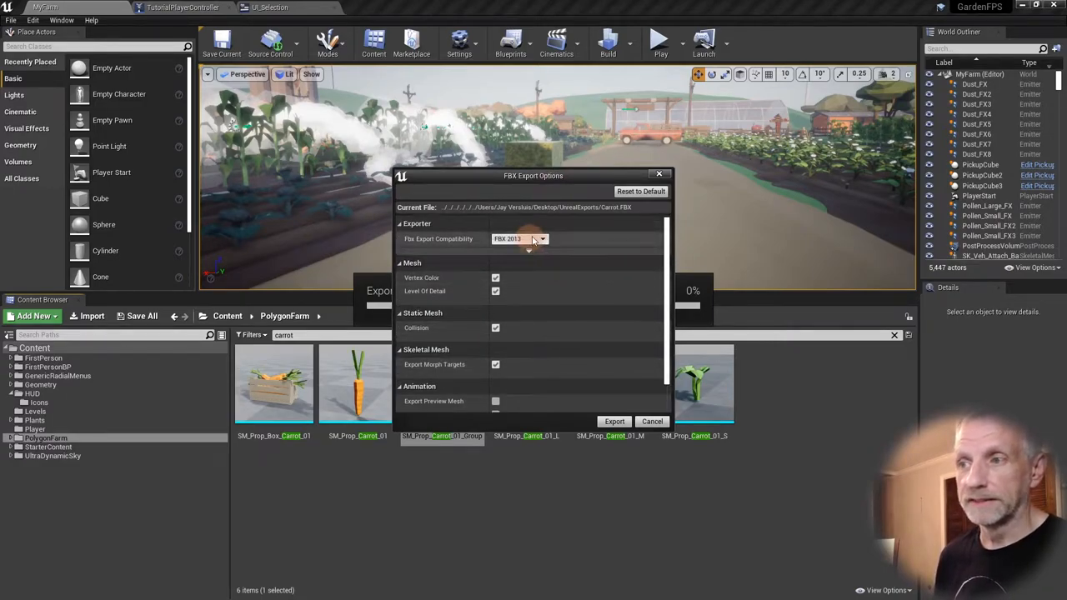
- Export the carrot mesh with FBX 2013 compatibility
left_click(520, 239)
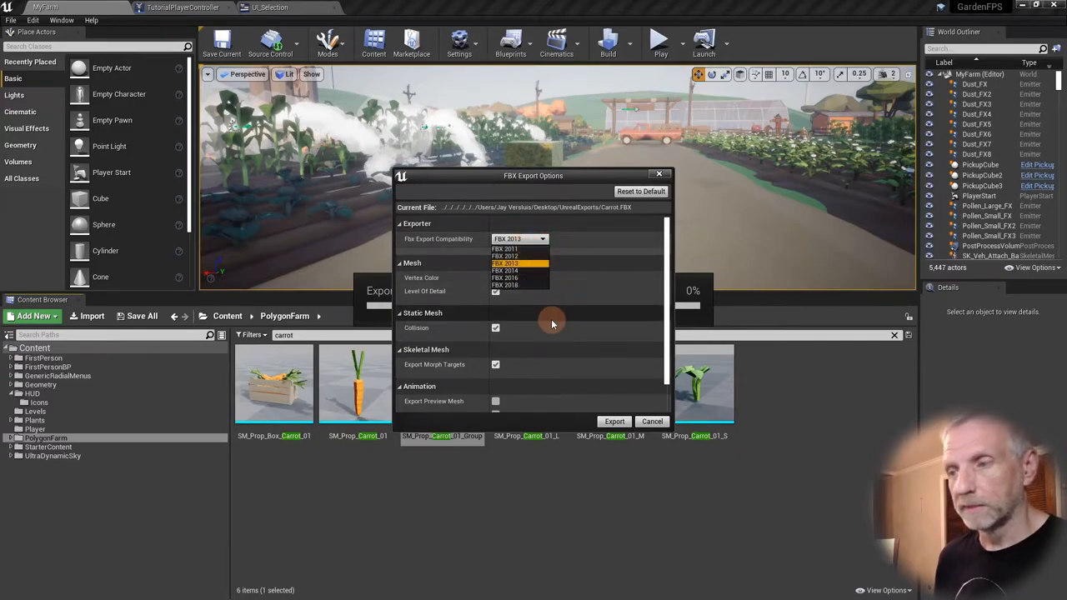
left_click(520, 263)
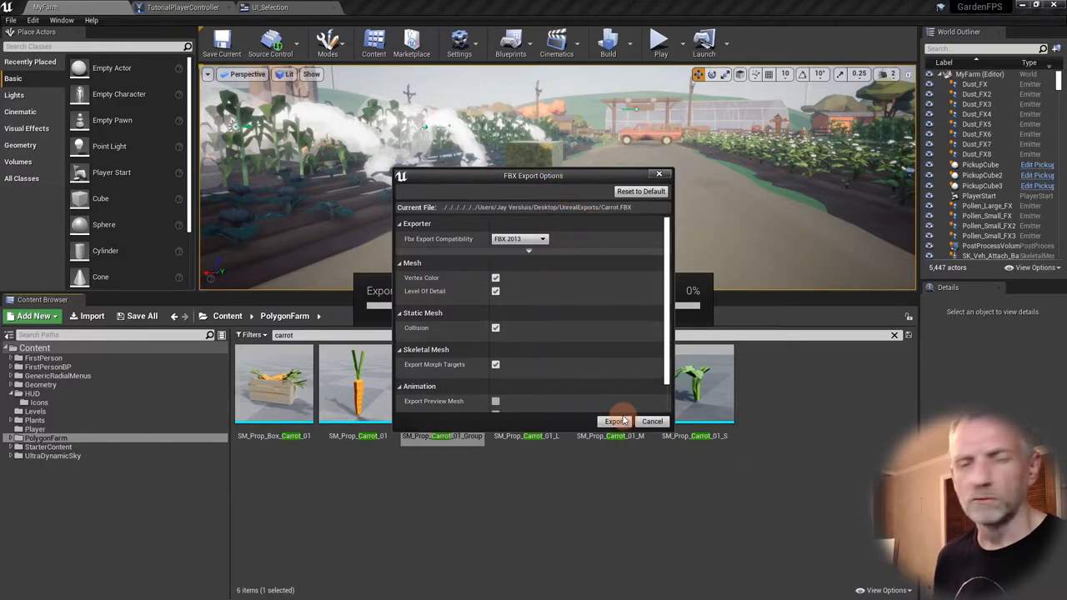
left_click(616, 421)
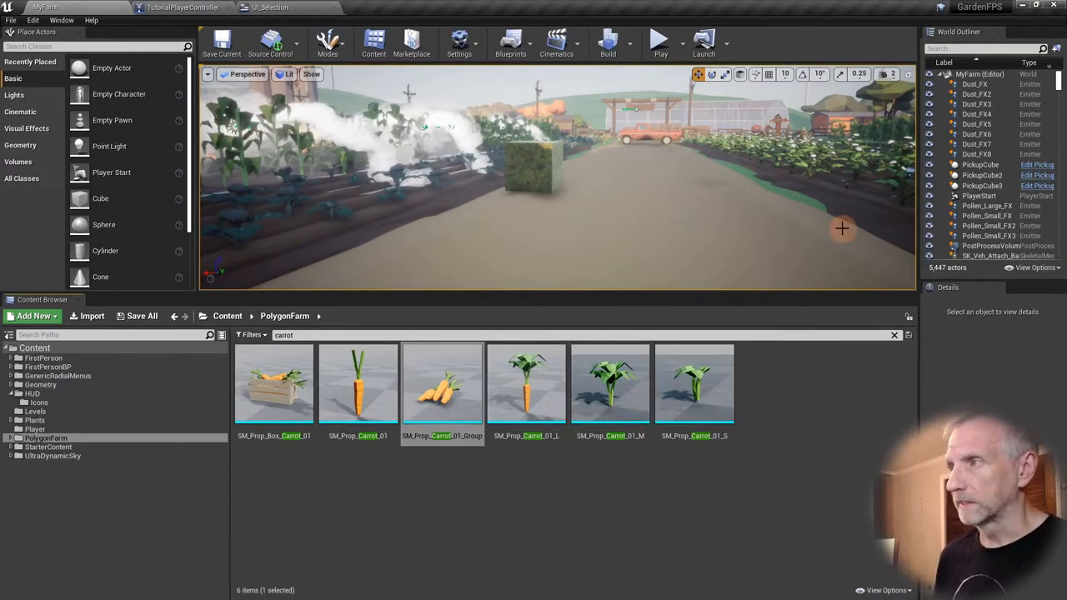
- In Blender, hide the potato prop and tomato group in the Outliner, then start a file operation
left_click(410, 42)
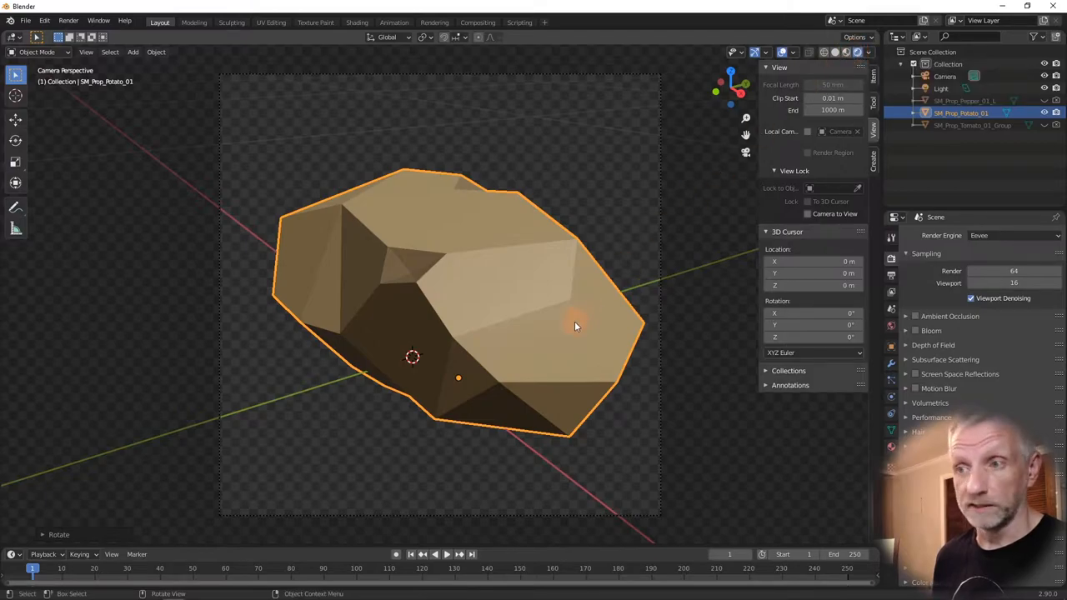
left_click(1044, 114)
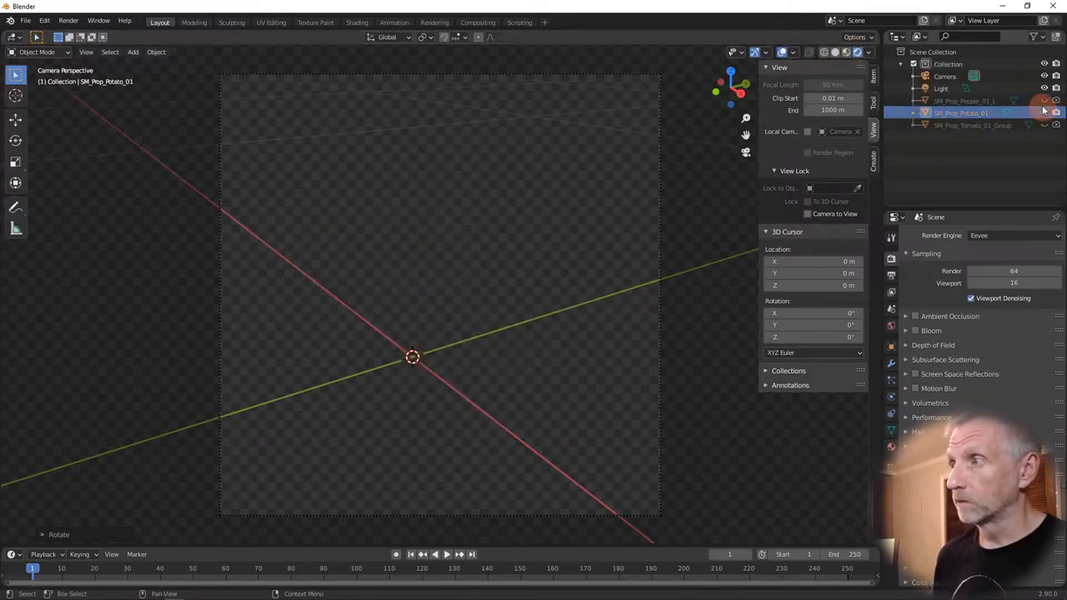
left_click(1044, 113)
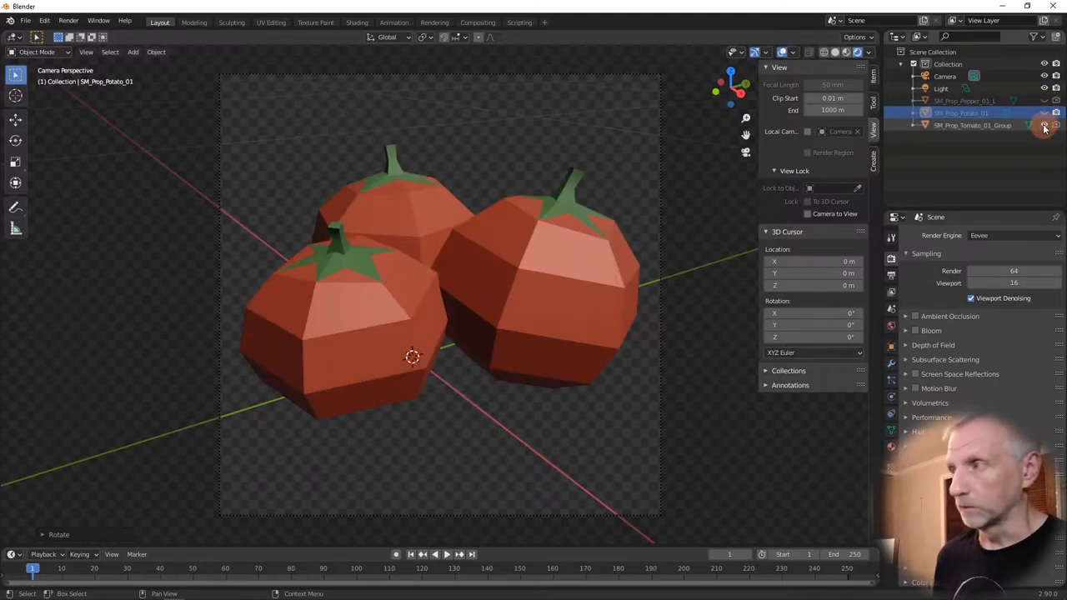
left_click(1044, 125)
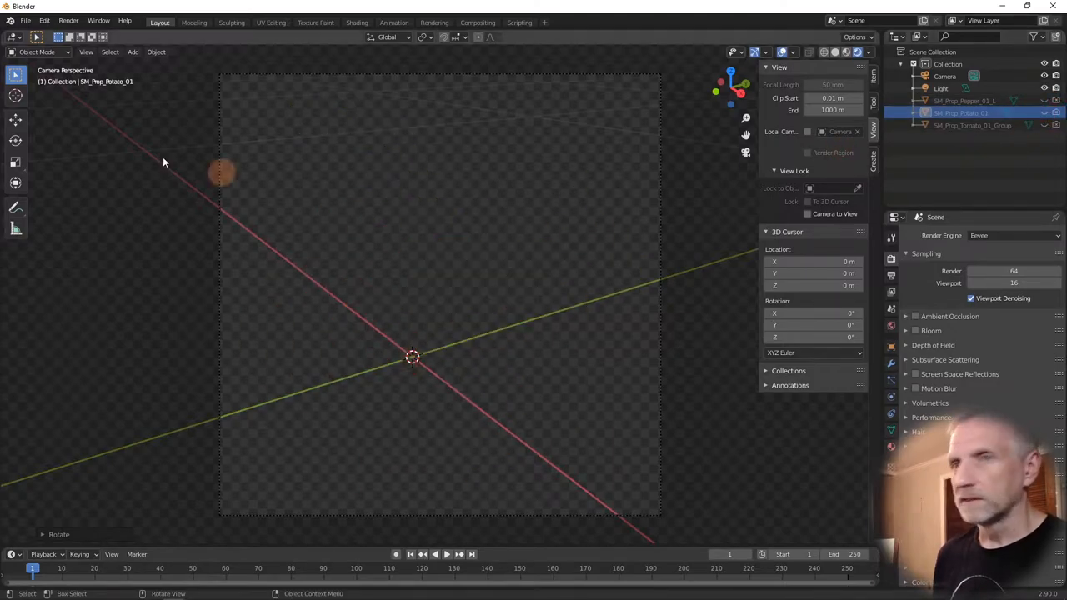
left_click(25, 20)
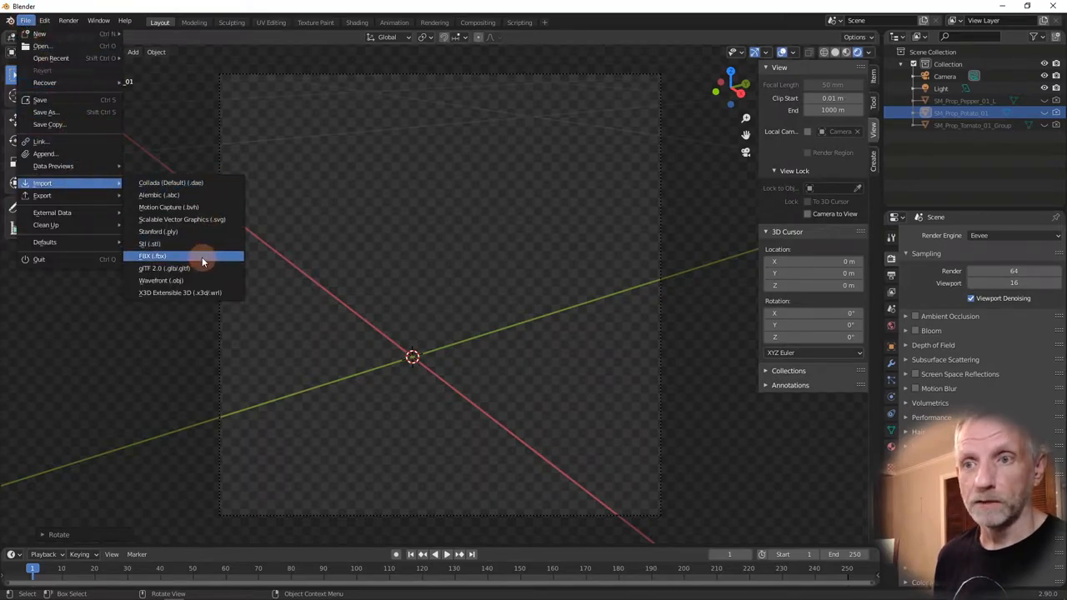
- Import the carrot bunch FBX, inspect it beside the camera and show it in Solid shading
left_click(154, 257)
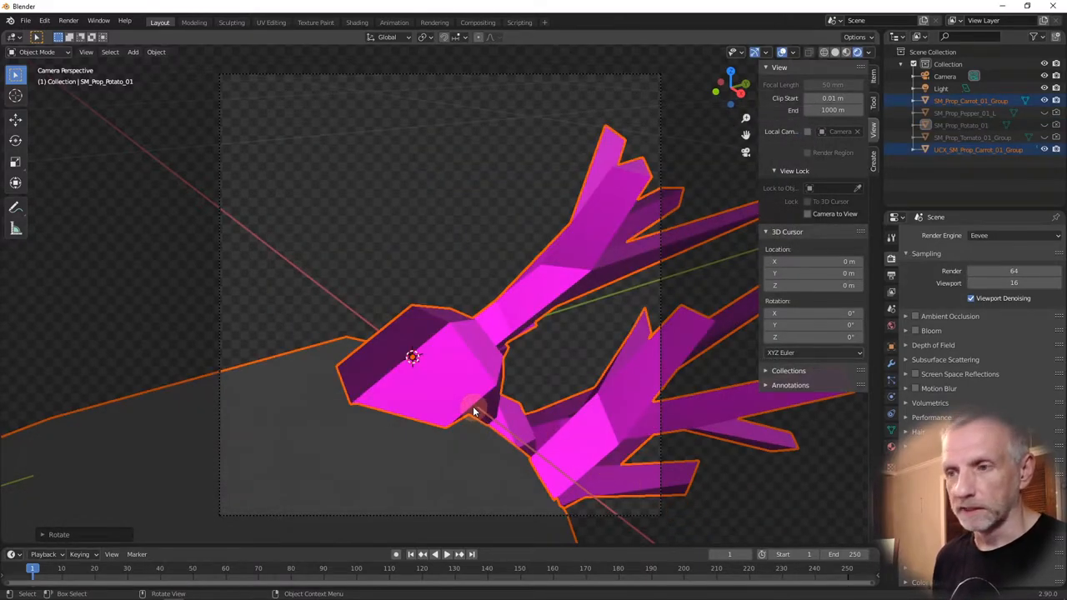
left_click_drag(492, 409, 501, 400)
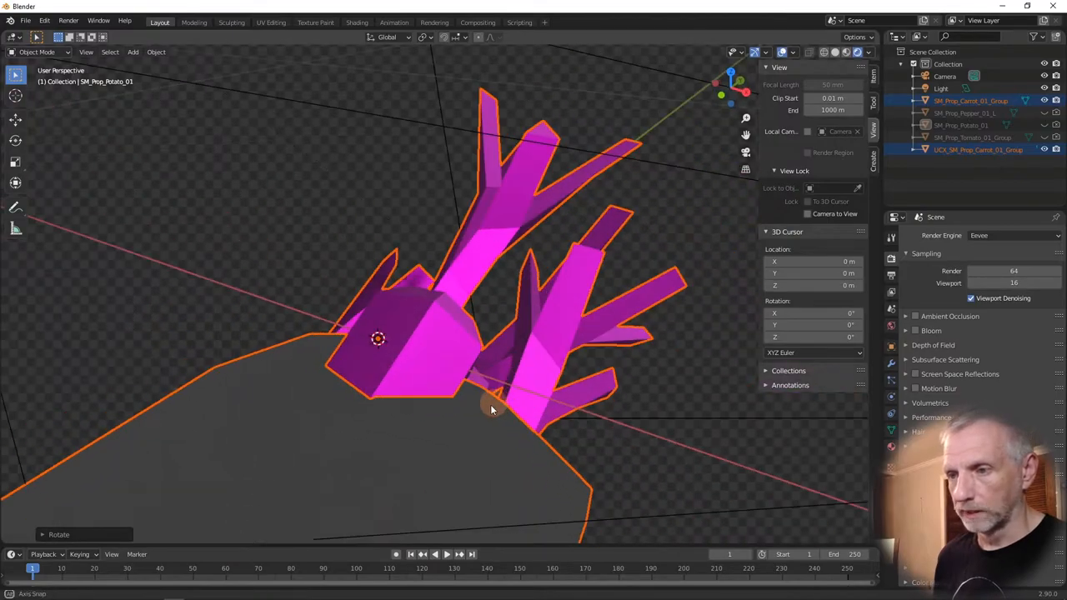
left_click_drag(492, 409, 457, 370)
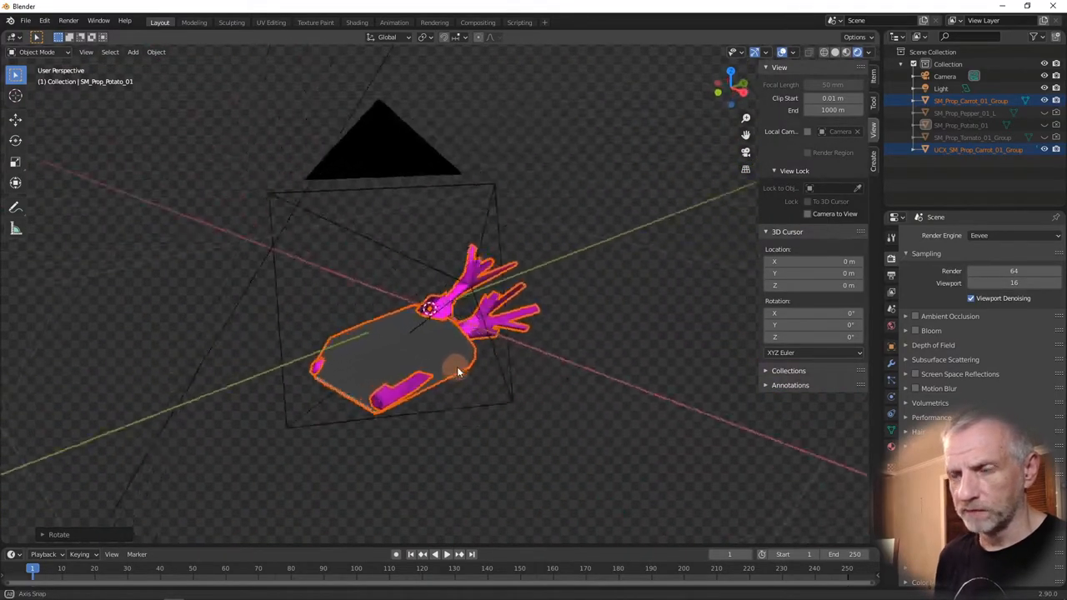
left_click_drag(456, 370, 414, 385)
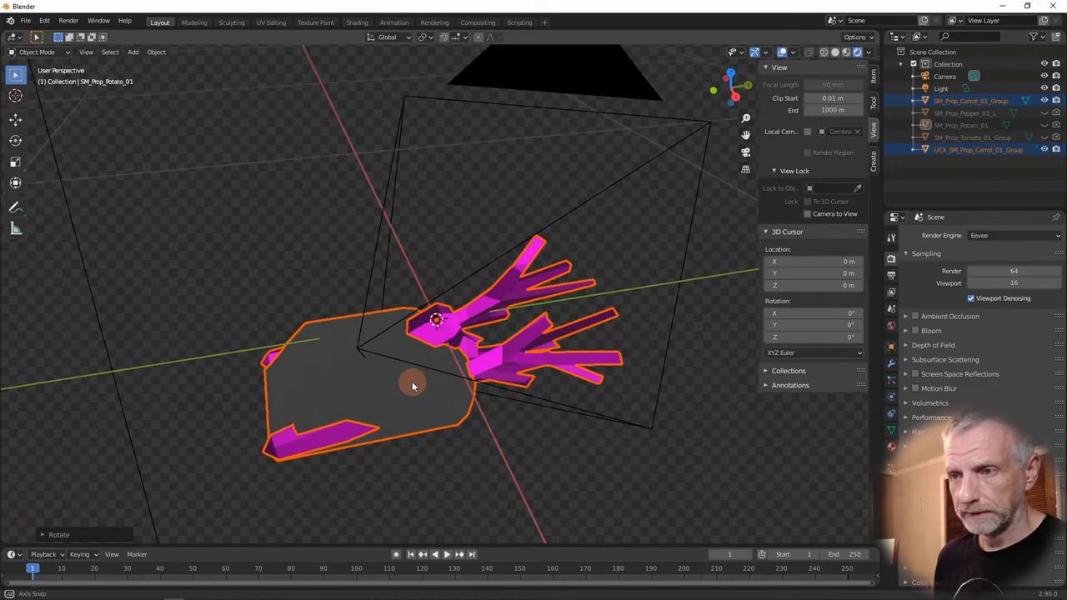
left_click_drag(413, 385, 402, 388)
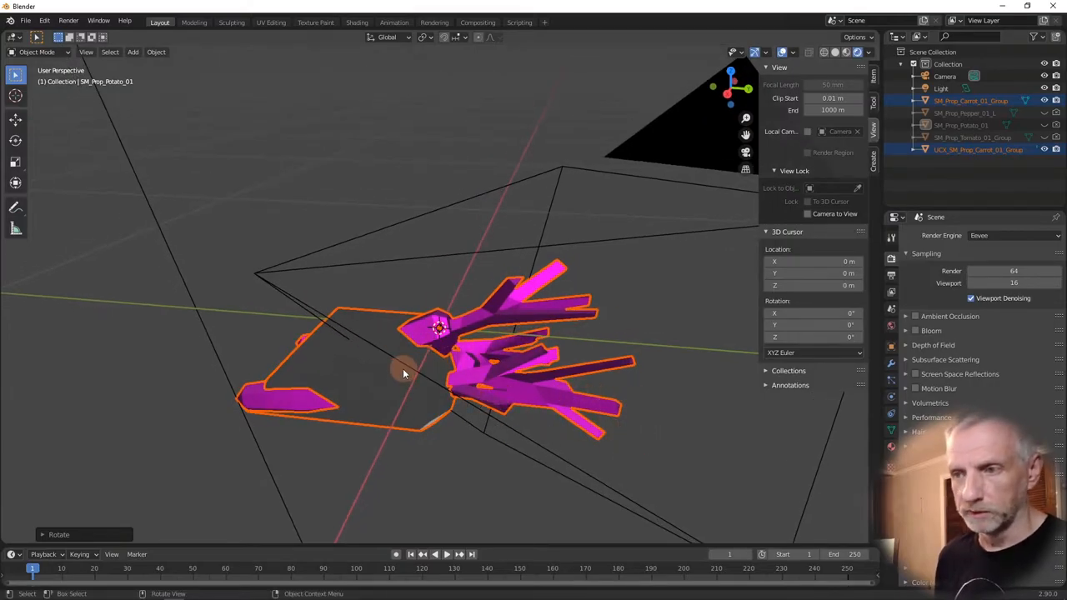
left_click_drag(403, 374, 617, 392)
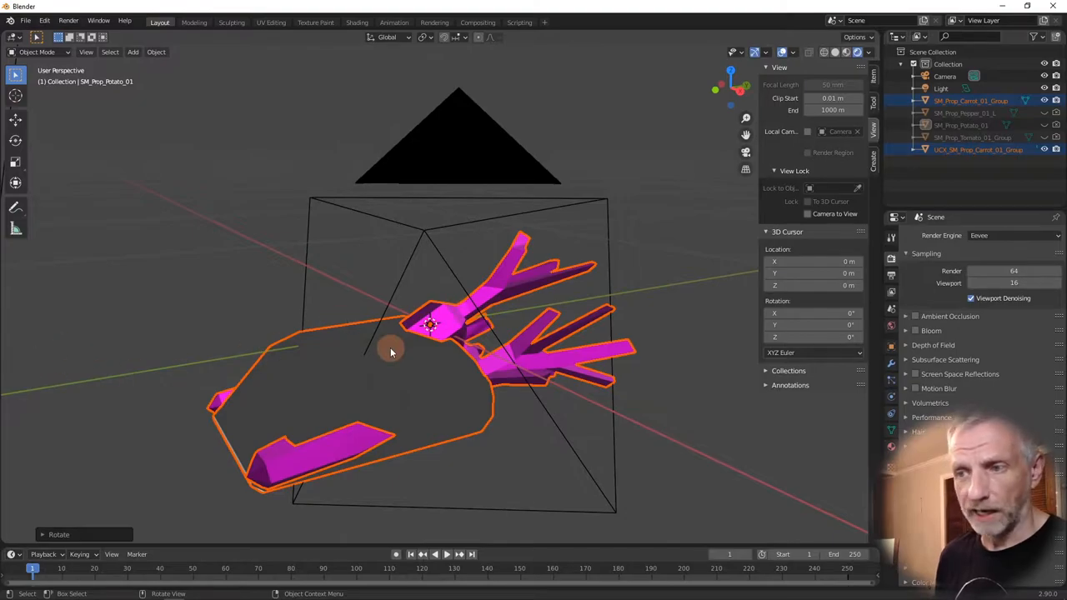
left_click(837, 52)
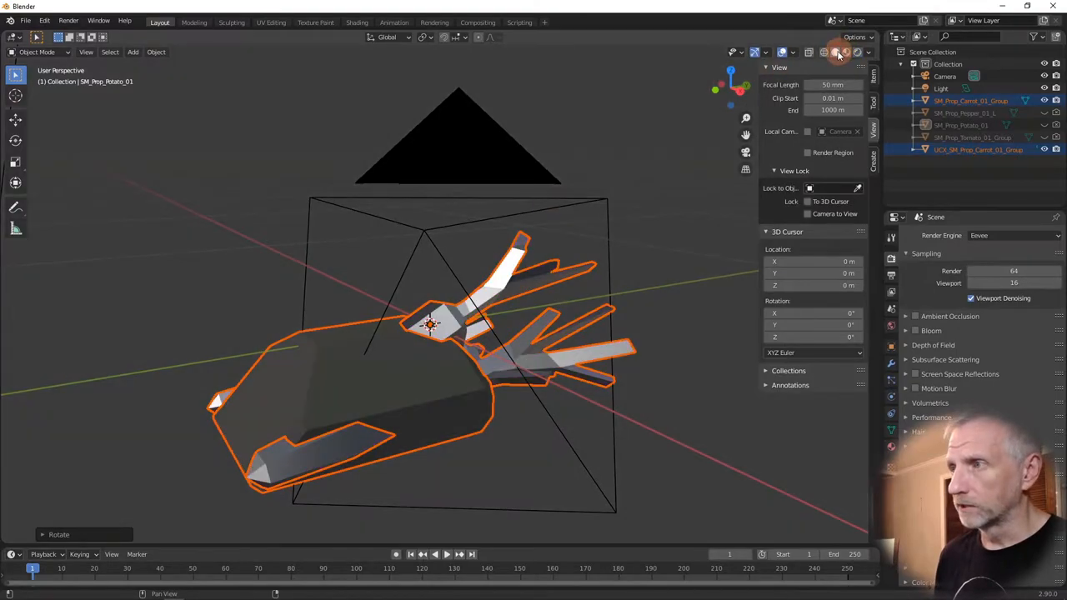
- Inspect and remove the UCX collision mesh, leaving only the carrot bunch in the scene
left_click_drag(459, 334, 530, 290)
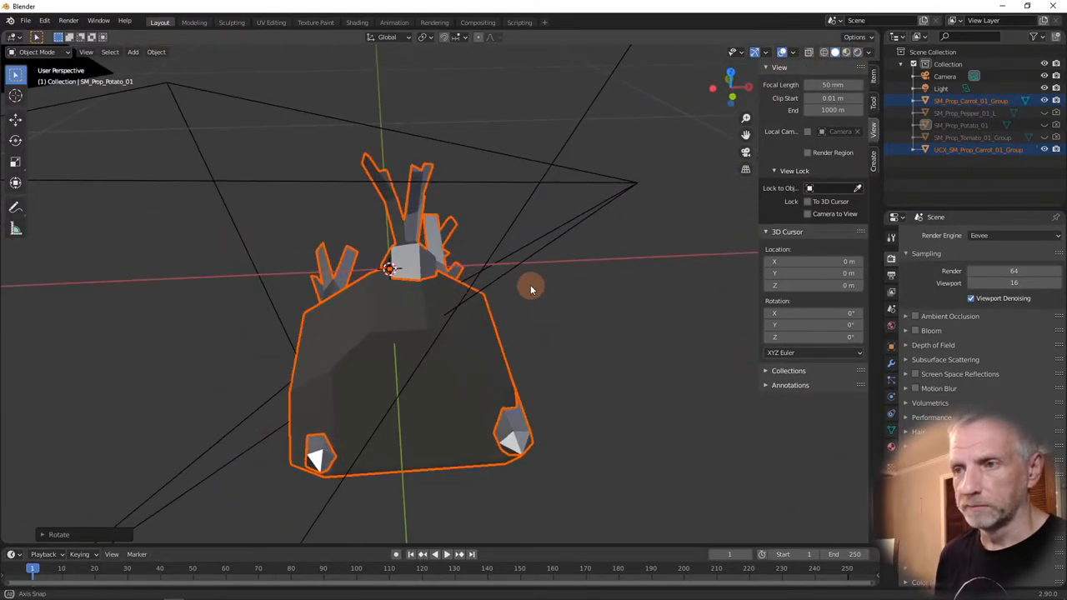
left_click_drag(531, 290, 440, 294)
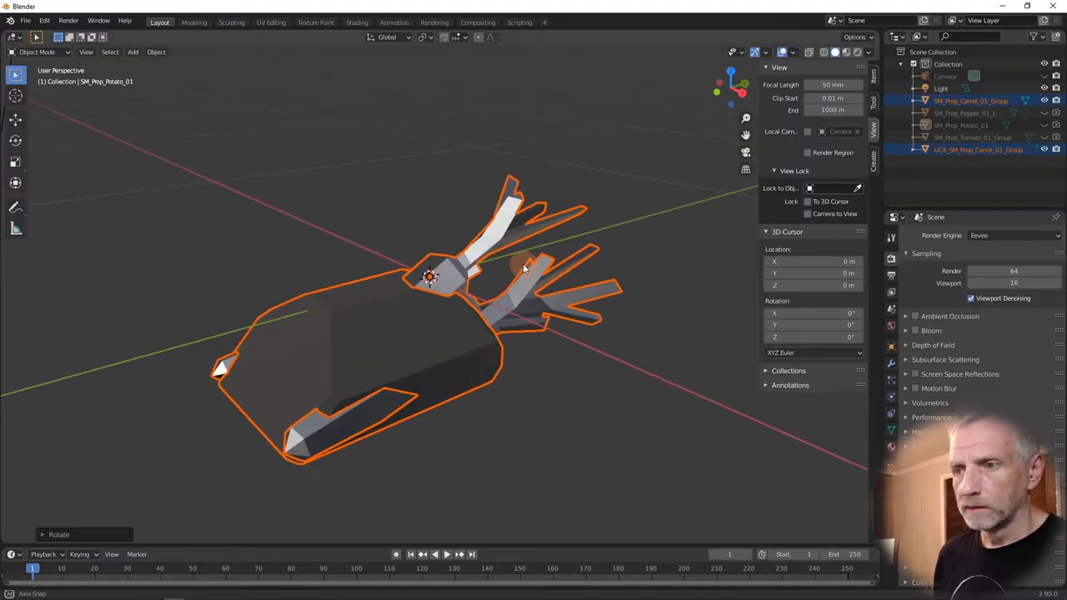
left_click_drag(523, 268, 325, 292)
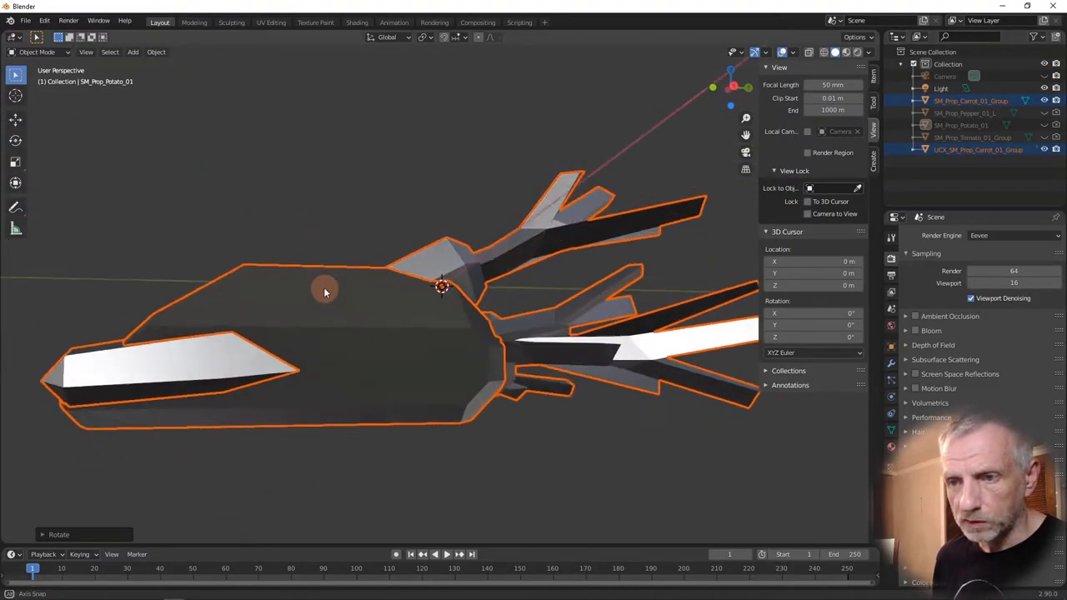
left_click_drag(325, 292, 340, 325)
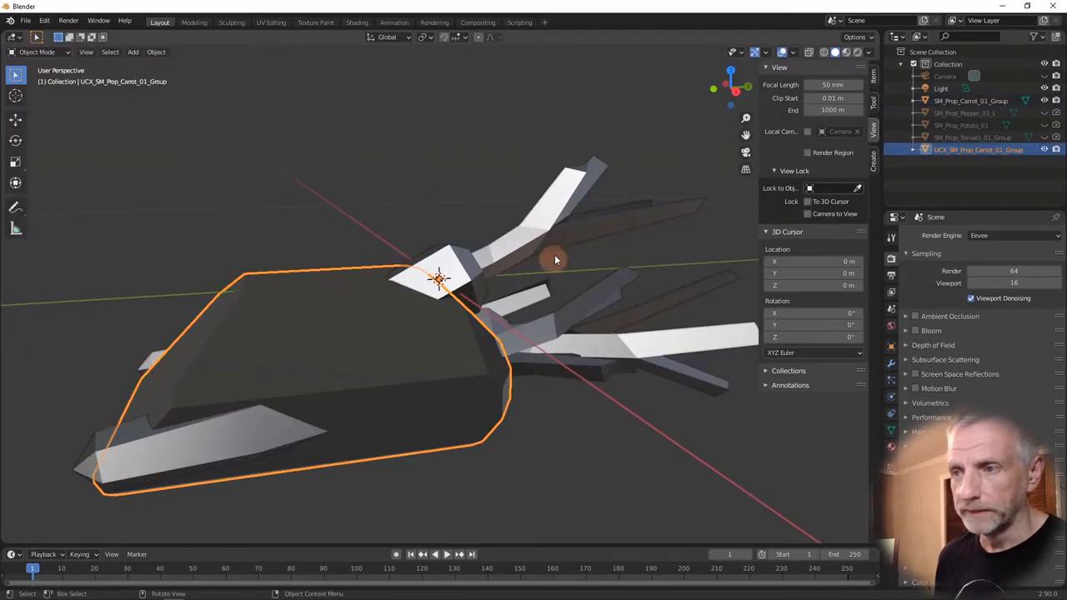
mouse_move(300, 297)
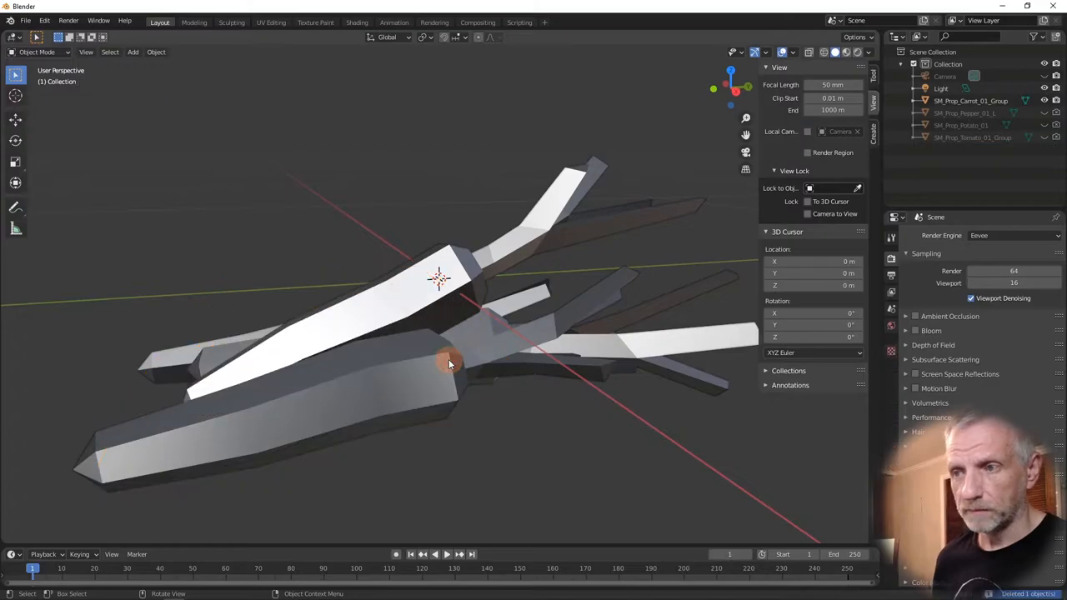
left_click_drag(451, 364, 420, 440)
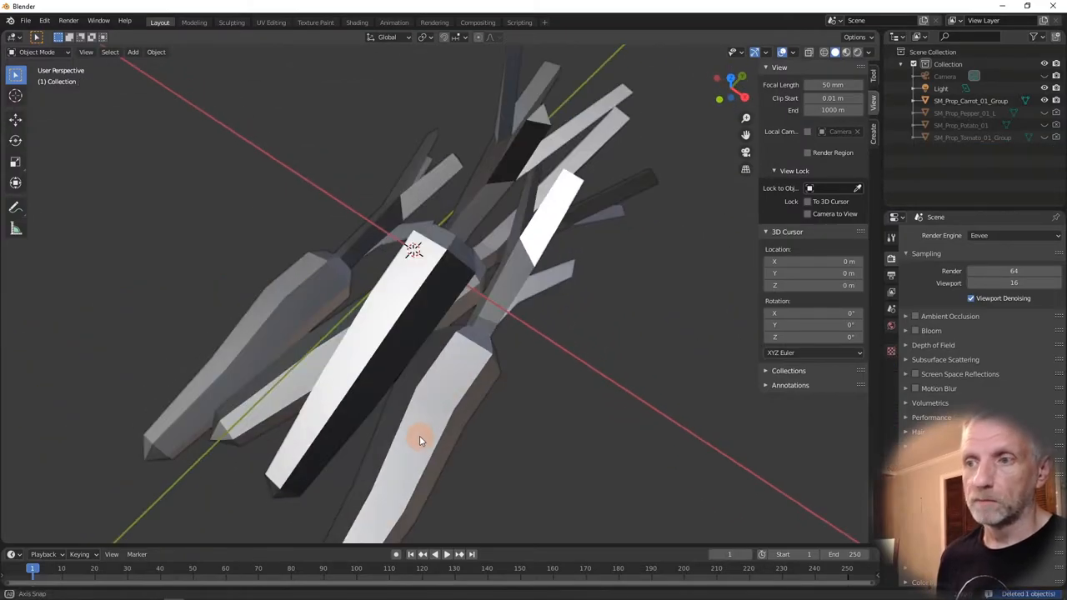
left_click_drag(421, 440, 330, 384)
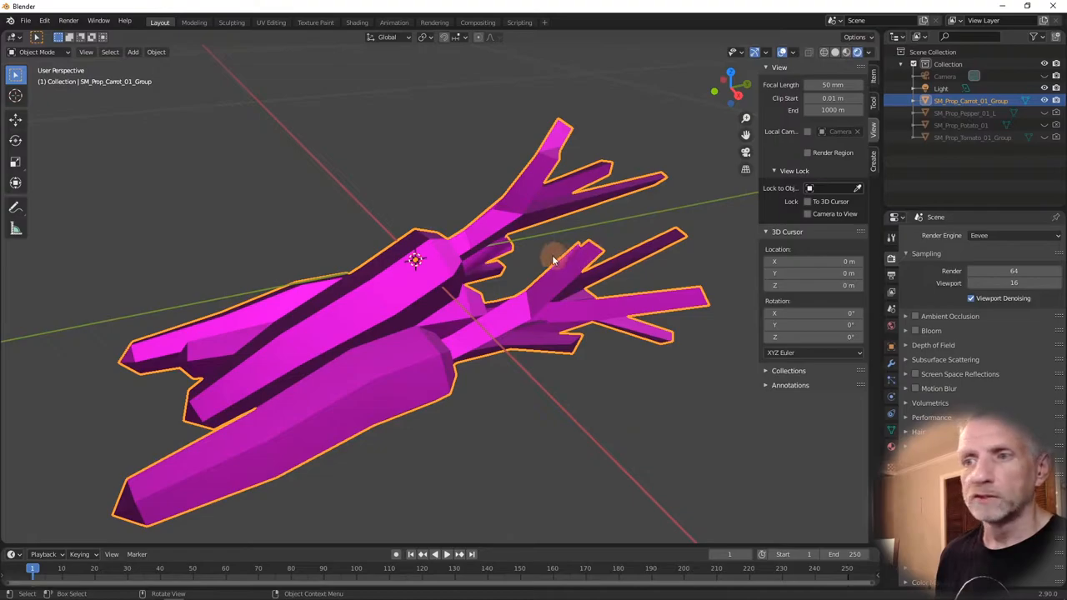
mouse_move(533, 280)
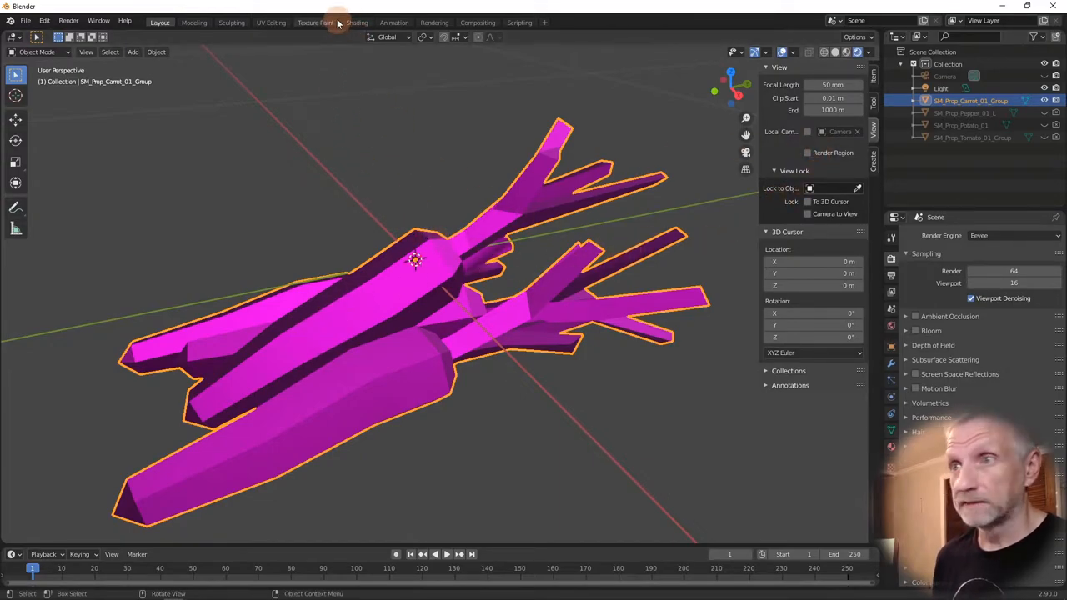
left_click(357, 23)
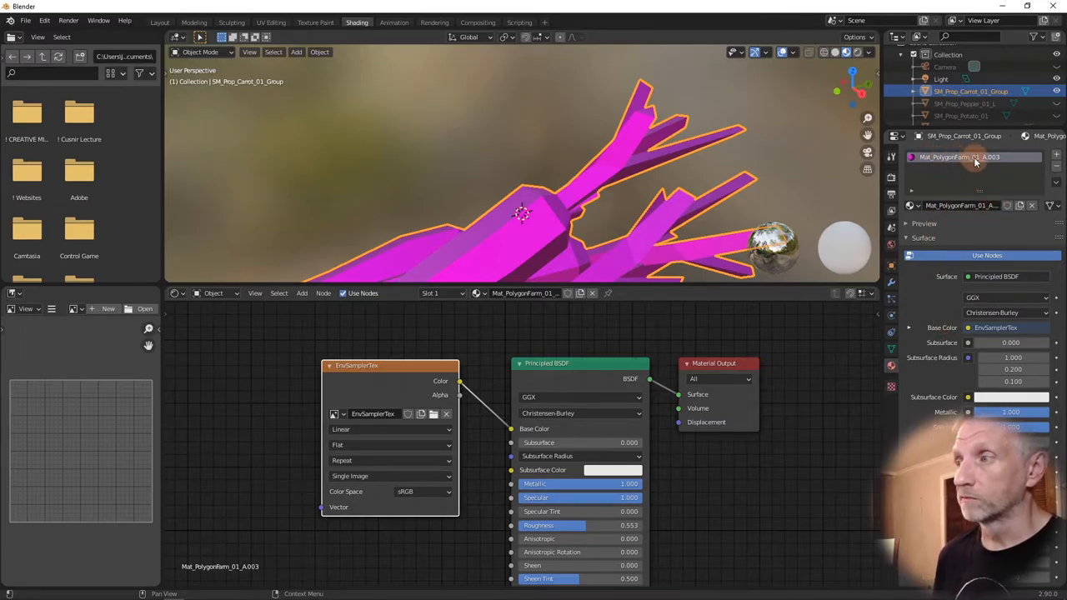
mouse_move(976, 157)
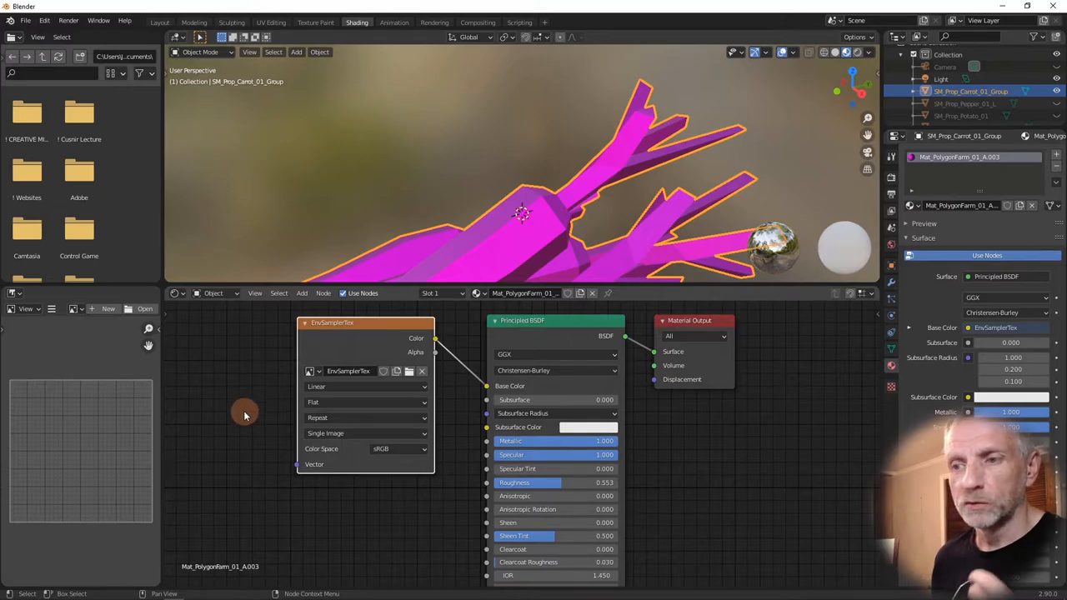
mouse_move(380, 377)
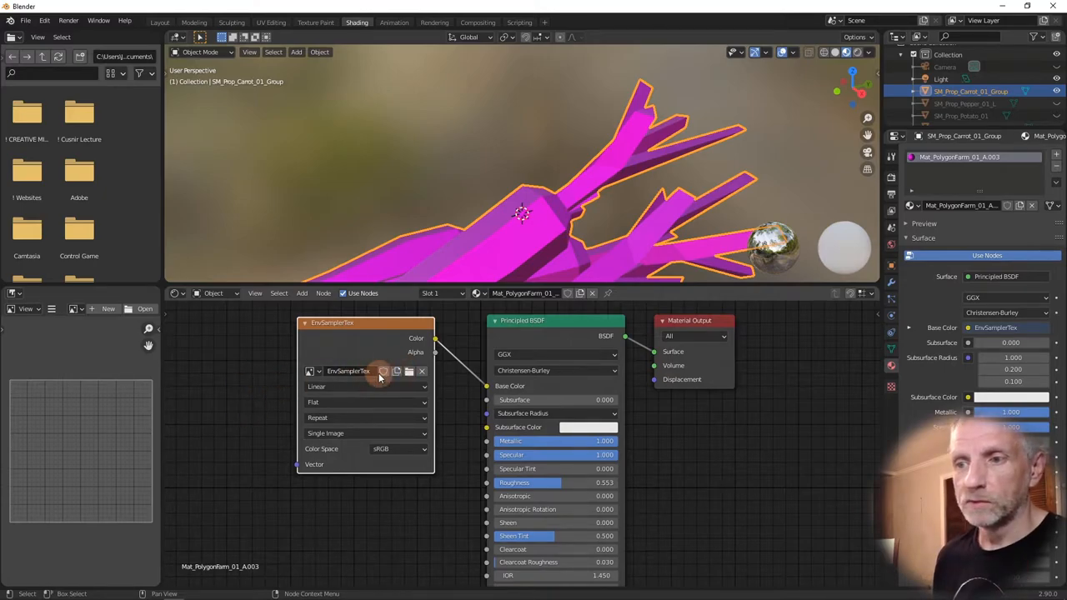
- Browse for an image on the carrot material's Image Texture node, then cancel without loading one
left_click(411, 371)
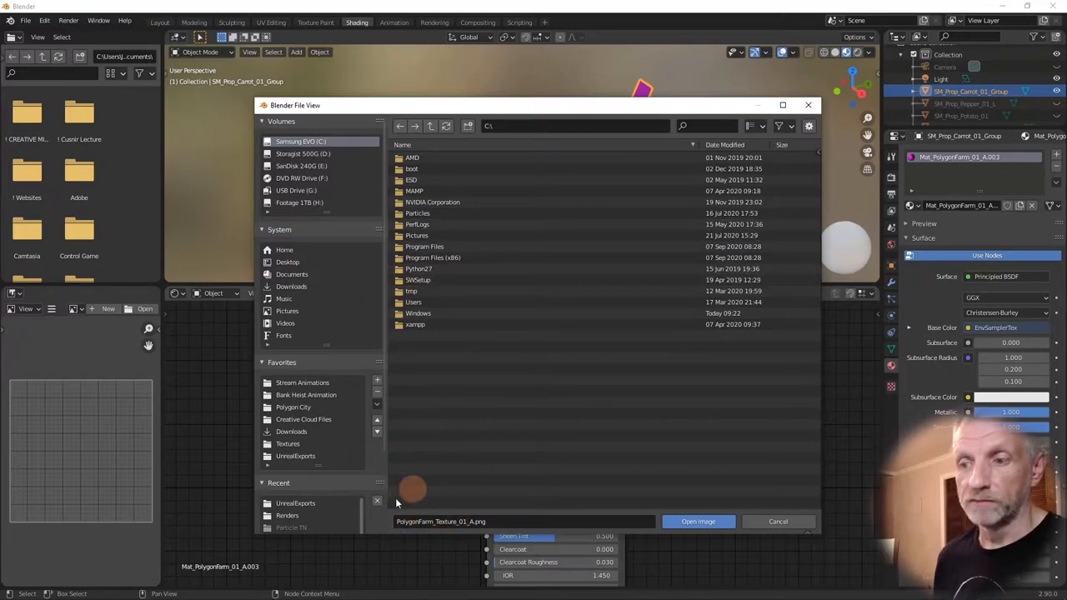
mouse_move(398, 535)
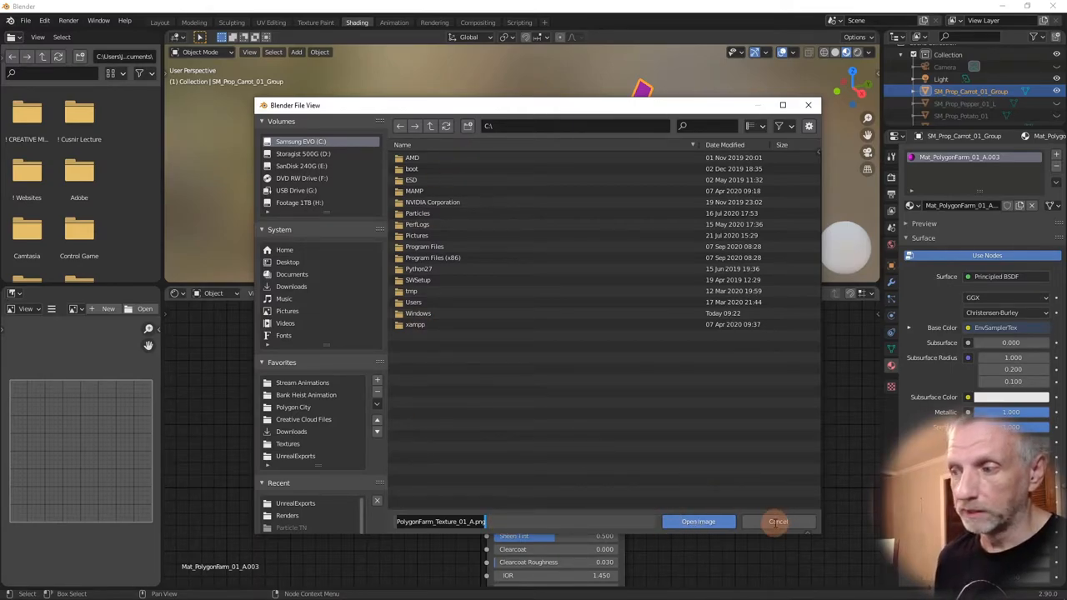
left_click(697, 520)
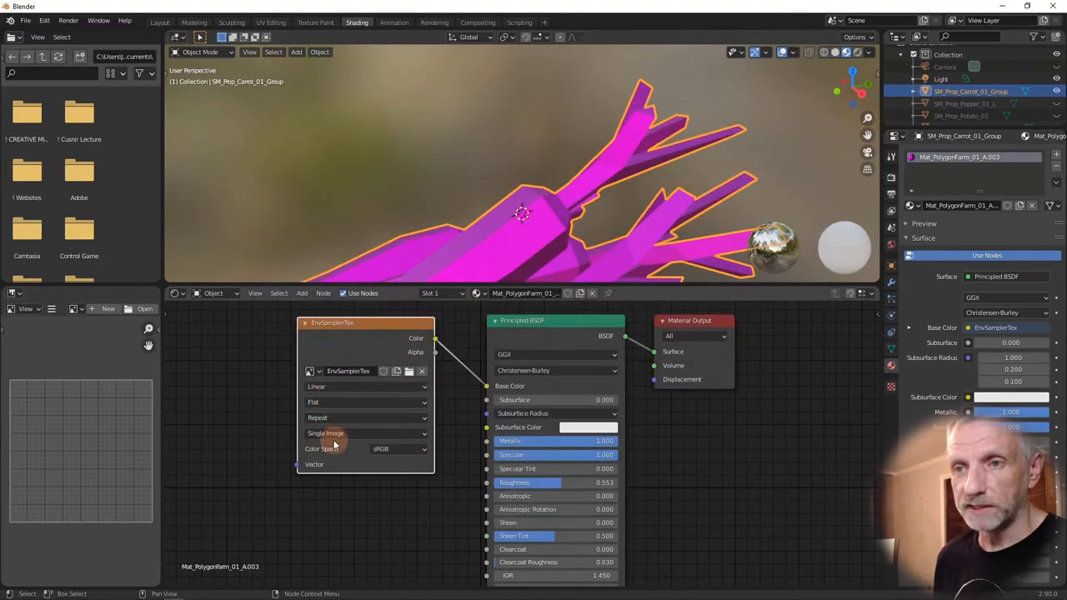
- Switch back to Unreal Engine and search the Content Browser for 'carrot' again
key("alt+tab")
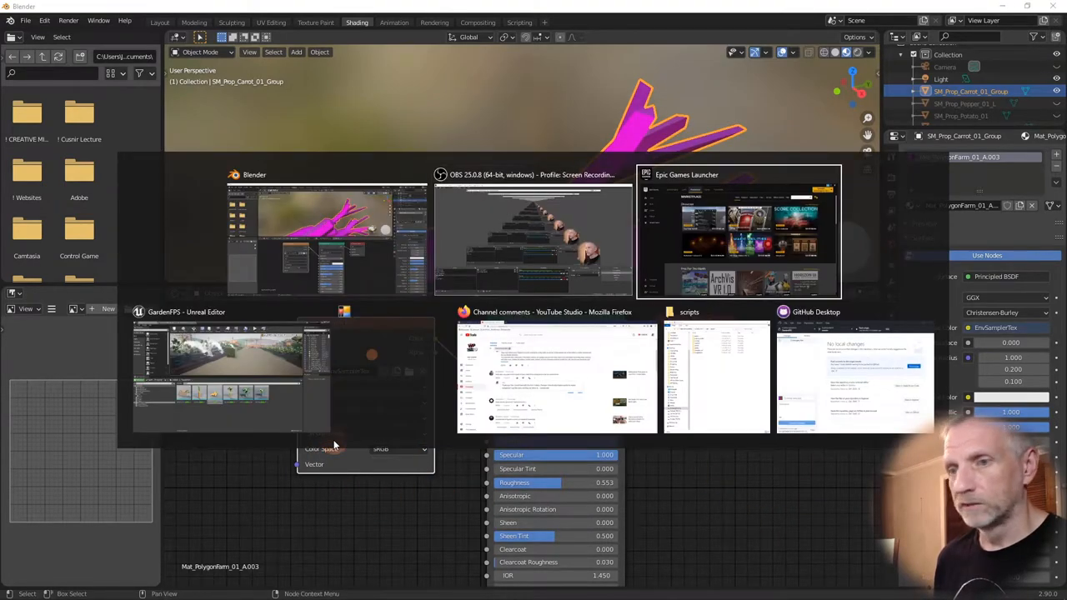
left_click(230, 367)
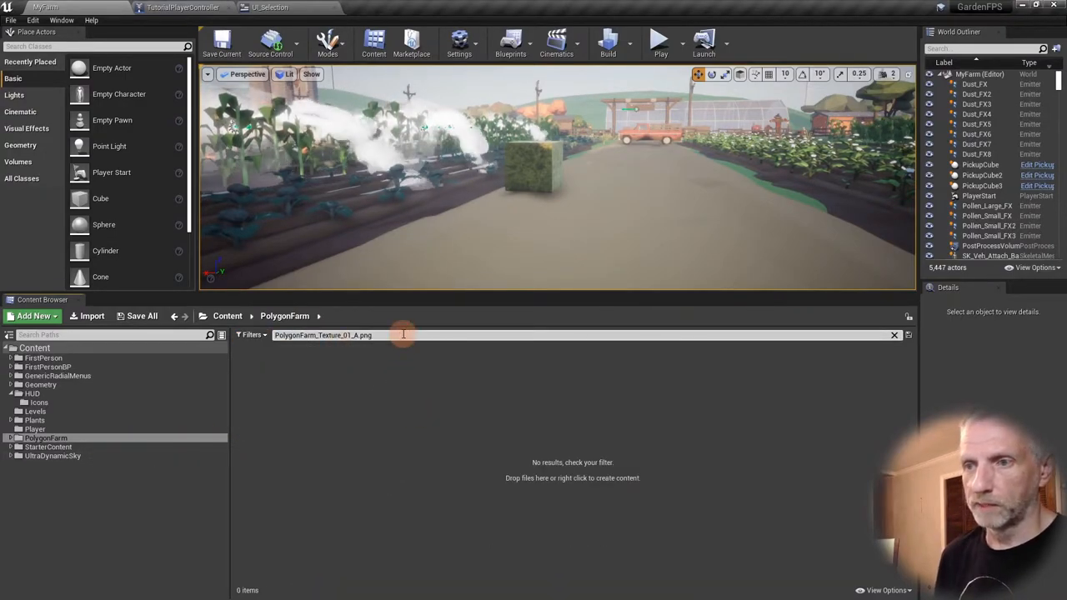
key("Backspace")
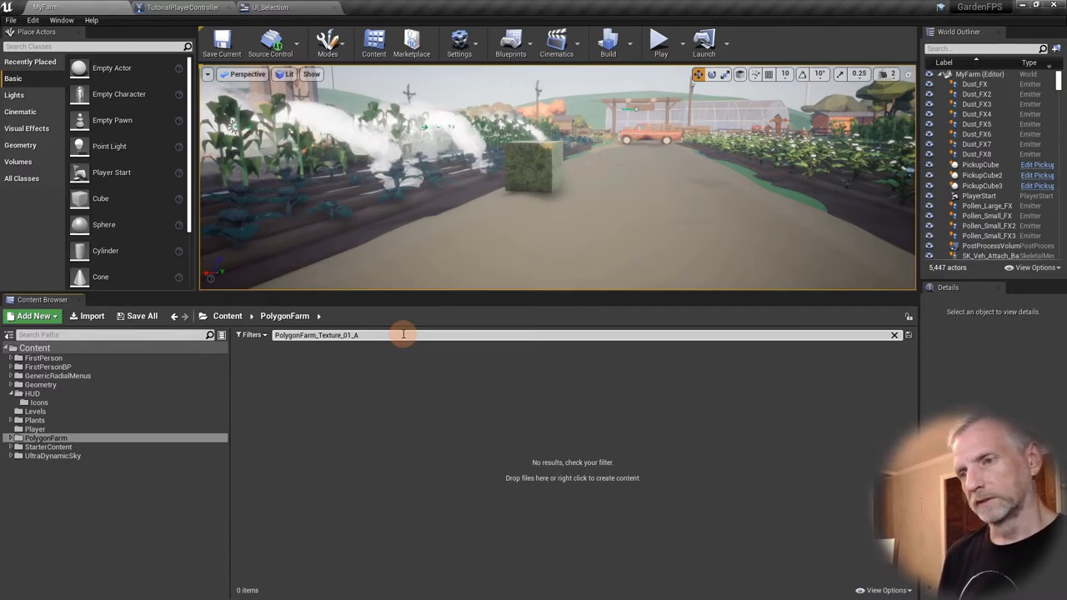
key("BackSpace")
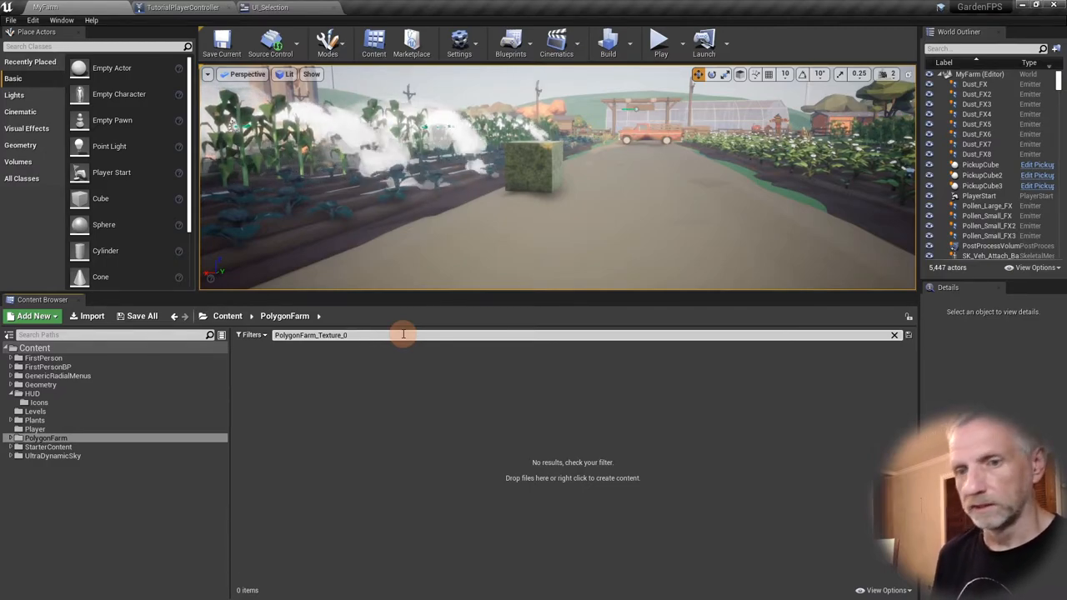
left_click(894, 335)
type("carrot")
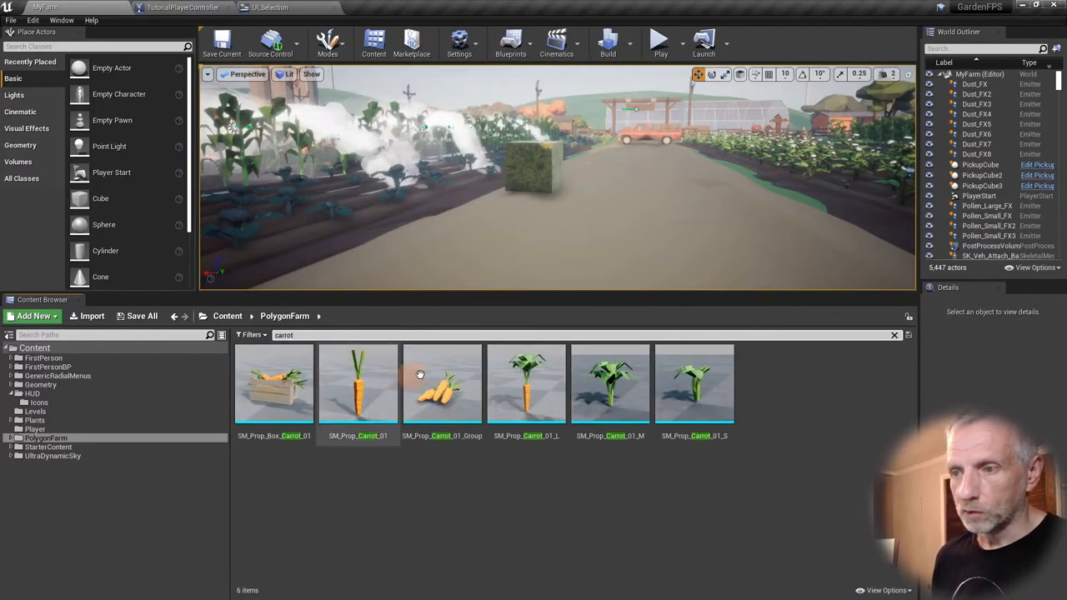
- Open the SM_Prop_Carrot_01_Group mesh for inspection
left_click(442, 384)
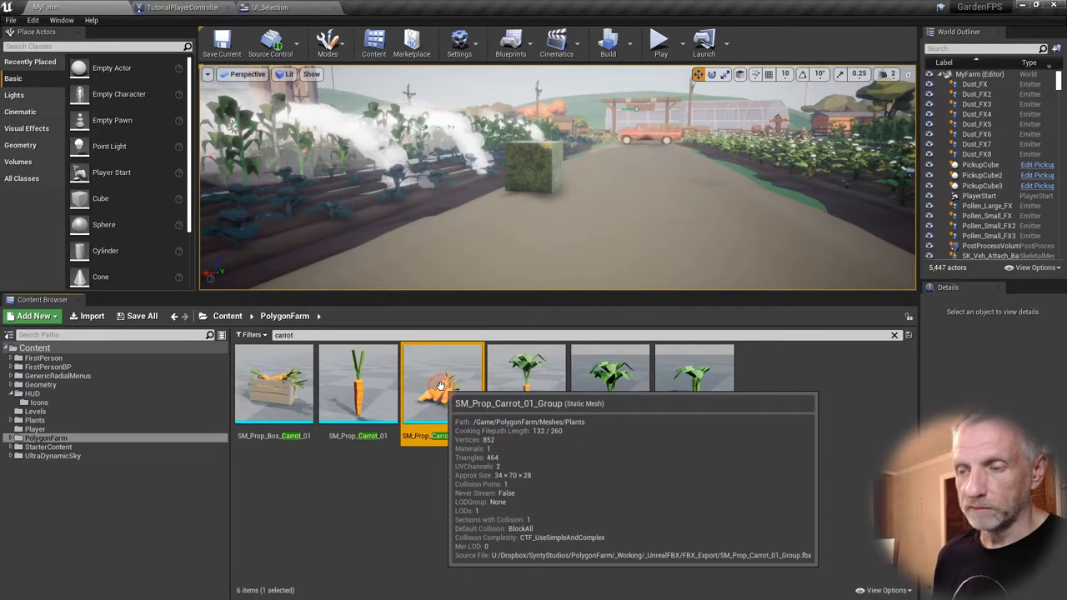
double_click(442, 383)
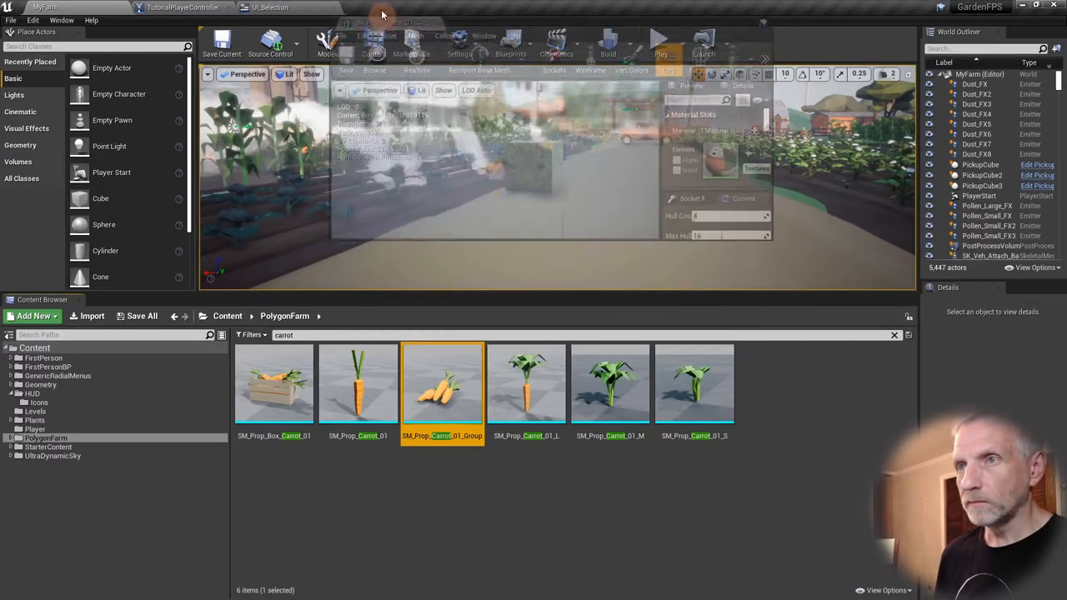
- Open the carrot bunch mesh and scroll to its Material Slots showing the PolygonFarm material
double_click(441, 382)
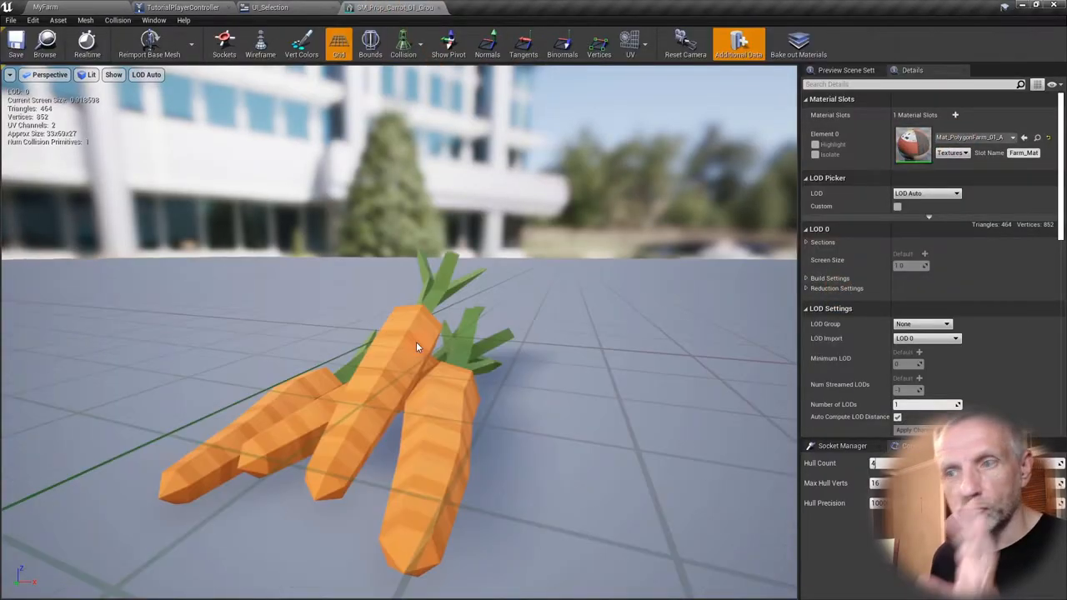
scroll("down", 3)
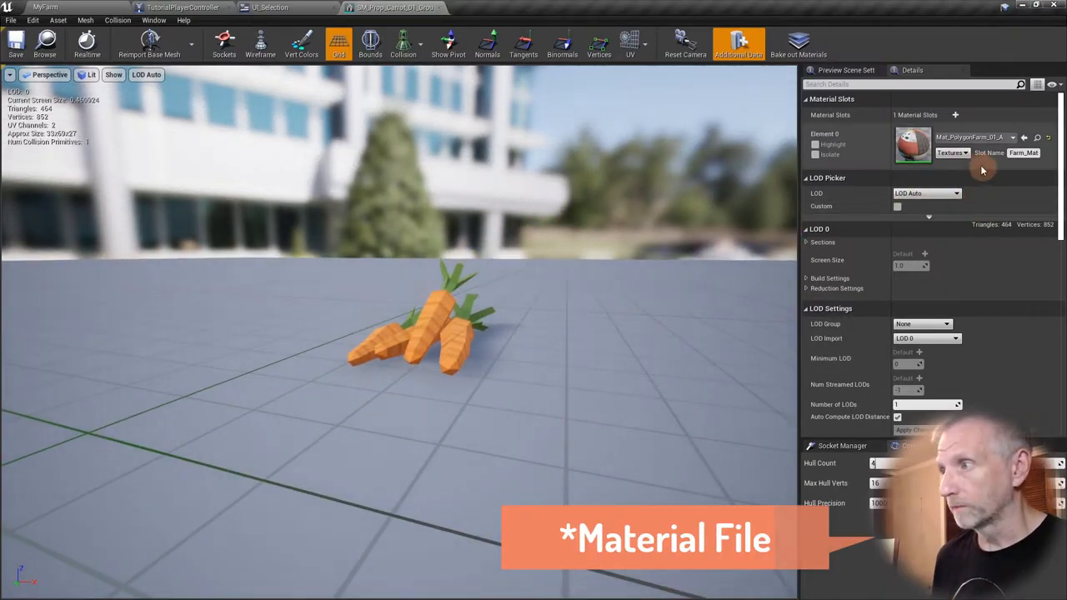
mouse_move(971, 137)
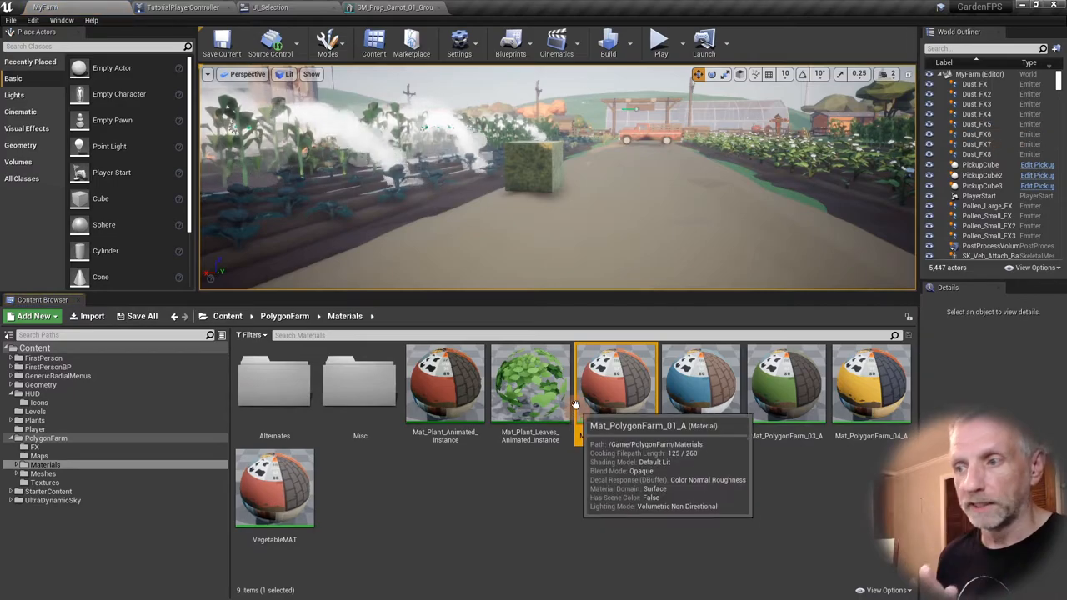
mouse_move(621, 392)
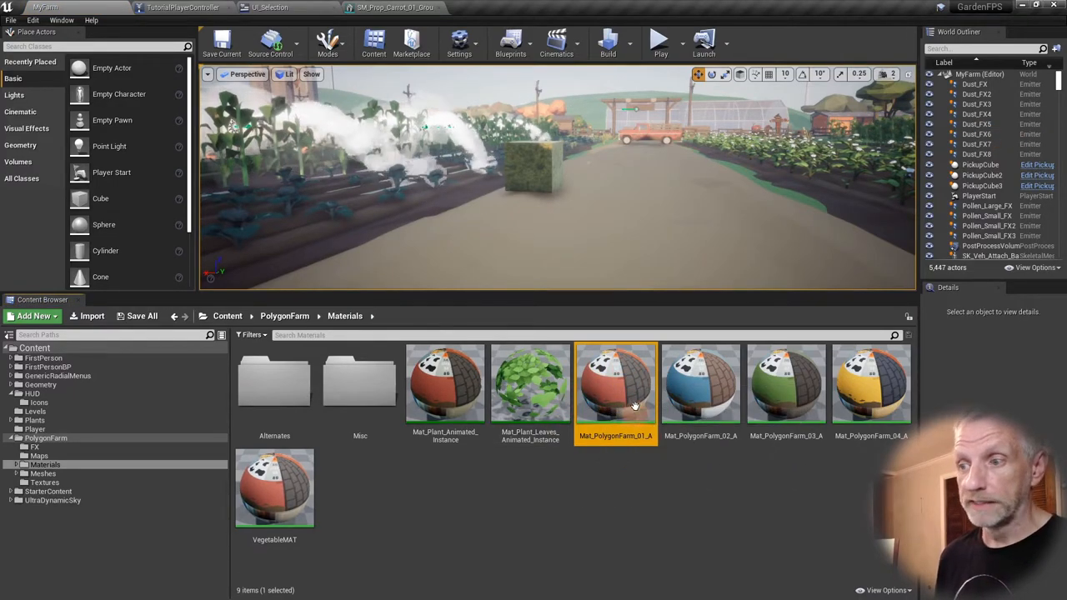
mouse_move(607, 394)
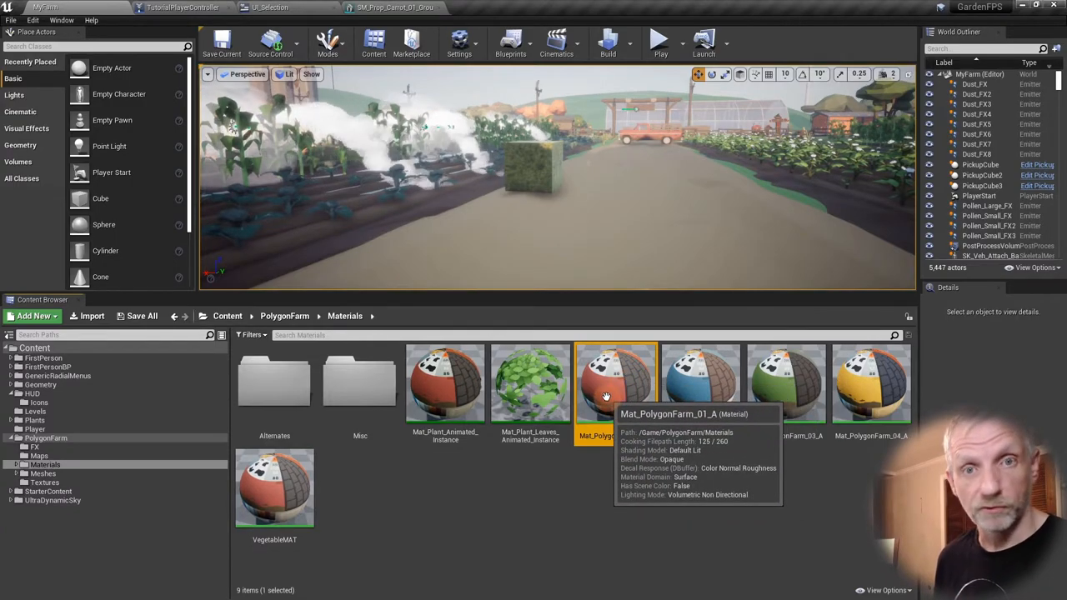
mouse_move(644, 497)
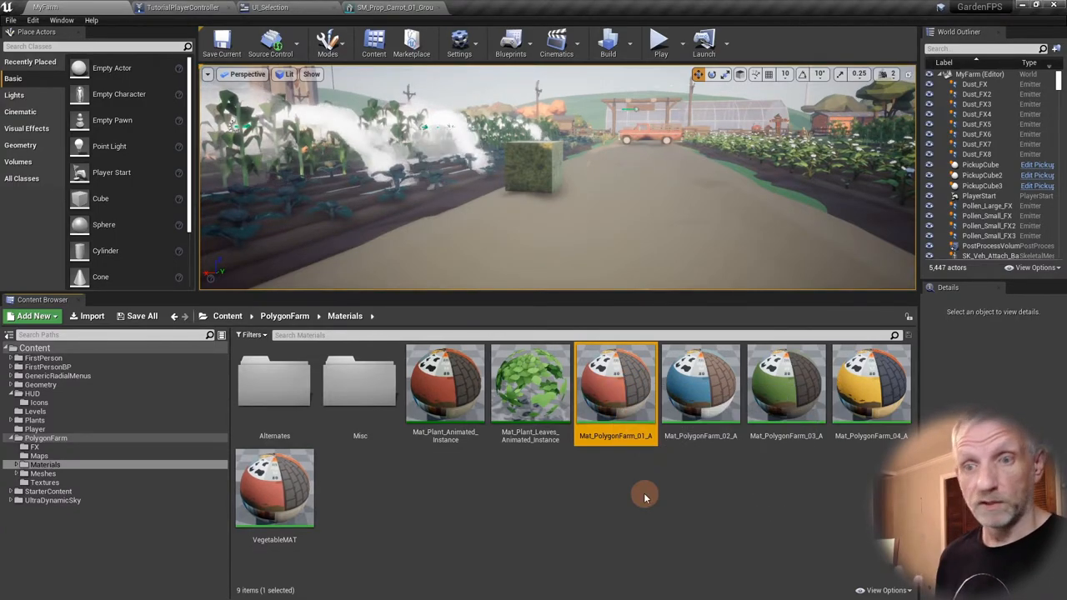
right_click(617, 384)
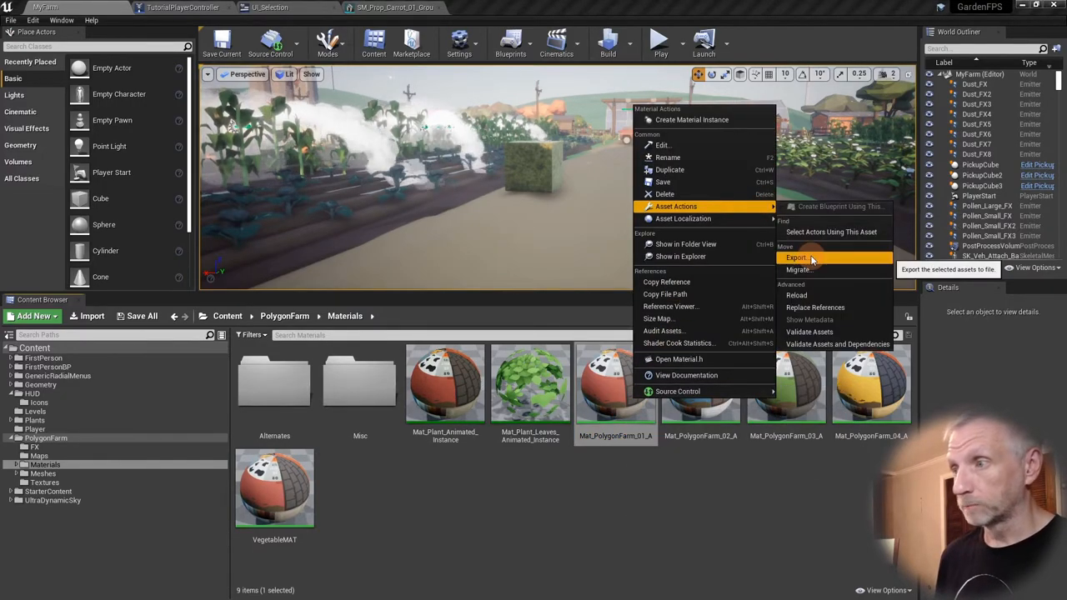
left_click(797, 257)
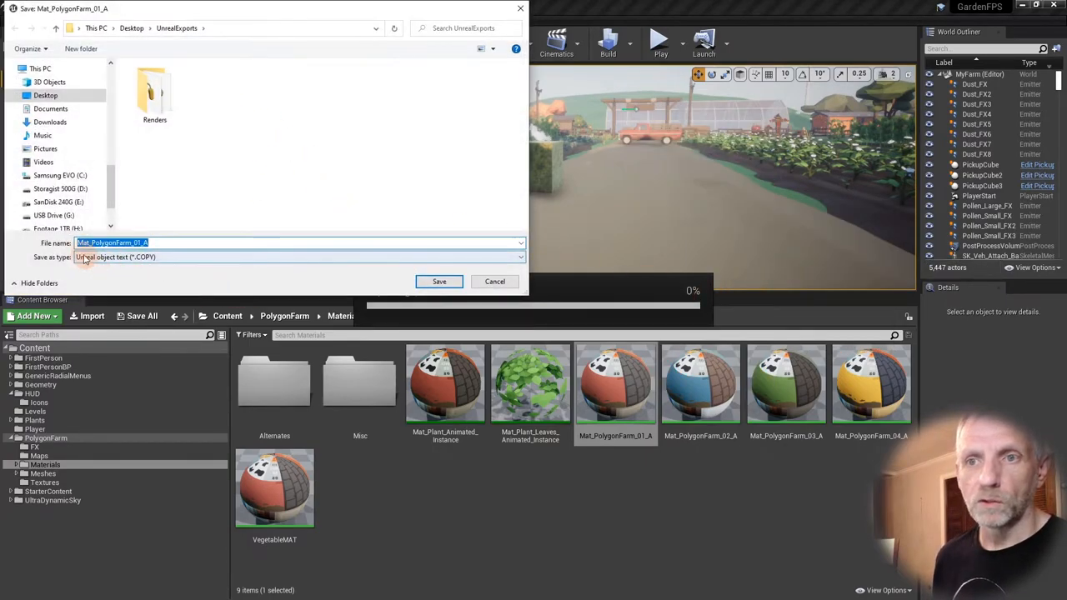
left_click(193, 244)
type("My_")
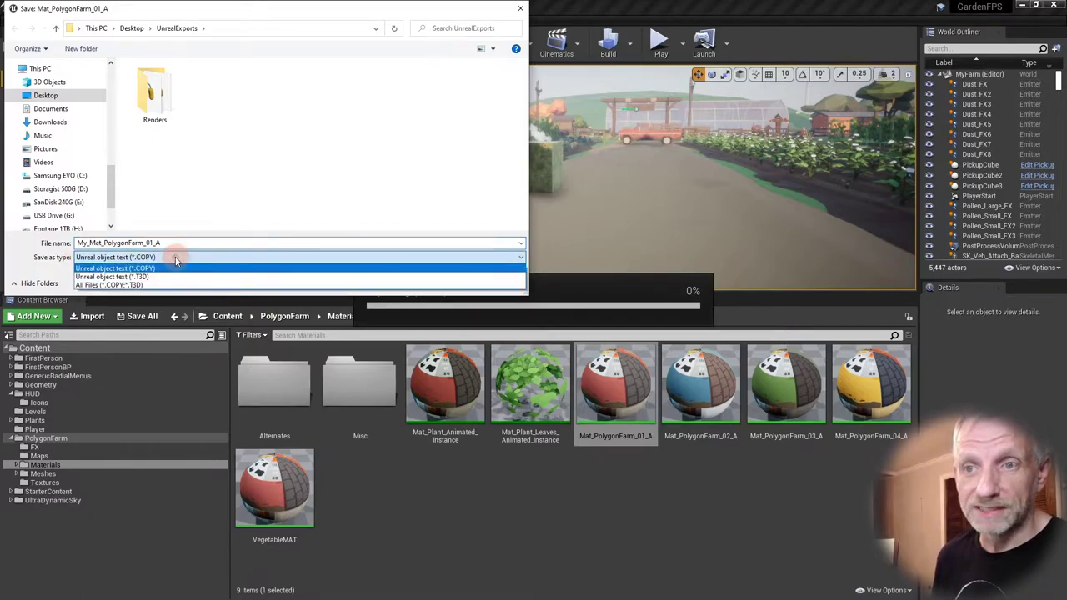
mouse_move(178, 277)
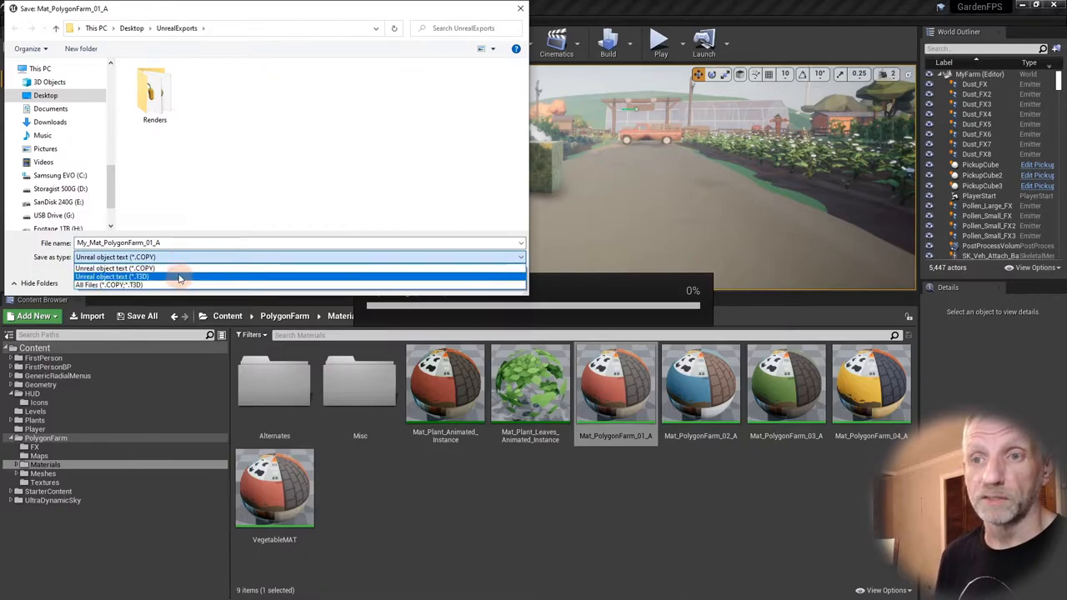
mouse_move(181, 266)
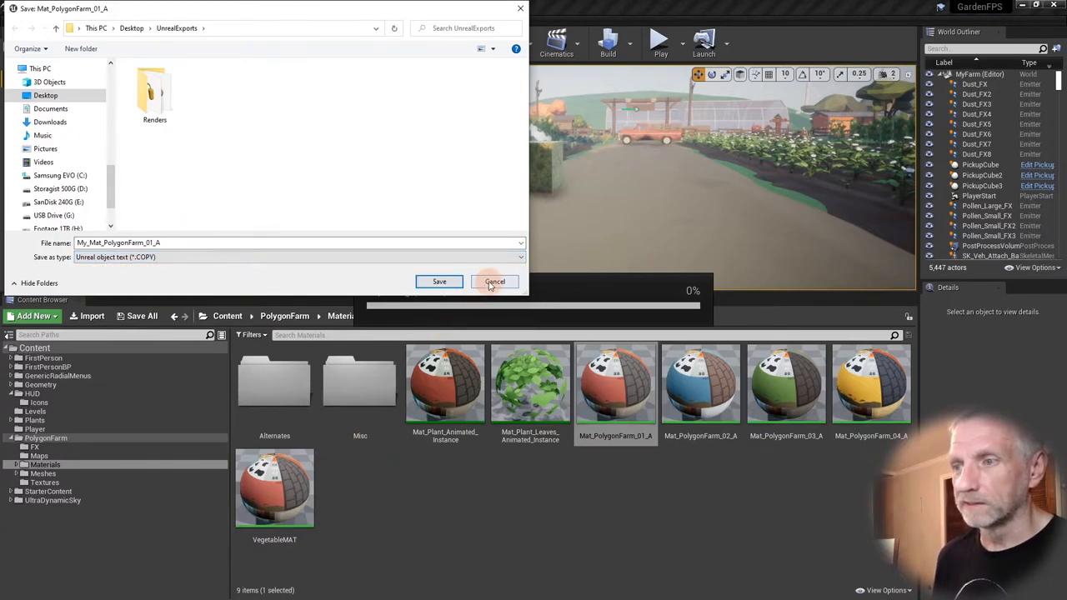
left_click(494, 280)
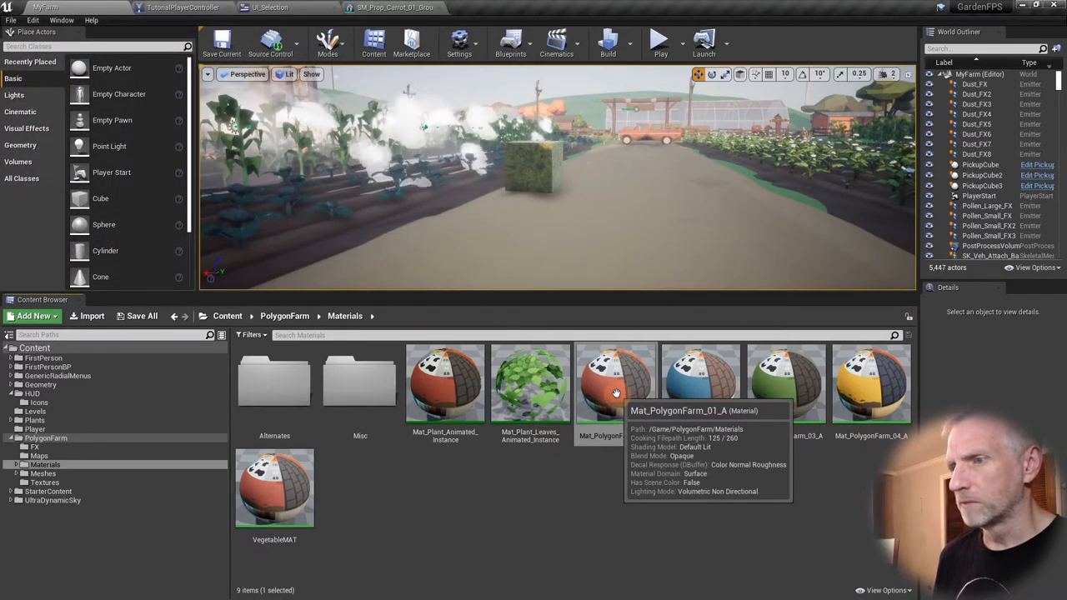
- Open Mat_PolygonFarm_01_A and select the Texture Sample node feeding Base Color
double_click(617, 380)
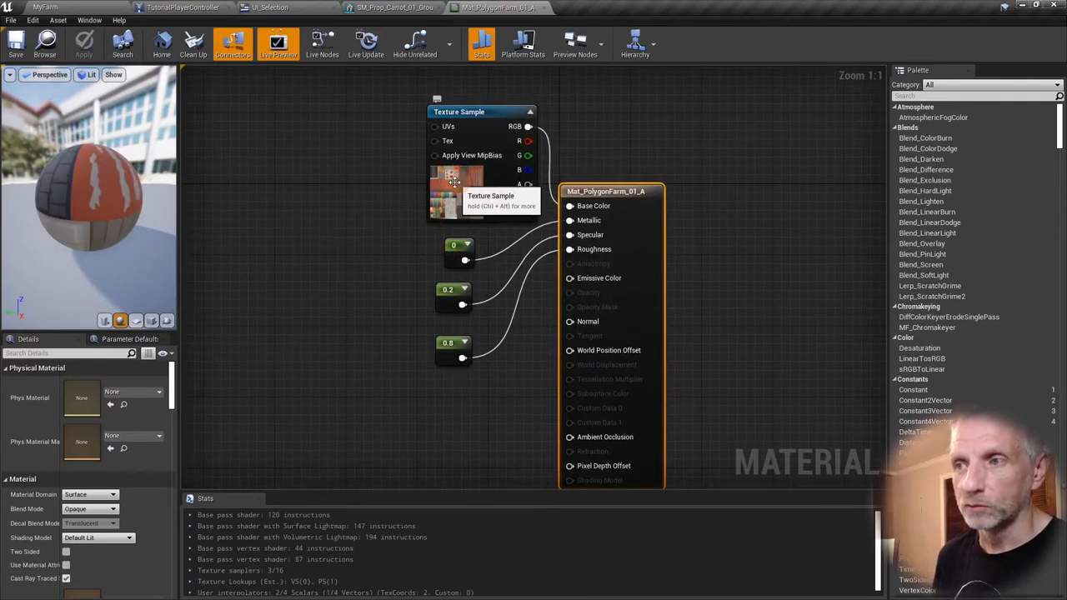
left_click(467, 191)
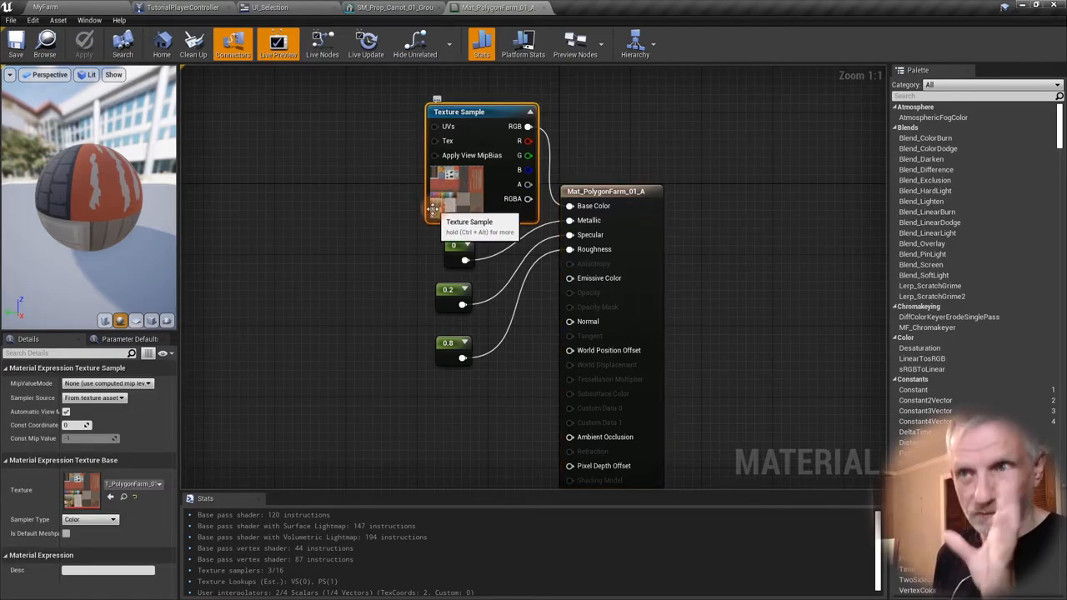
mouse_move(386, 290)
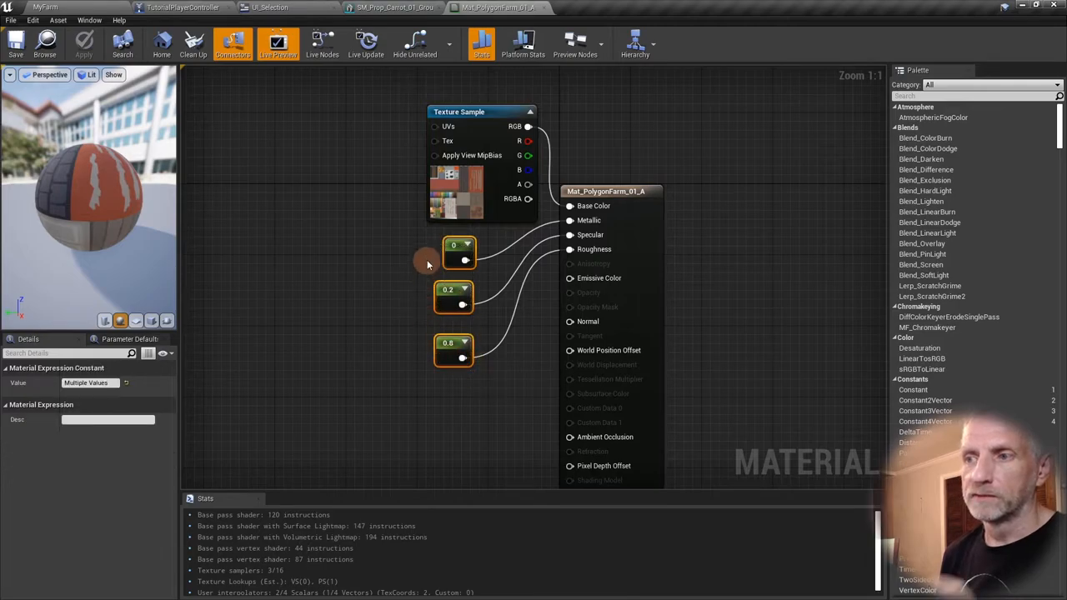
mouse_move(453, 176)
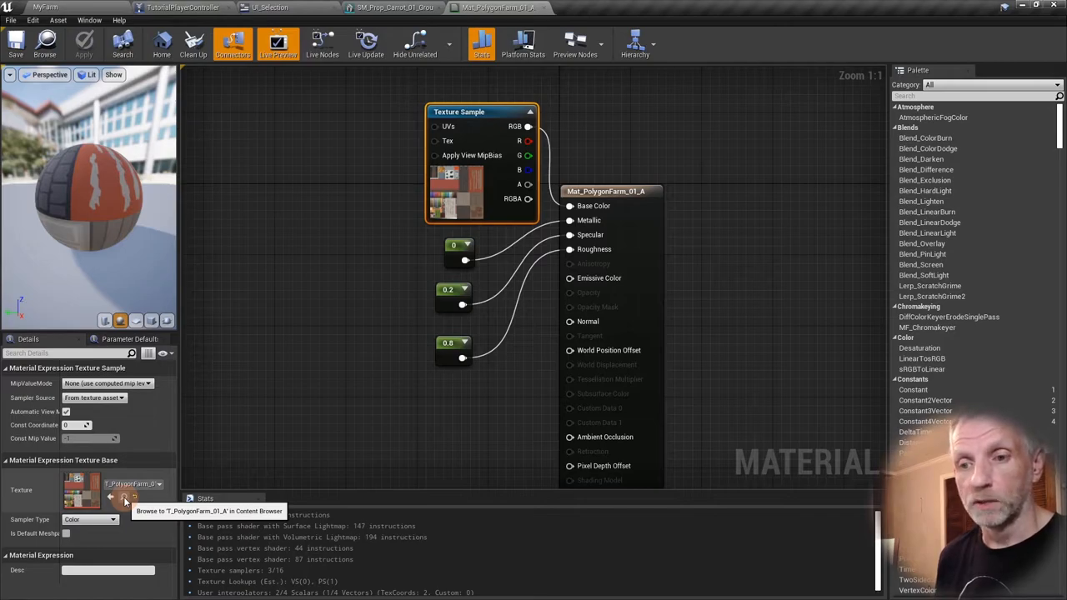
- Browse to T_PolygonFarm_01_A in the Textures folder and bring up its asset actions
left_click(125, 497)
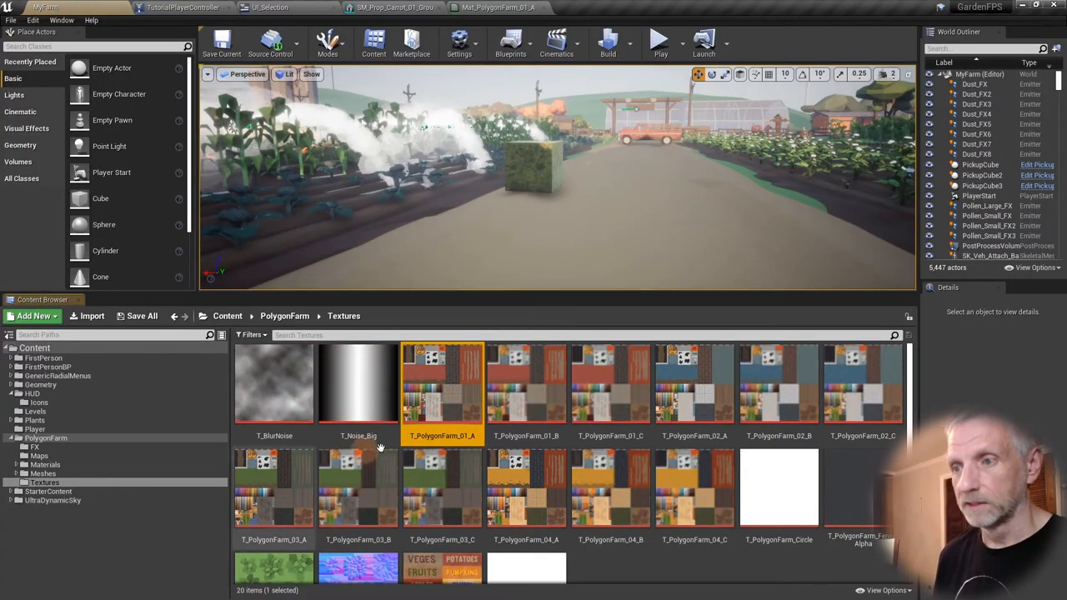
mouse_move(442, 386)
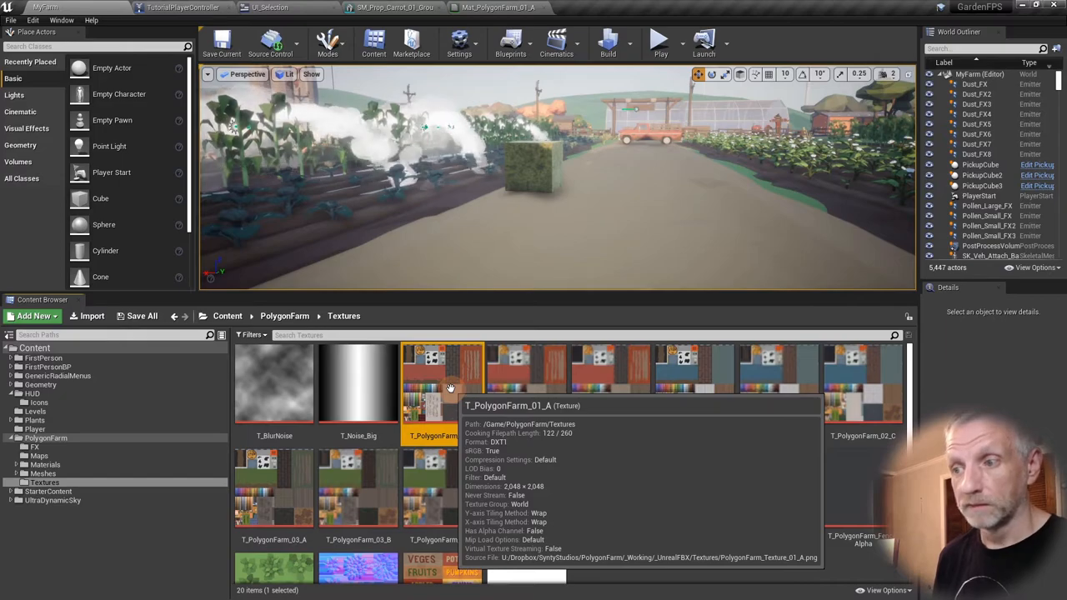
right_click(442, 383)
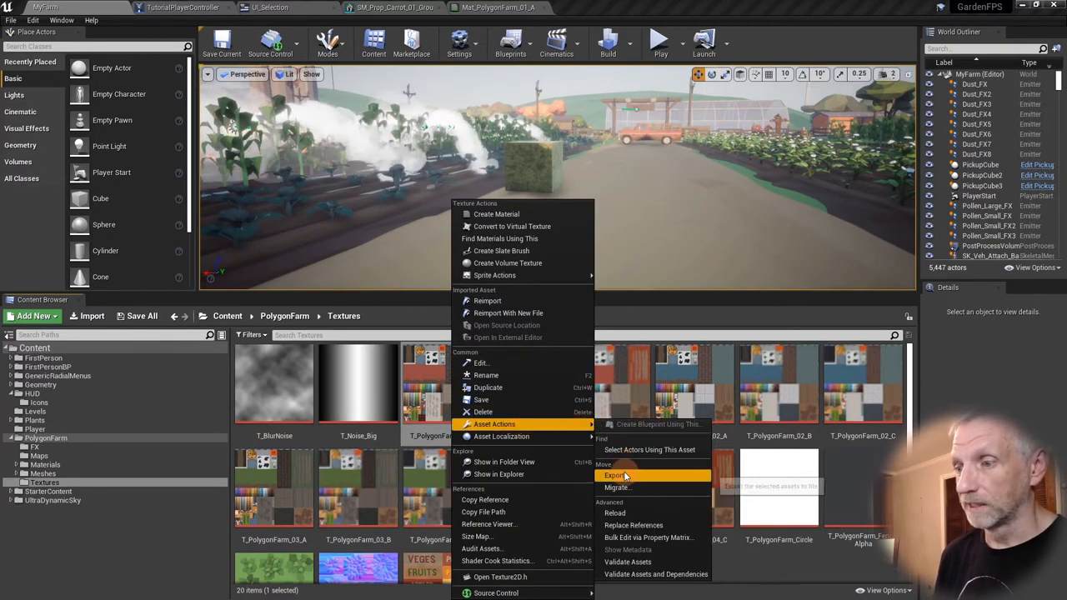
- Export the texture as Targa file My_T_PolygonFarm_01_A into the UnrealExports folder
left_click(617, 473)
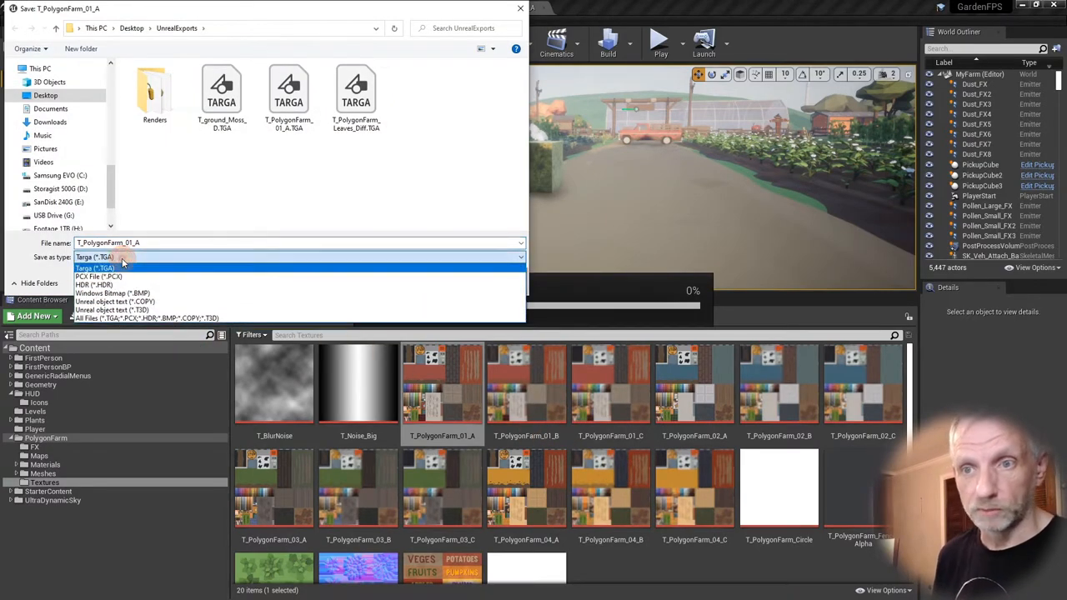
mouse_move(191, 283)
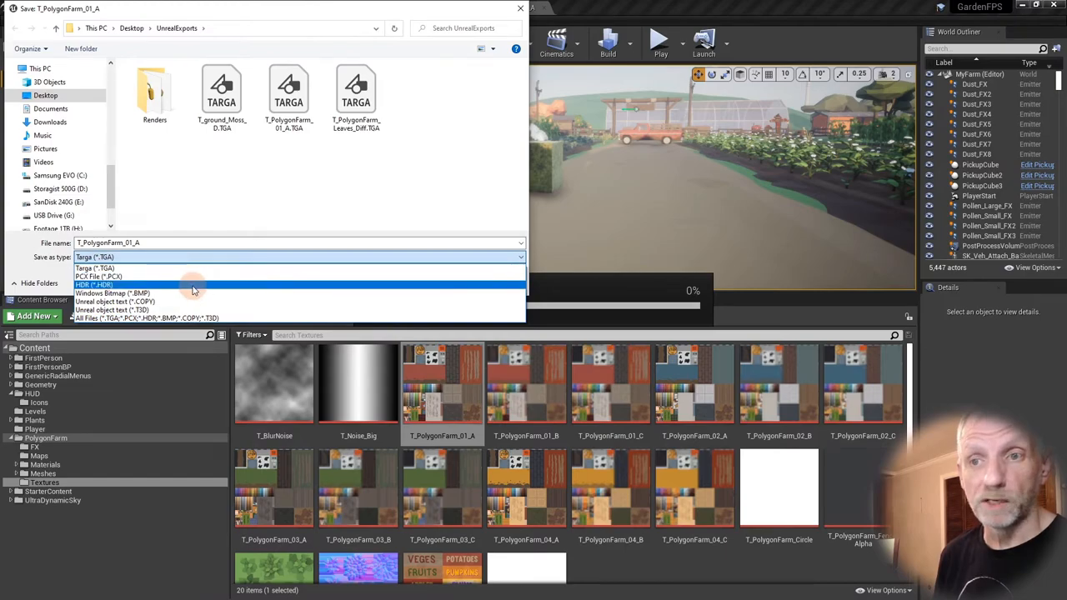
mouse_move(192, 267)
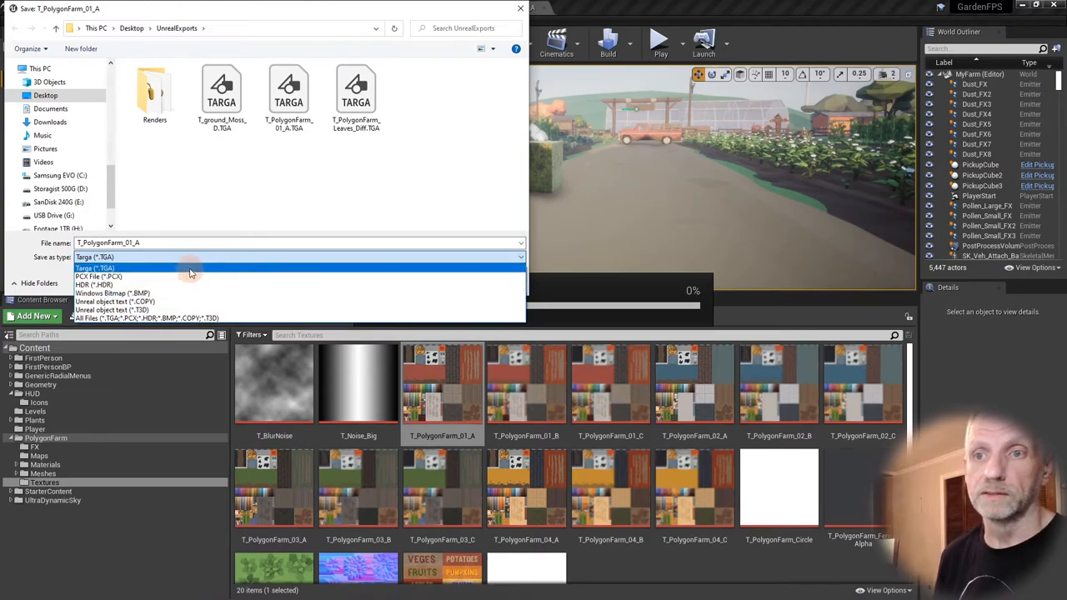
mouse_move(193, 285)
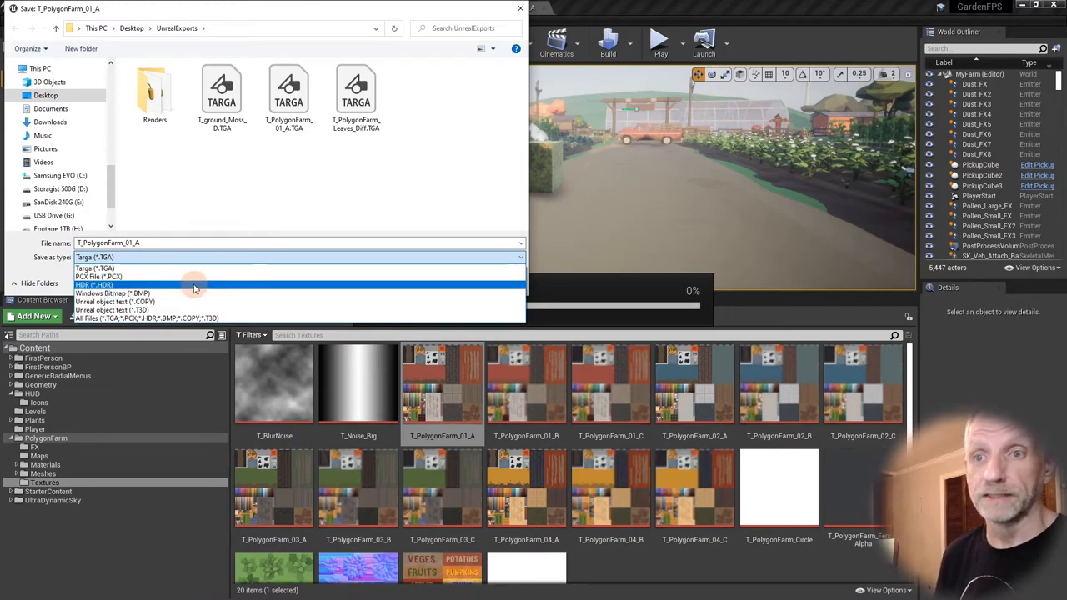
left_click(93, 257)
type("My_")
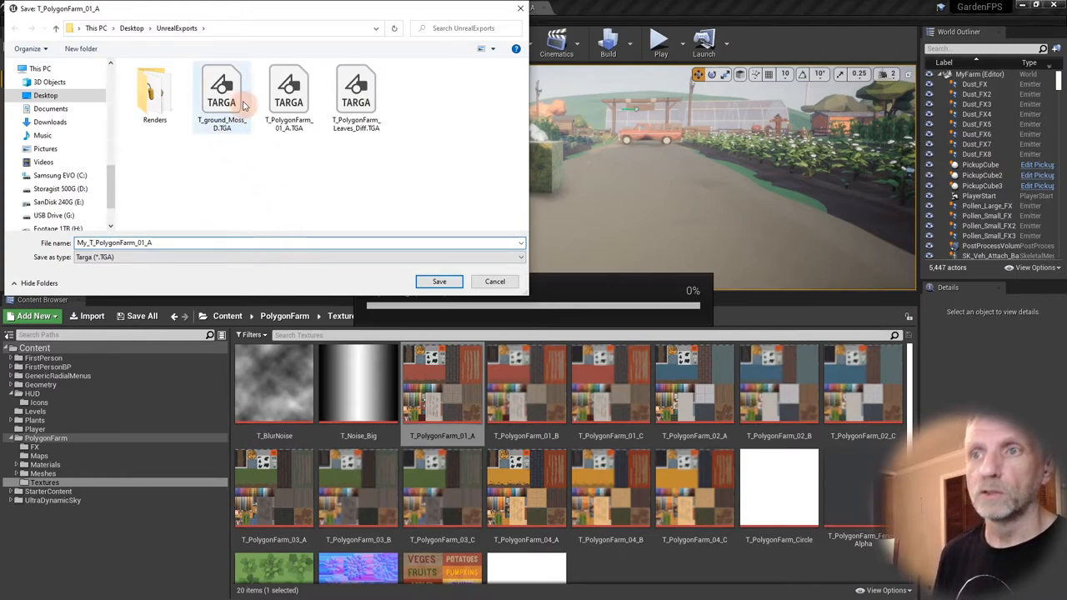
left_click(290, 91)
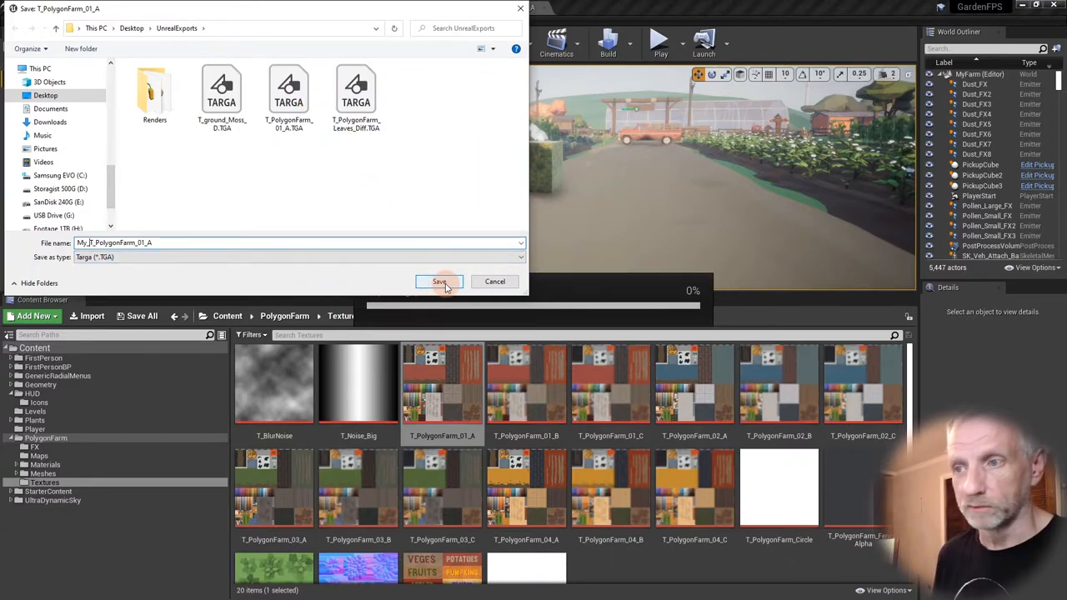
left_click(441, 280)
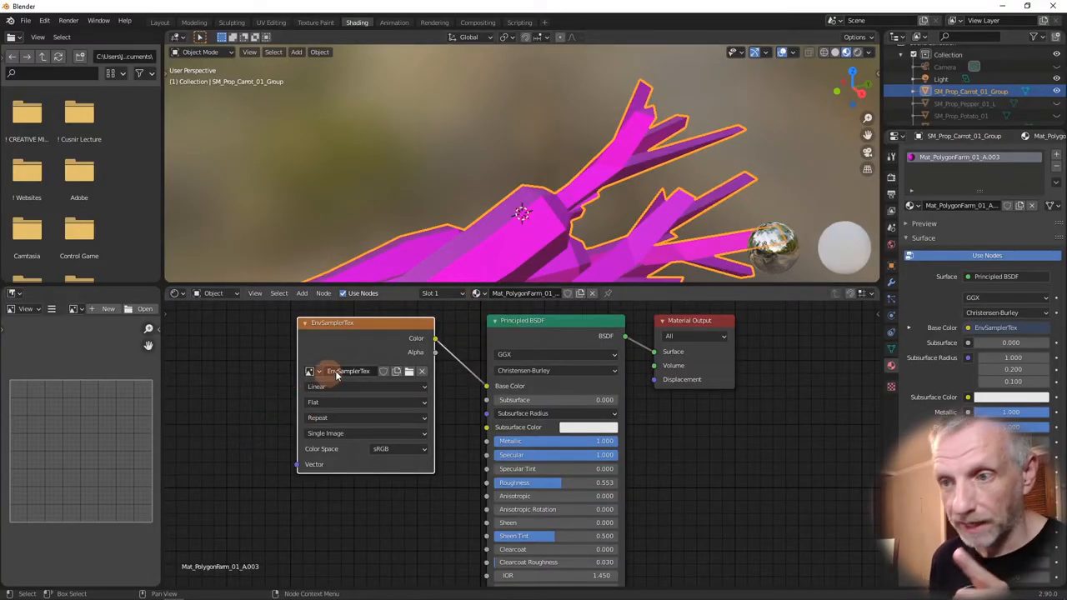
mouse_move(500, 400)
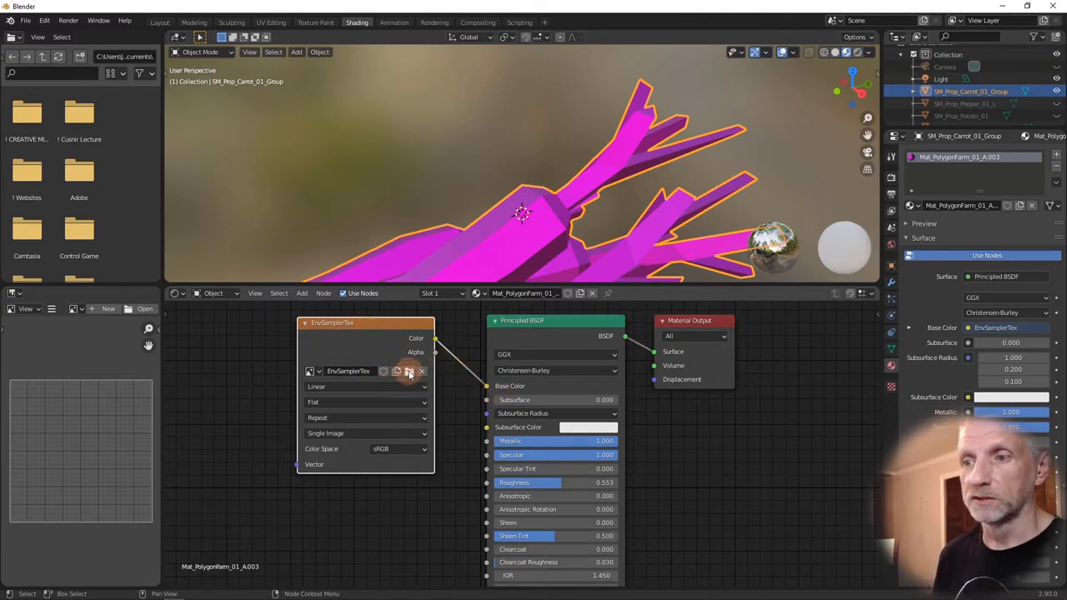
- Load My_T_PolygonFarm_01_A.TGA from UnrealExports into the Image Texture node
left_click(408, 371)
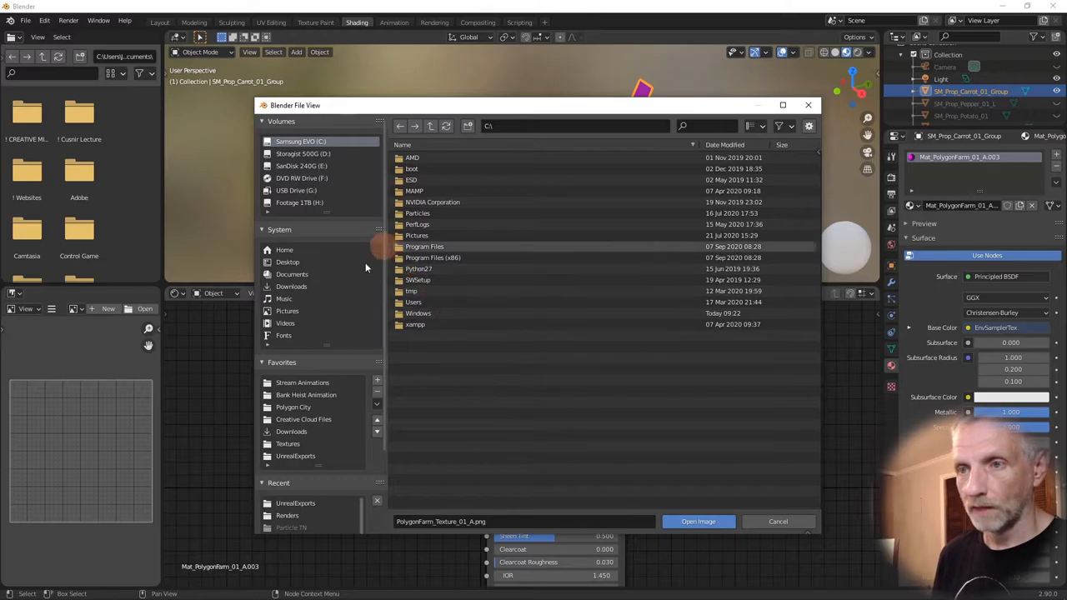
left_click(295, 457)
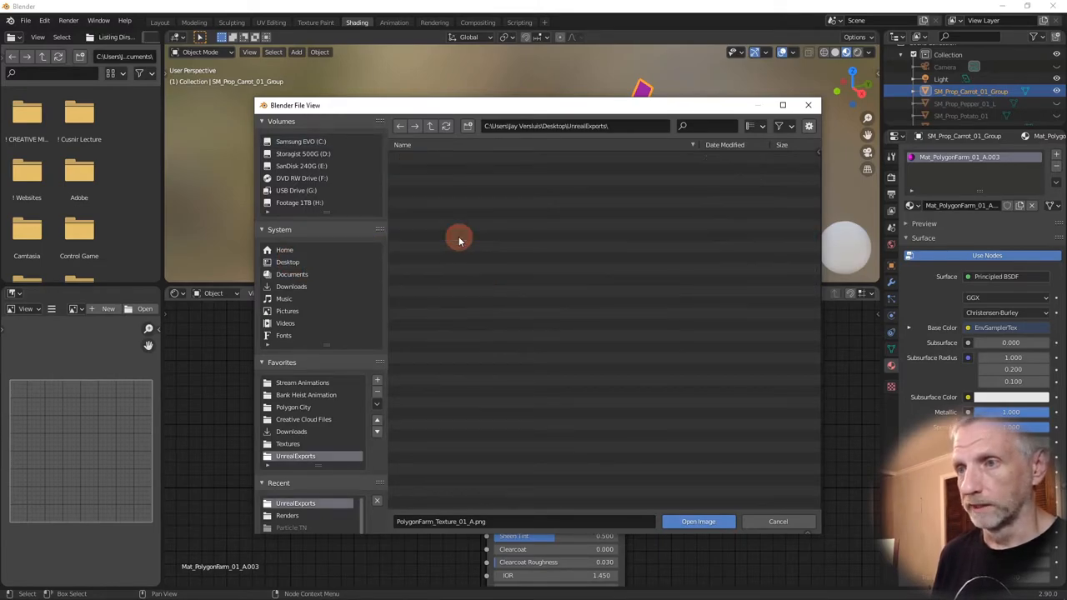
left_click(447, 168)
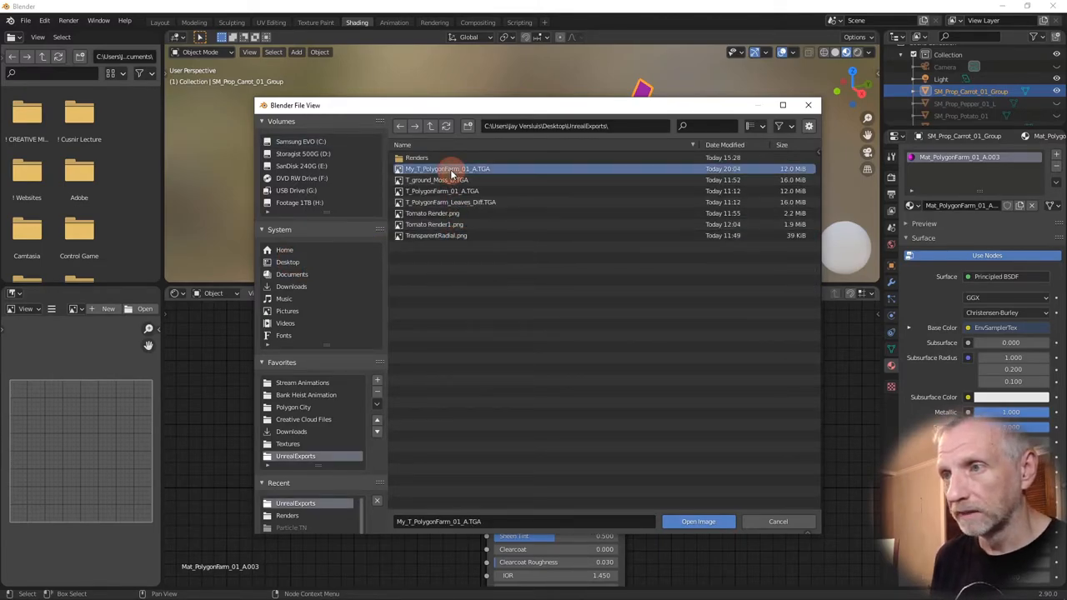
left_click(697, 520)
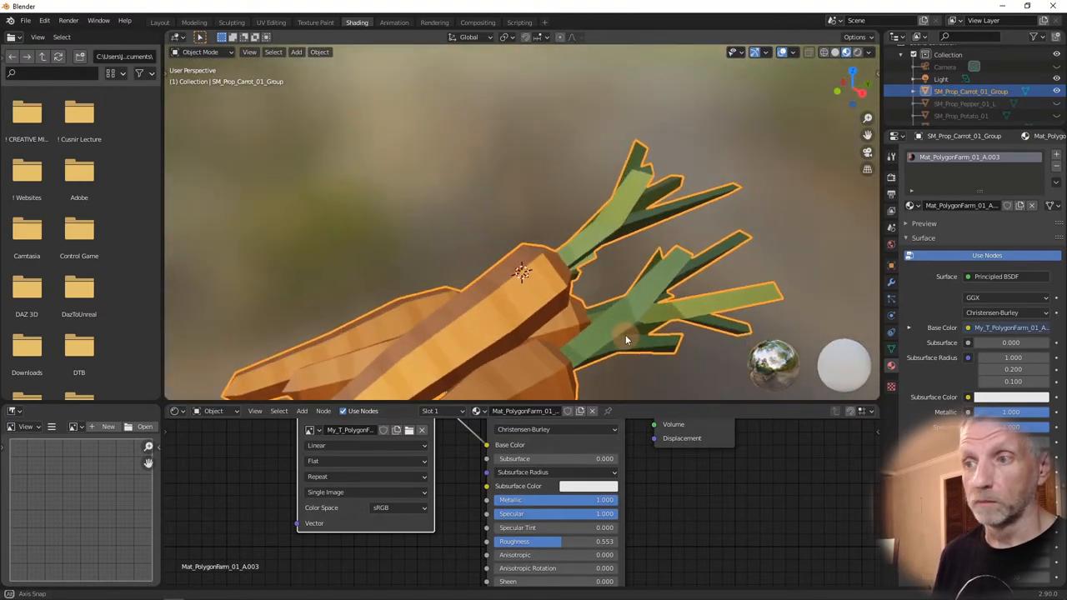
- Set the Principled BSDF Metallic to 0 and lower Specular to 0.4
left_click_drag(625, 342, 631, 263)
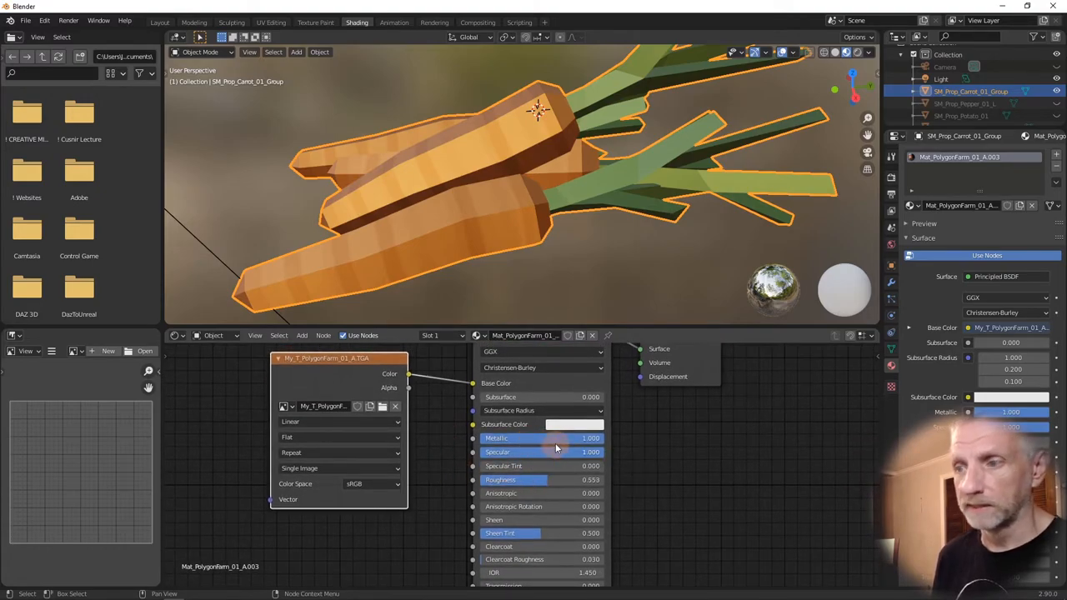
double_click(542, 437)
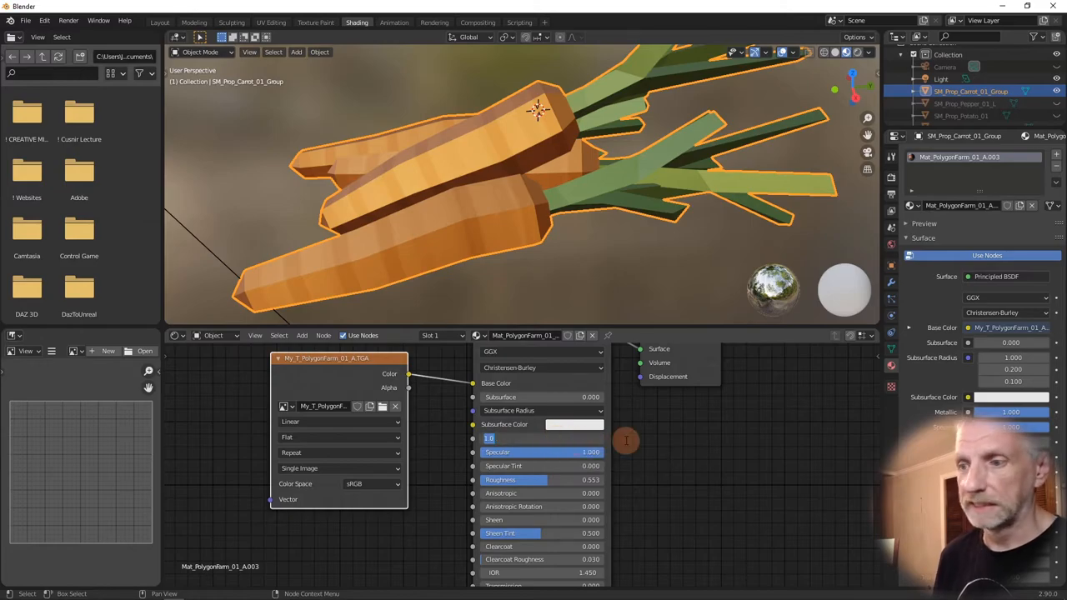
type("0")
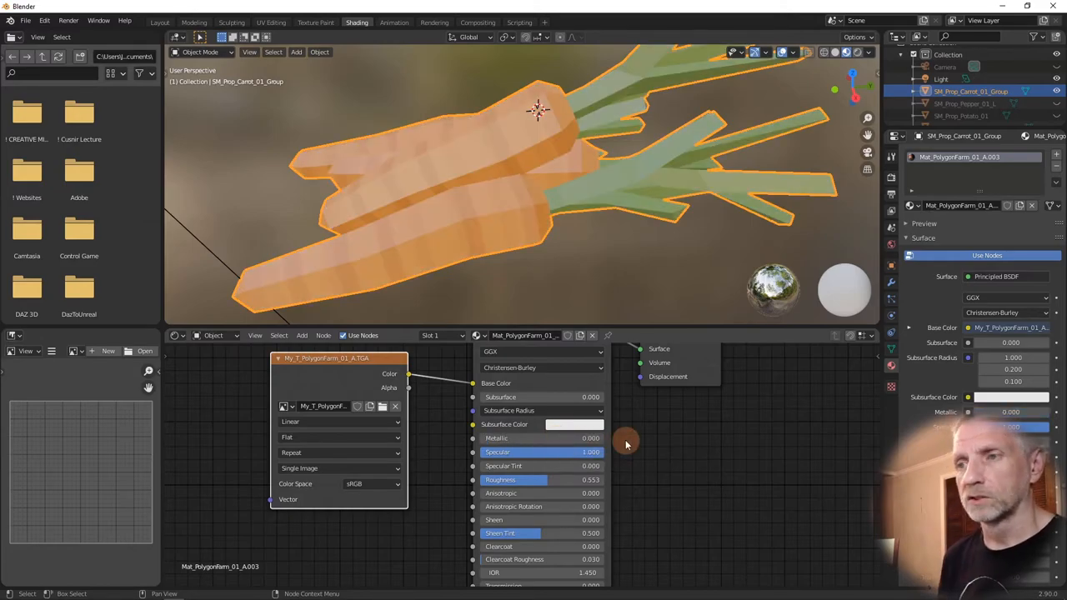
double_click(542, 439)
type("0.300")
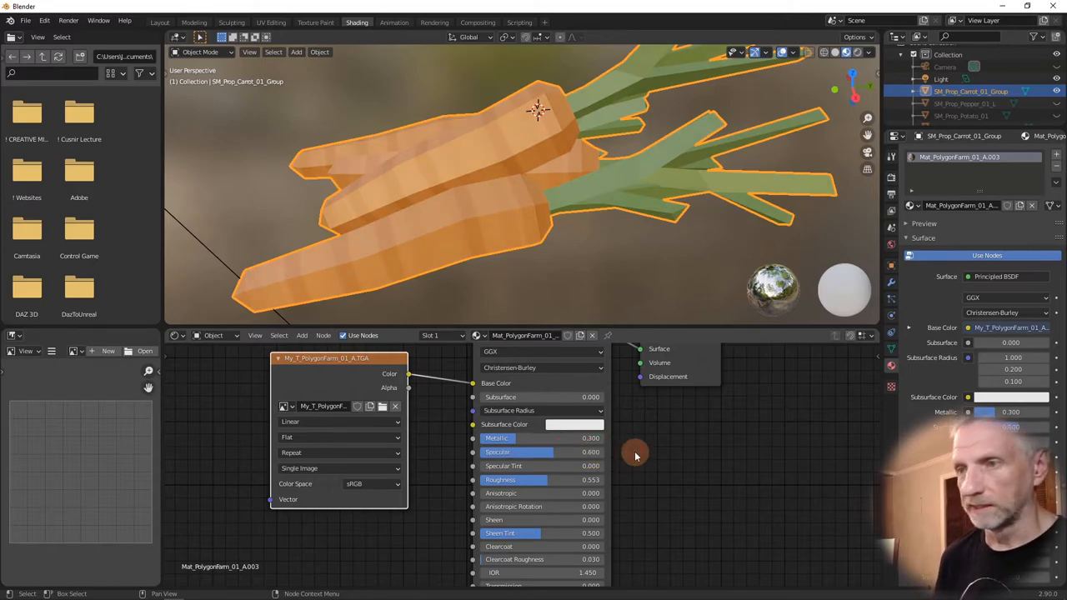
mouse_move(670, 456)
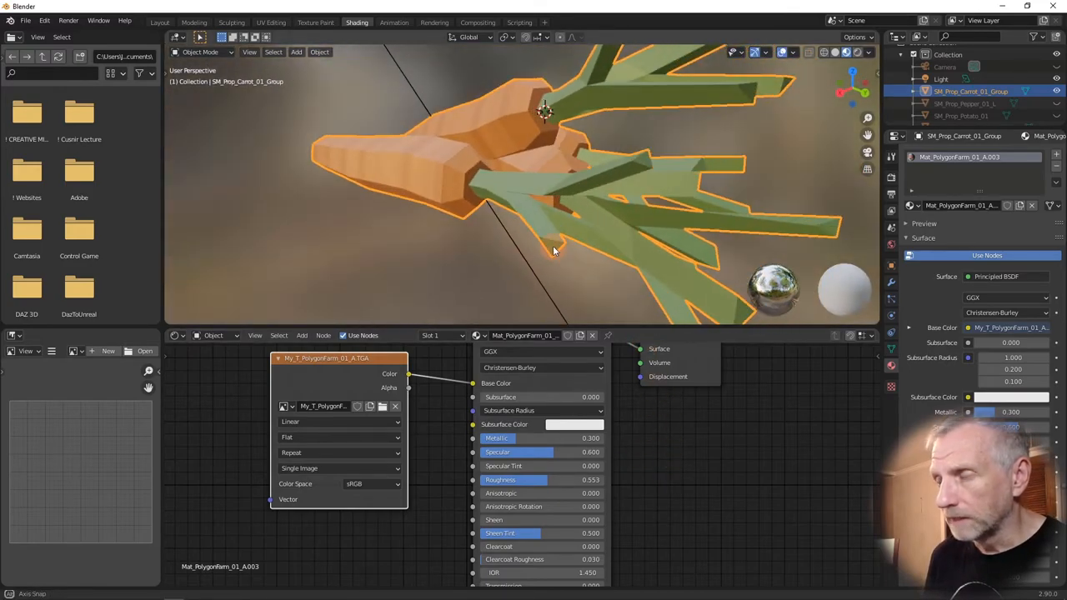
- Wire the Image Texture's Alpha output into the Principled BSDF Alpha input
left_click_drag(554, 250, 674, 280)
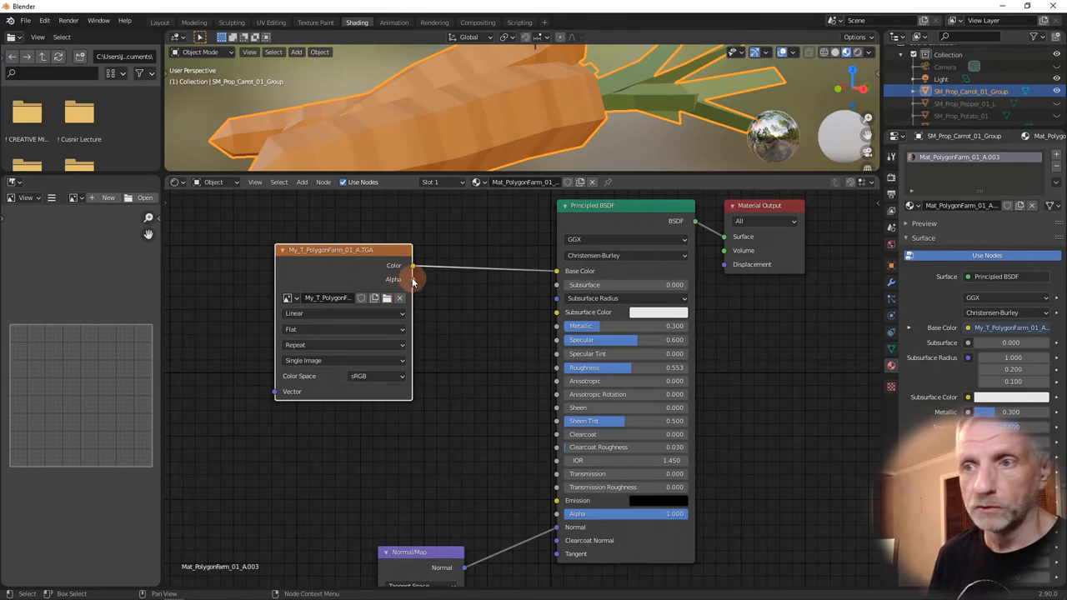
left_click_drag(414, 265, 554, 514)
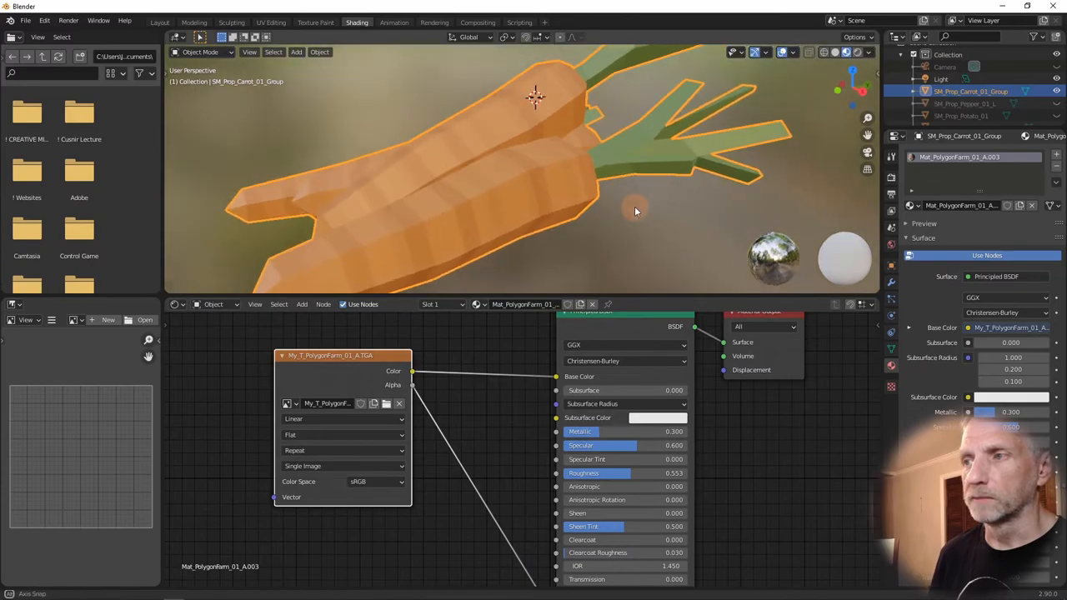
left_click_drag(634, 210, 609, 215)
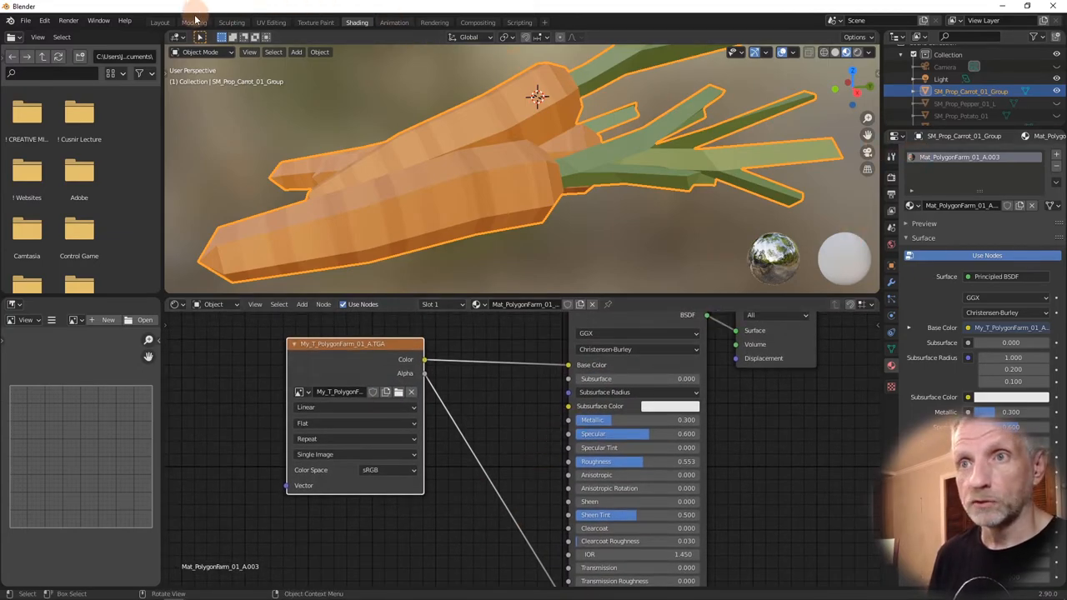
- In the Layout workspace, rotate the carrot bunch upright within the camera frame and adjust its position
left_click(160, 21)
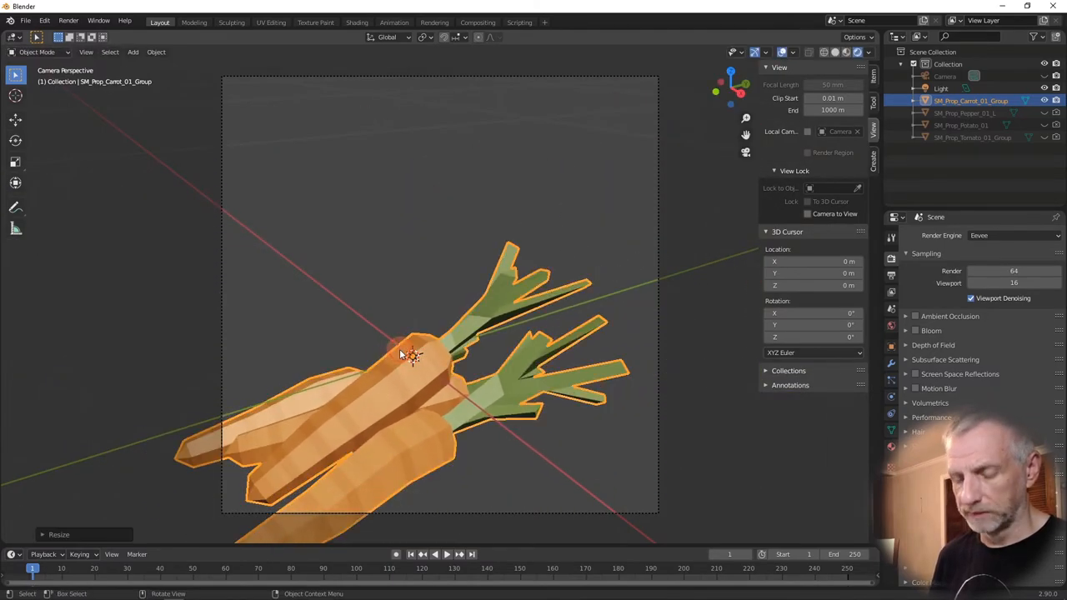
key("r")
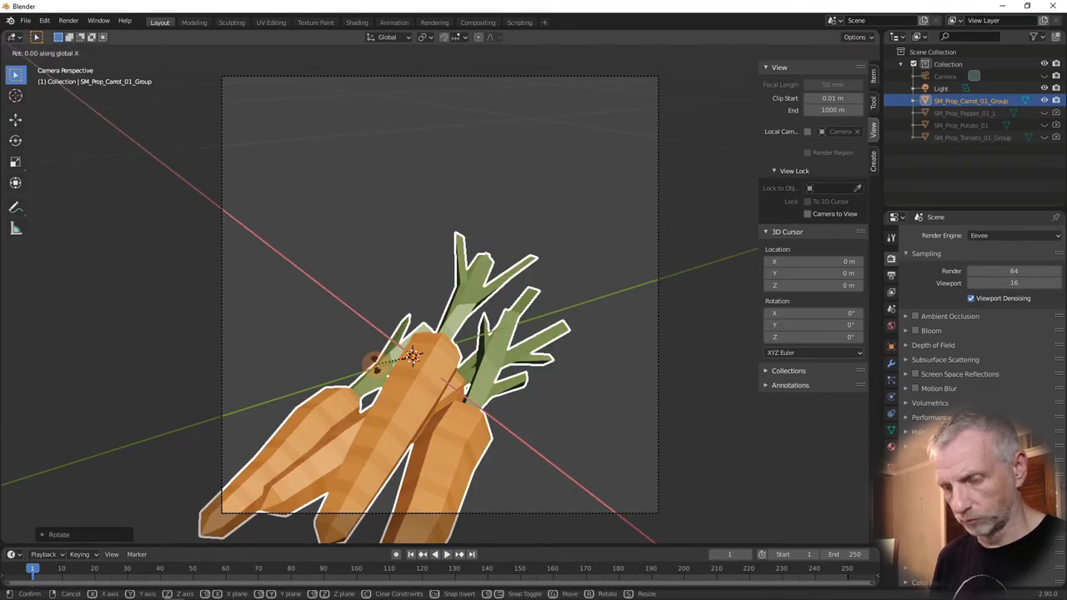
mouse_move(408, 359)
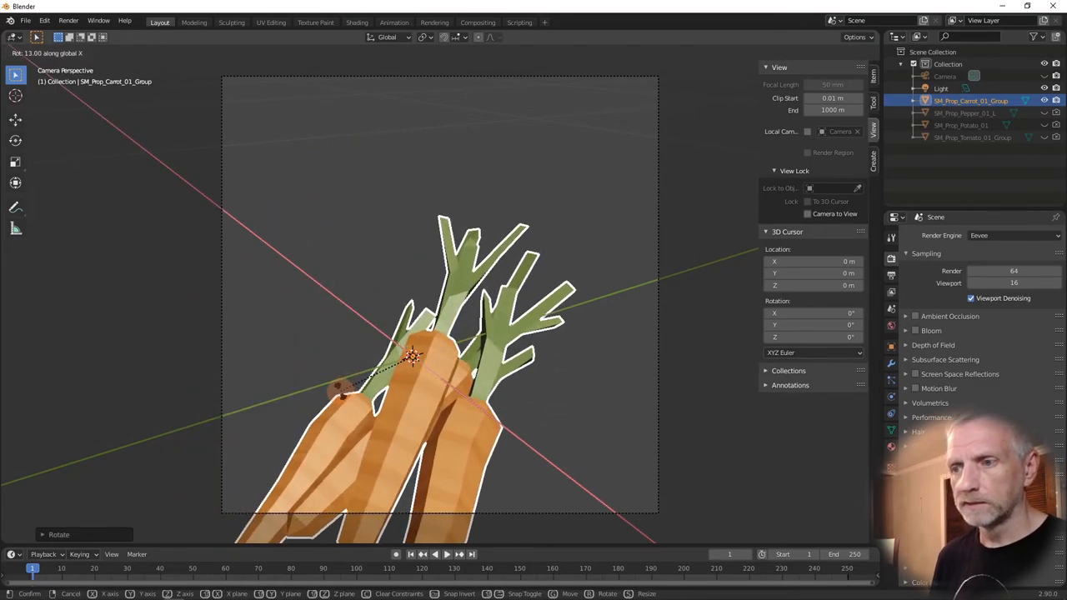
left_click(431, 356)
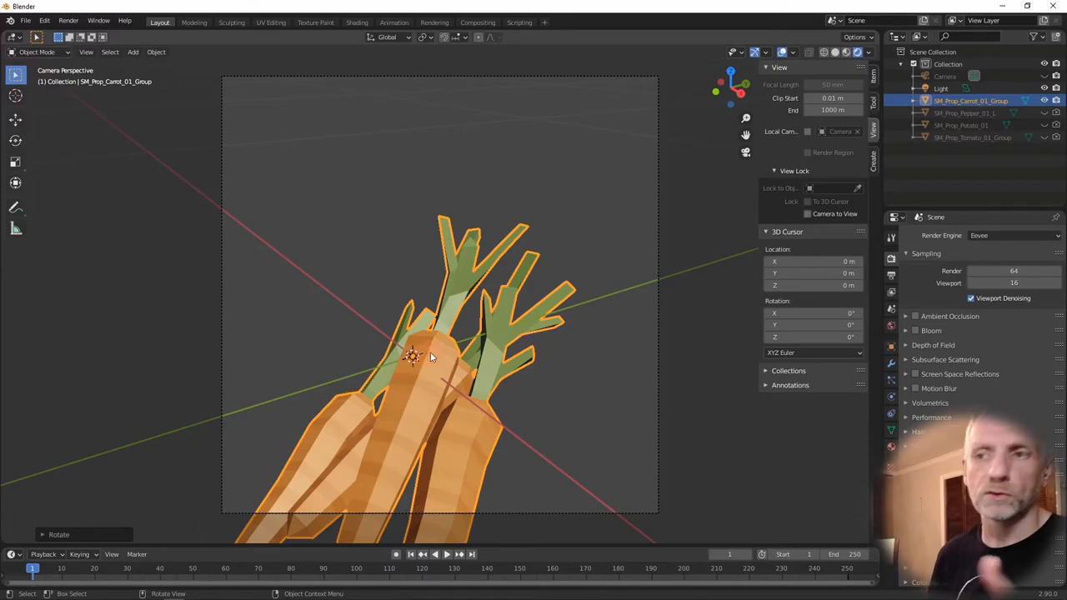
key("g")
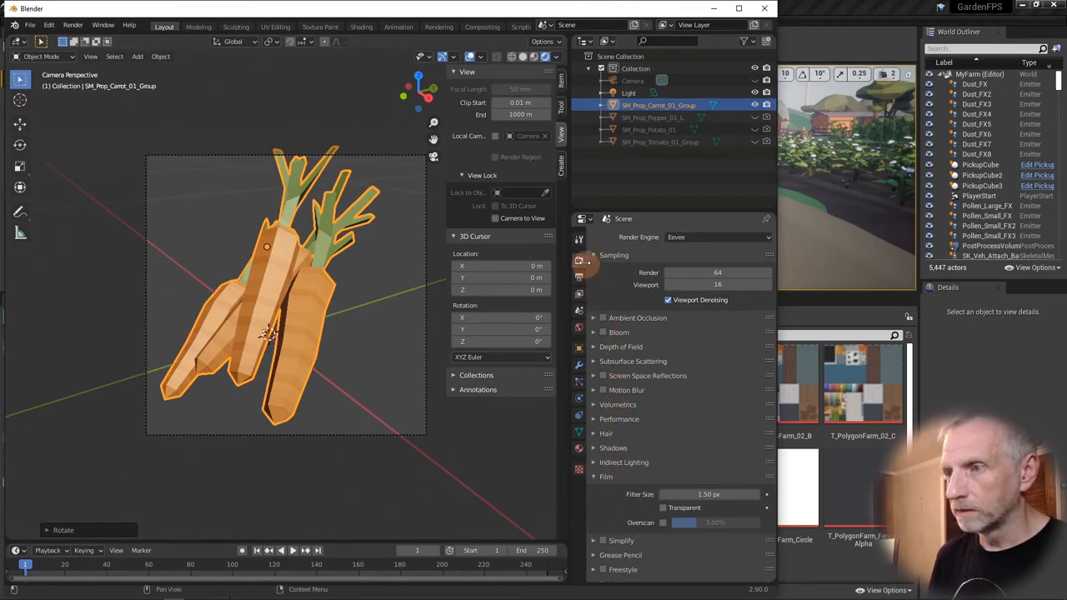
mouse_move(580, 263)
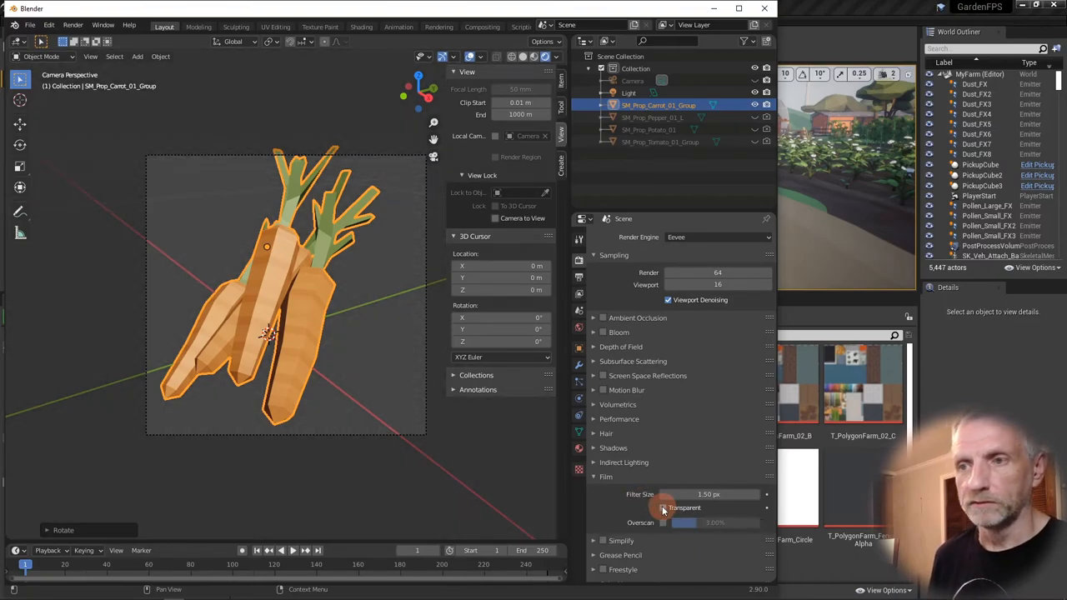
- Enable Film > Transparent in Render Properties
left_click(664, 507)
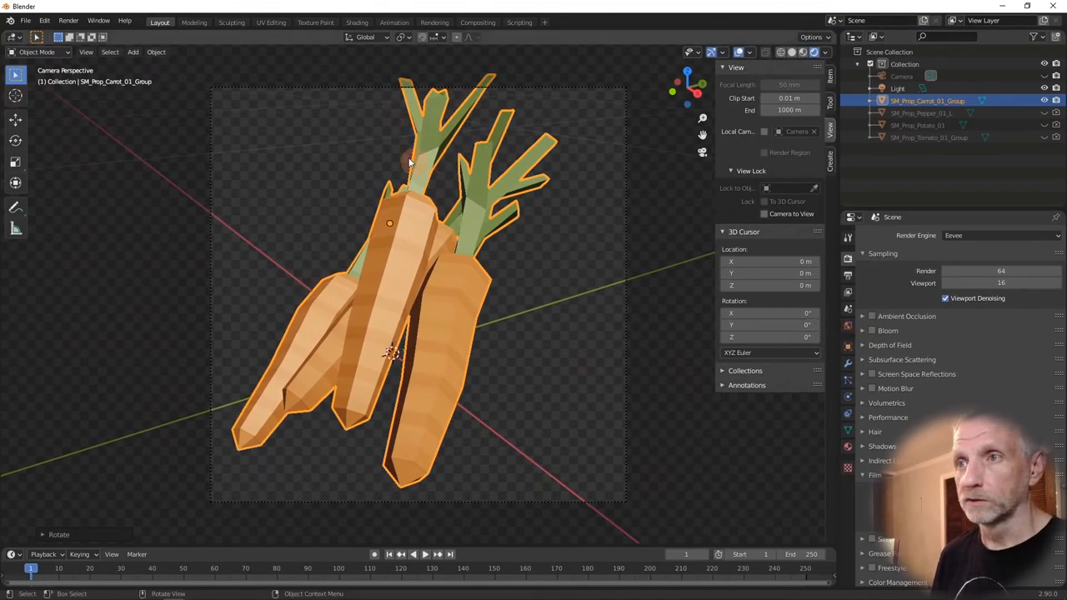
- Render a still image of the carrots and bring up the Image menu for saving it
left_click(68, 20)
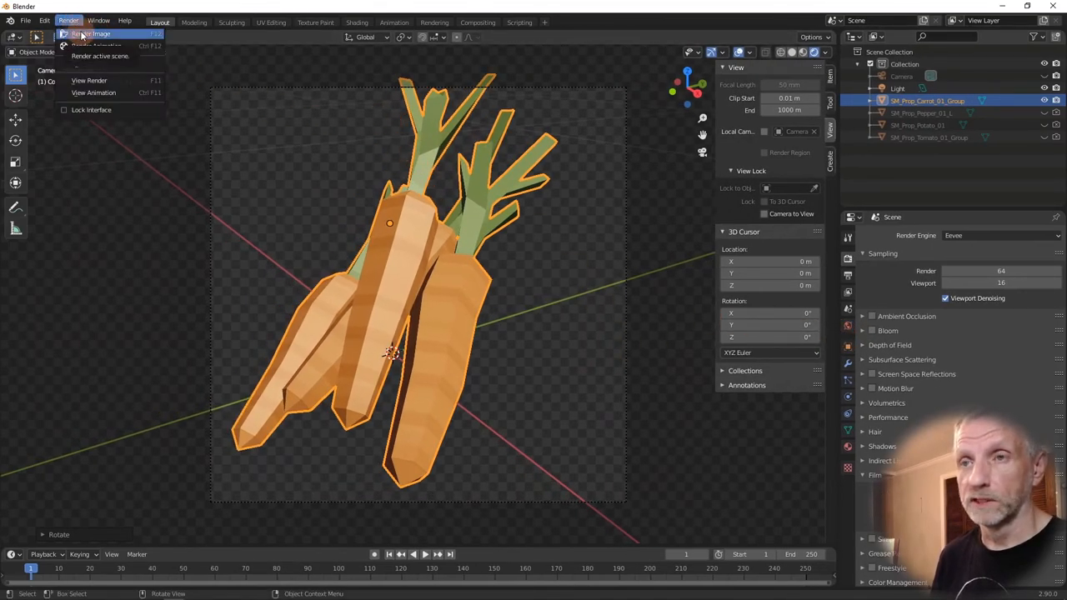
left_click(90, 34)
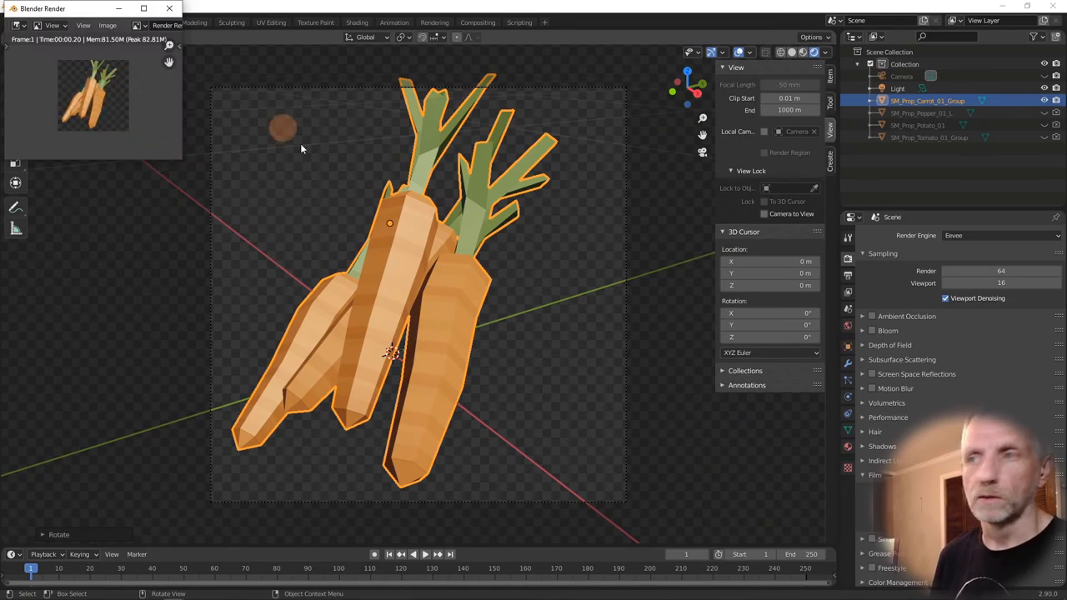
left_click(850, 293)
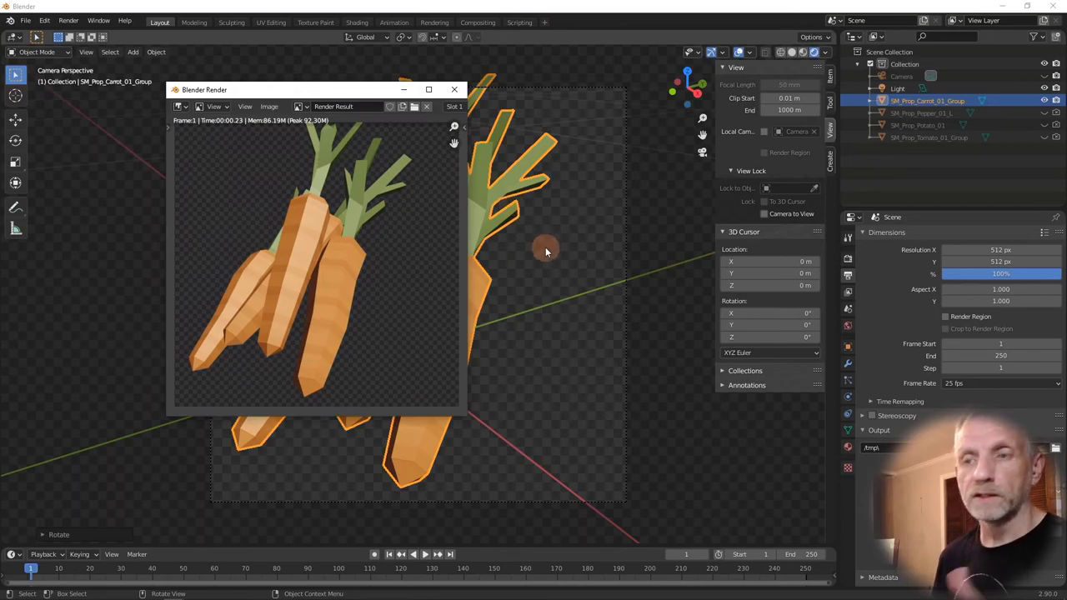
left_click(270, 107)
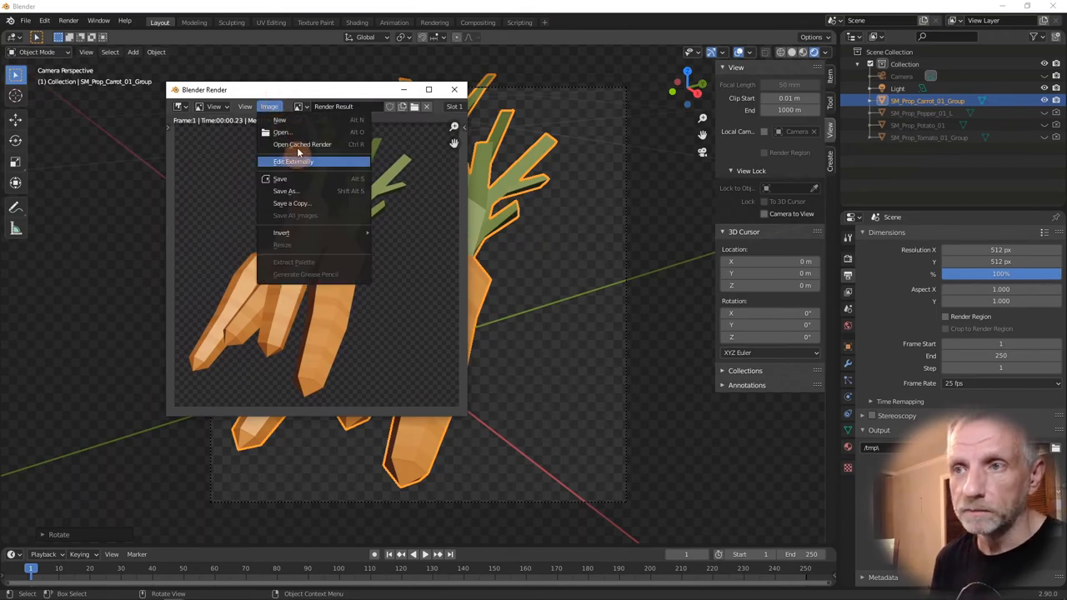
mouse_move(286, 190)
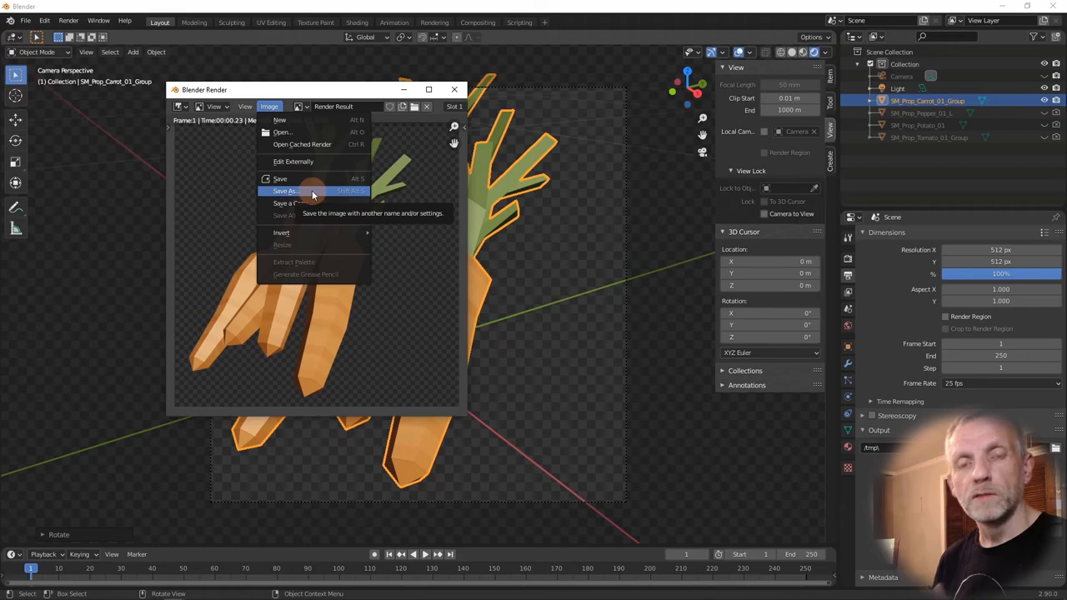